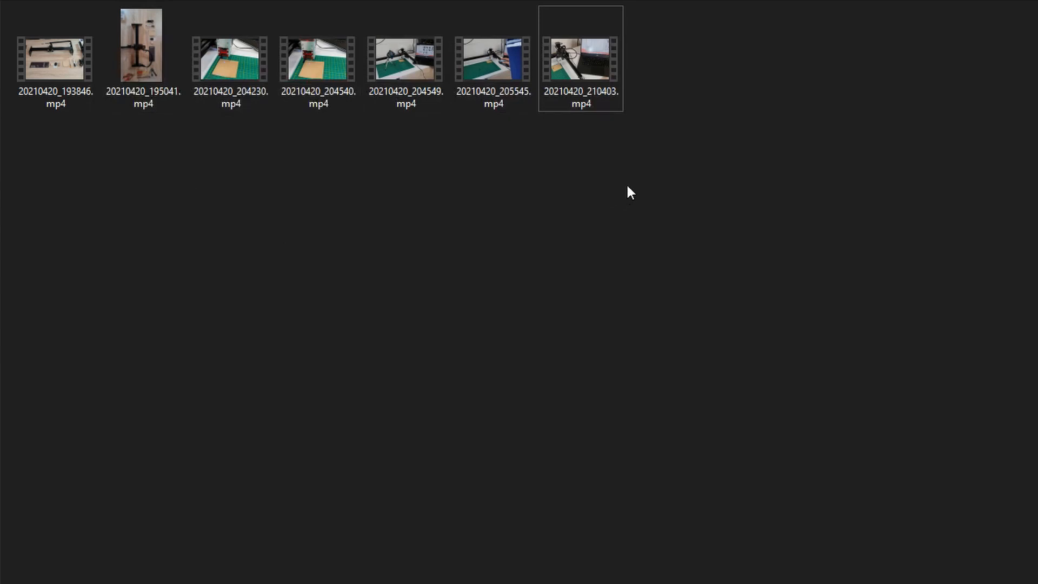
{"action": "mouse_move", "coordinate": [635, 263]}
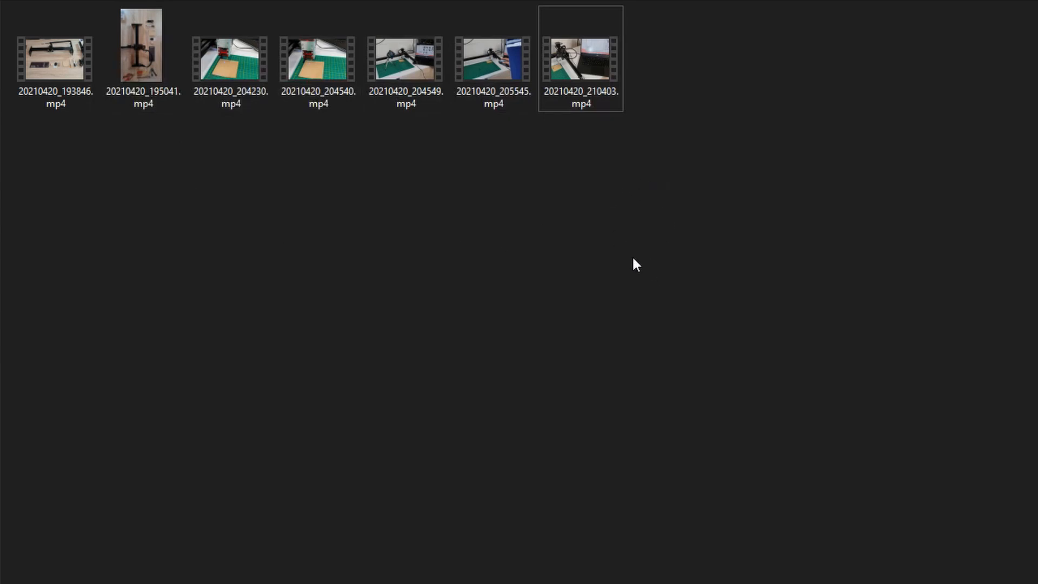
{"action": "mouse_move", "coordinate": [663, 179]}
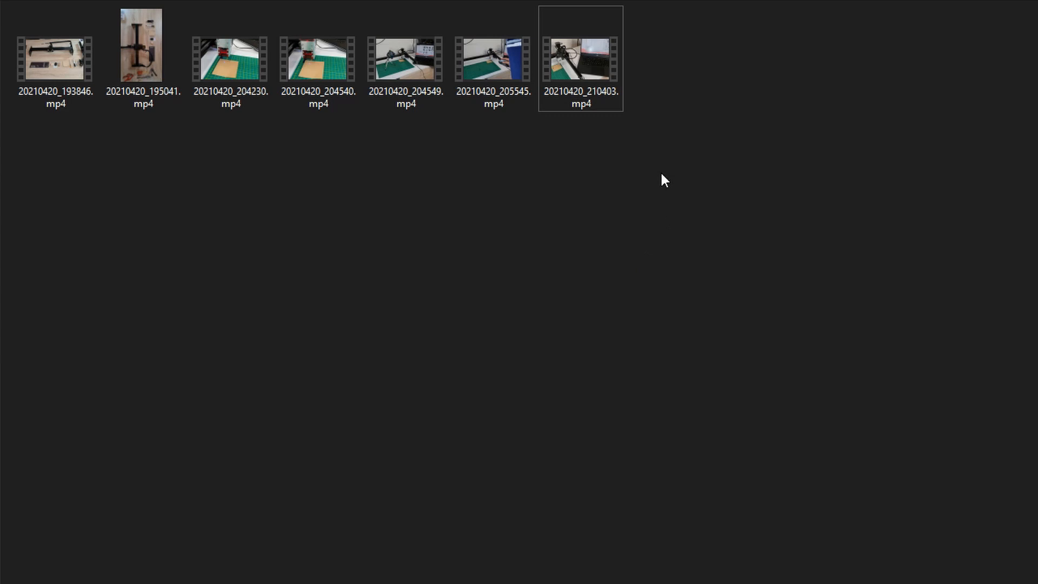
{"action": "mouse_move", "coordinate": [873, 430]}
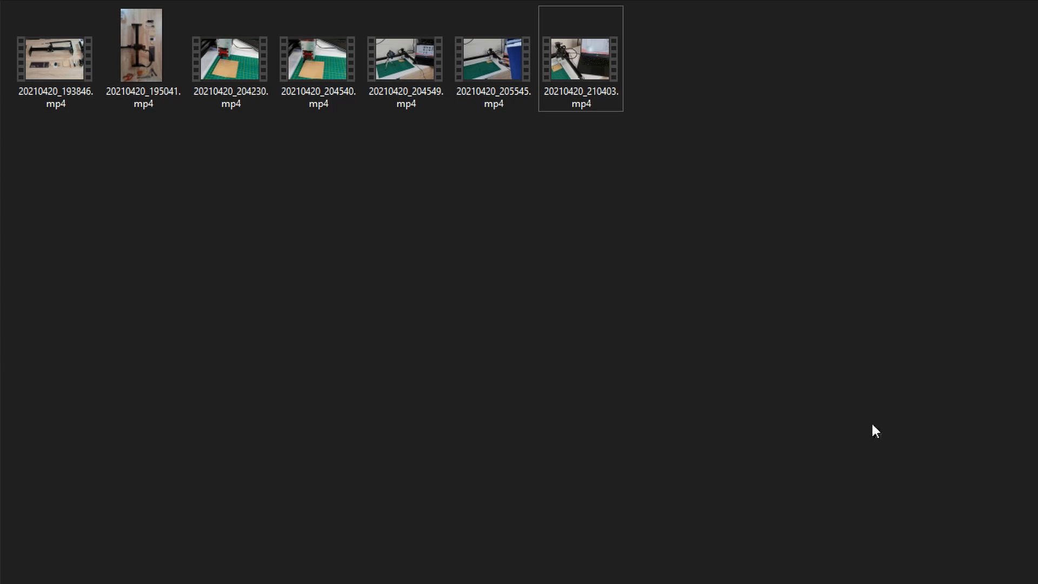
Step: Play 20210420_210403.mp4 in Movies & TV and bring up its Photos editing options
{"action": "left_click", "coordinate": [580, 60]}
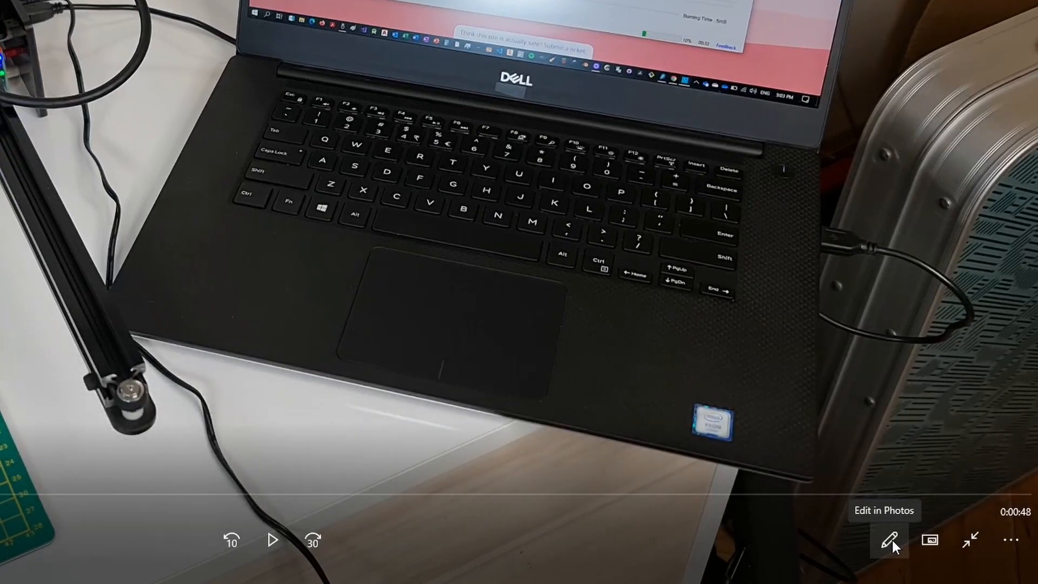
{"action": "left_click", "coordinate": [890, 540]}
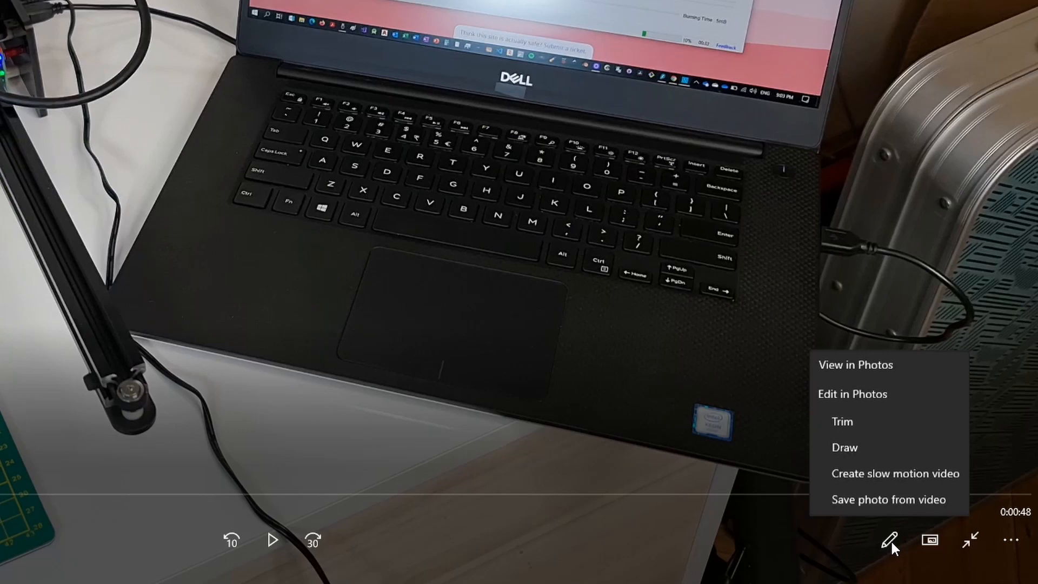
{"action": "mouse_move", "coordinate": [851, 435]}
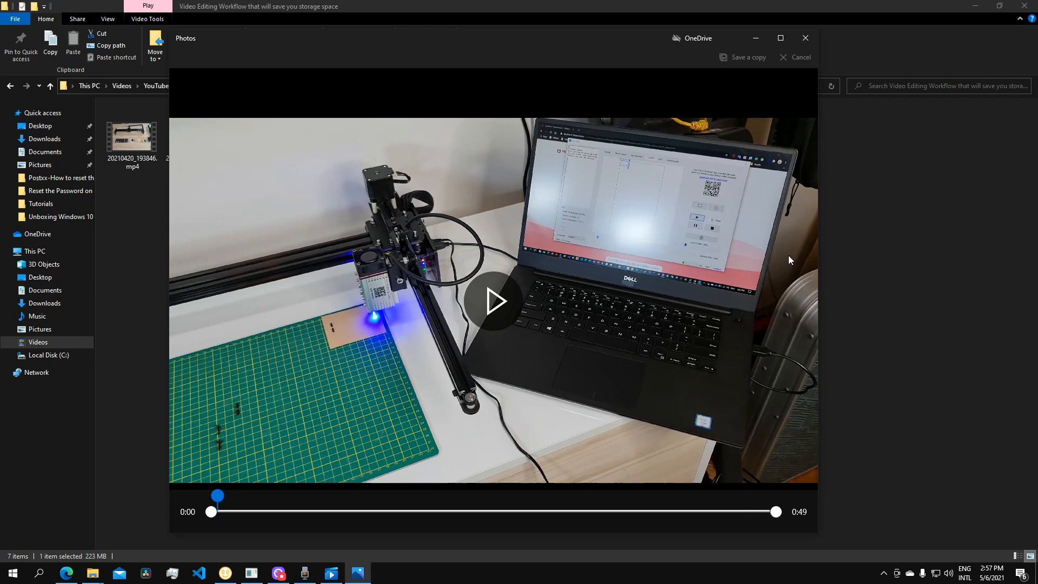
{"action": "mouse_move", "coordinate": [635, 323]}
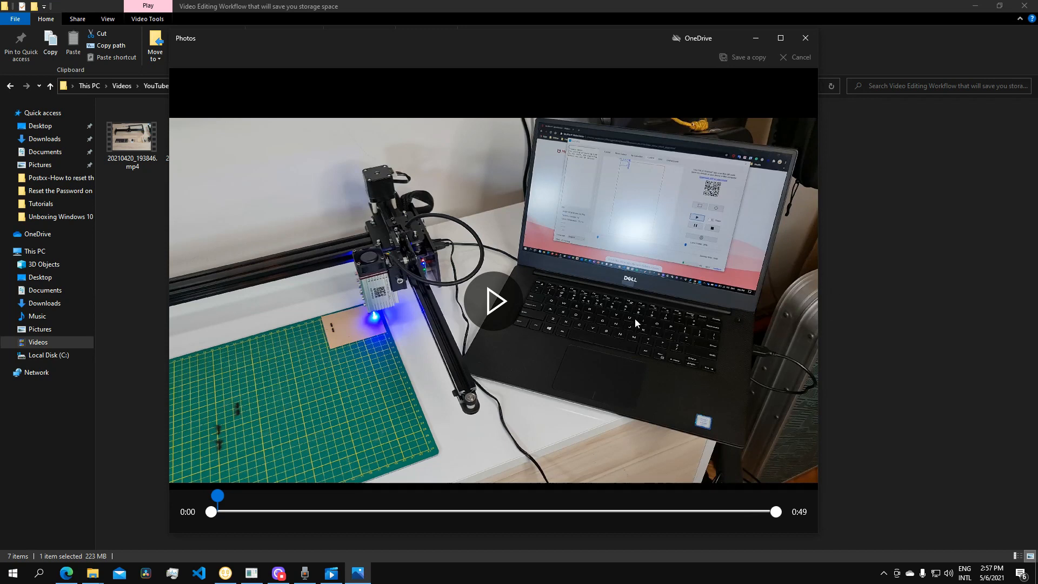
{"action": "mouse_move", "coordinate": [240, 537]}
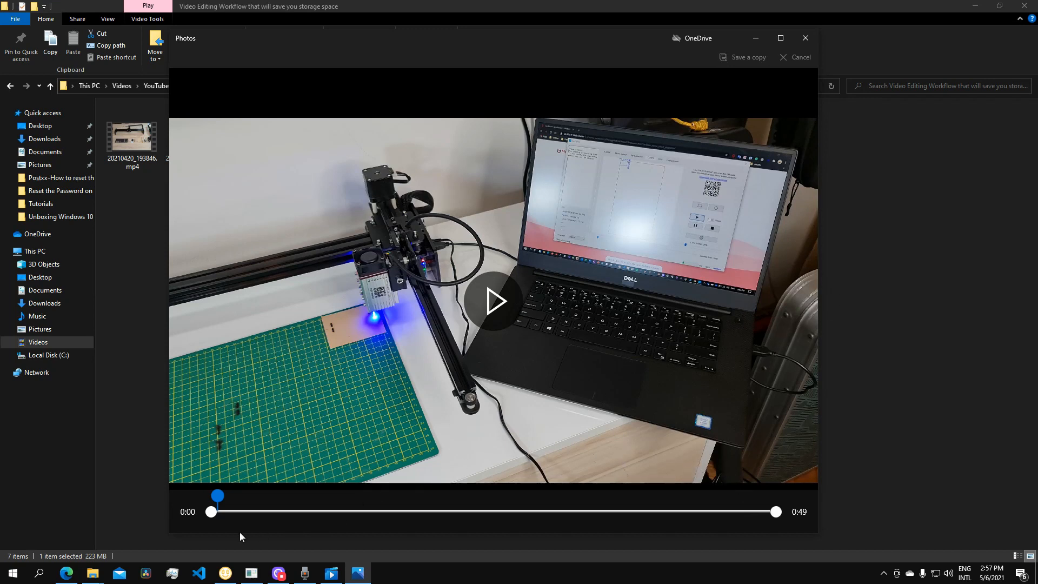
{"action": "mouse_move", "coordinate": [222, 519]}
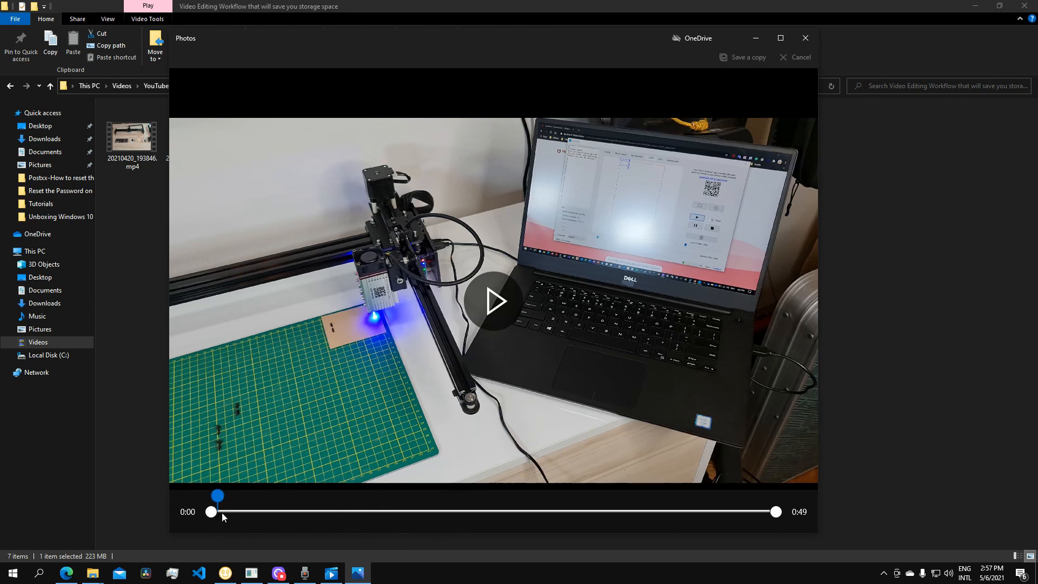
{"action": "mouse_move", "coordinate": [292, 504]}
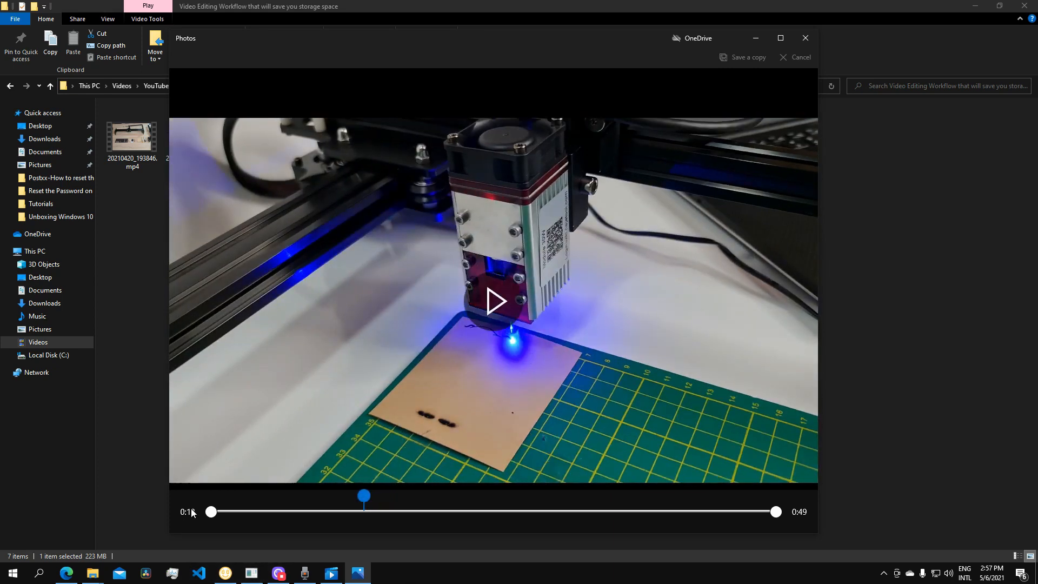
Step: Pull the trim start to about 0:06 and the end in from 0:49, keeping roughly 34 seconds
{"action": "left_click_drag", "start_coordinate": [211, 512], "coordinate": [246, 511]}
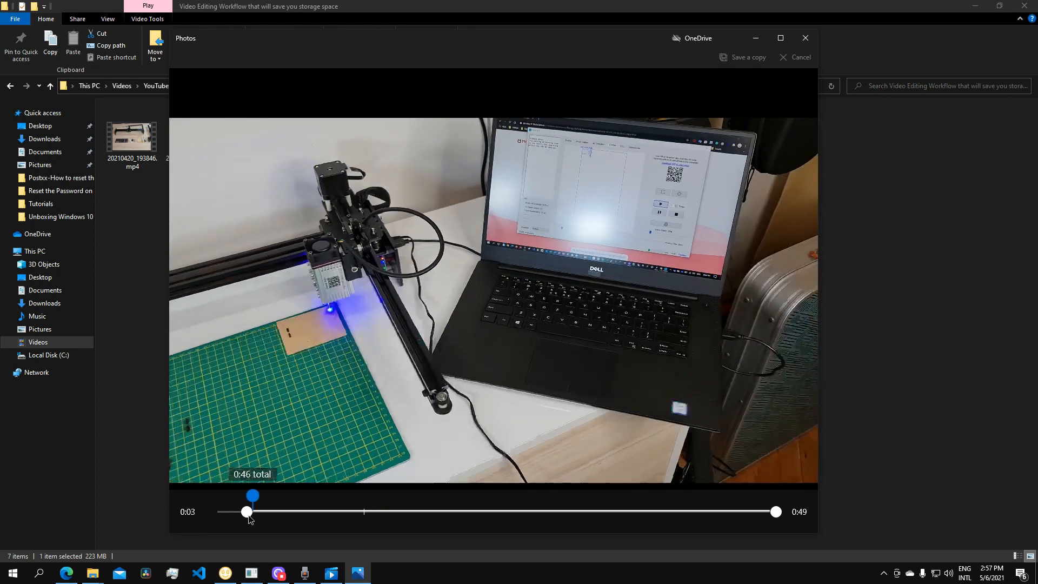
{"action": "left_click_drag", "start_coordinate": [252, 511], "coordinate": [740, 512]}
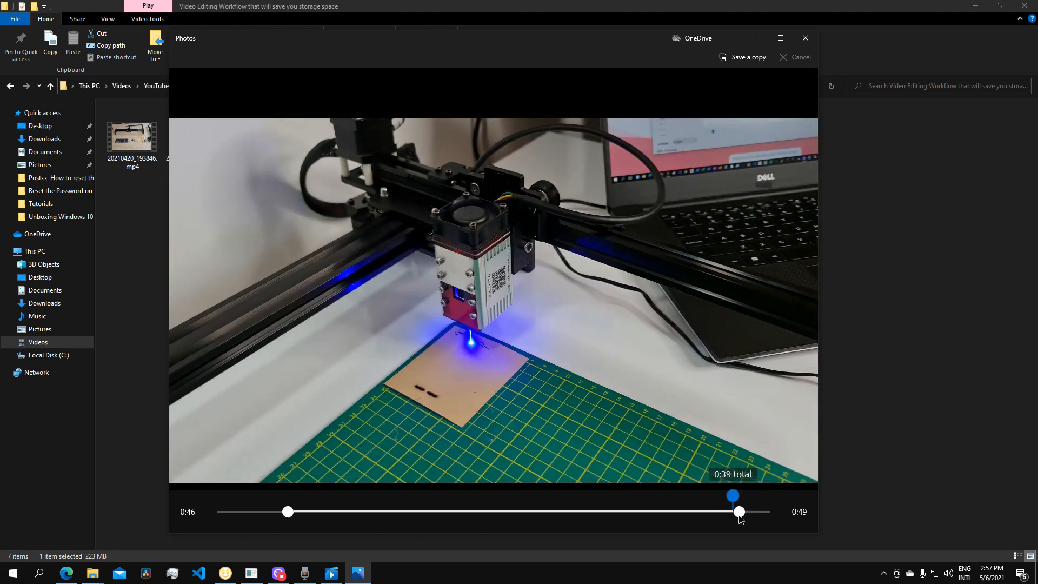
{"action": "left_click_drag", "start_coordinate": [738, 511], "coordinate": [688, 512]}
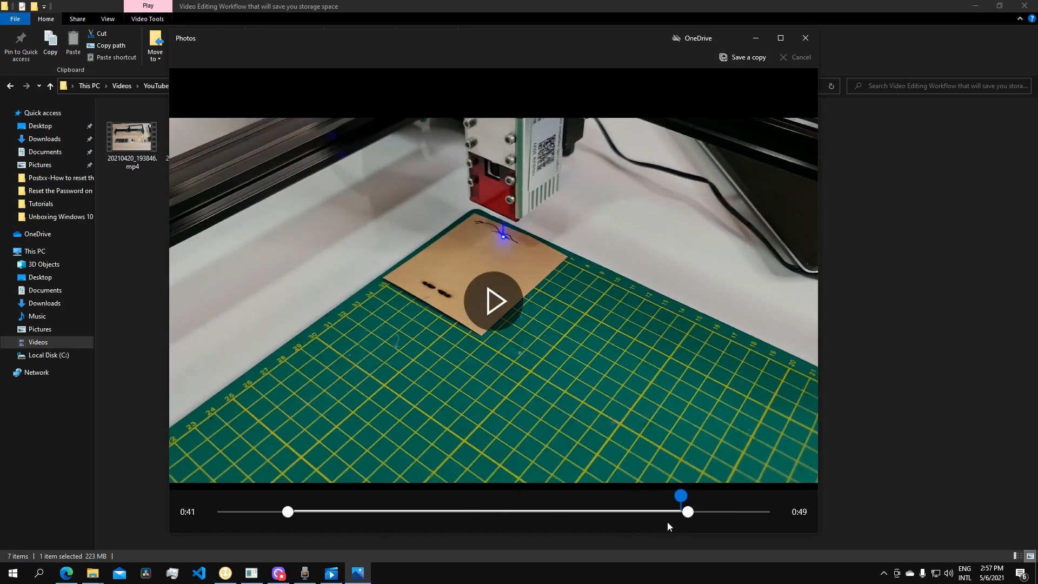
{"action": "mouse_move", "coordinate": [251, 516]}
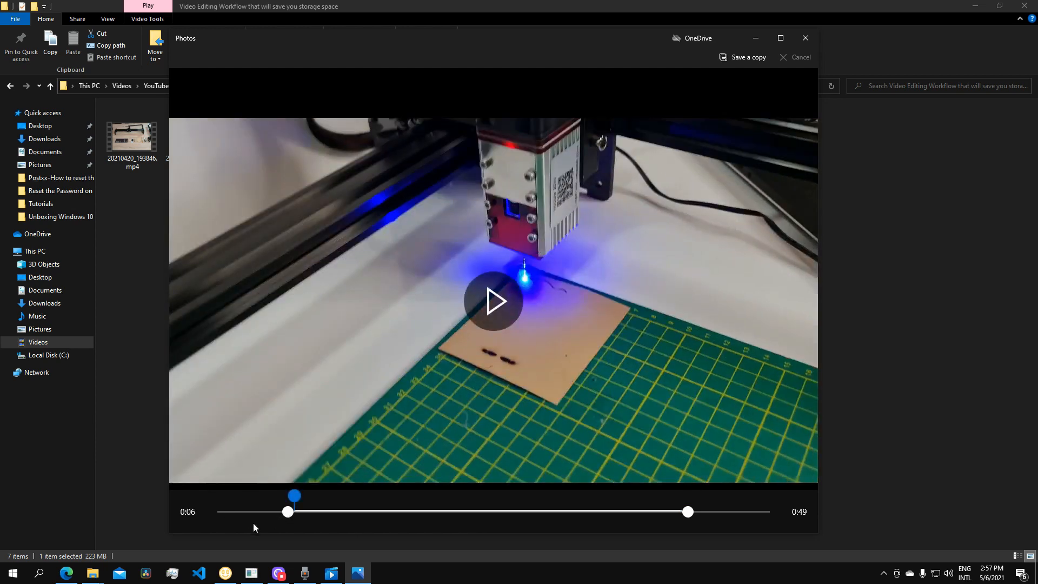
{"action": "mouse_move", "coordinate": [617, 461]}
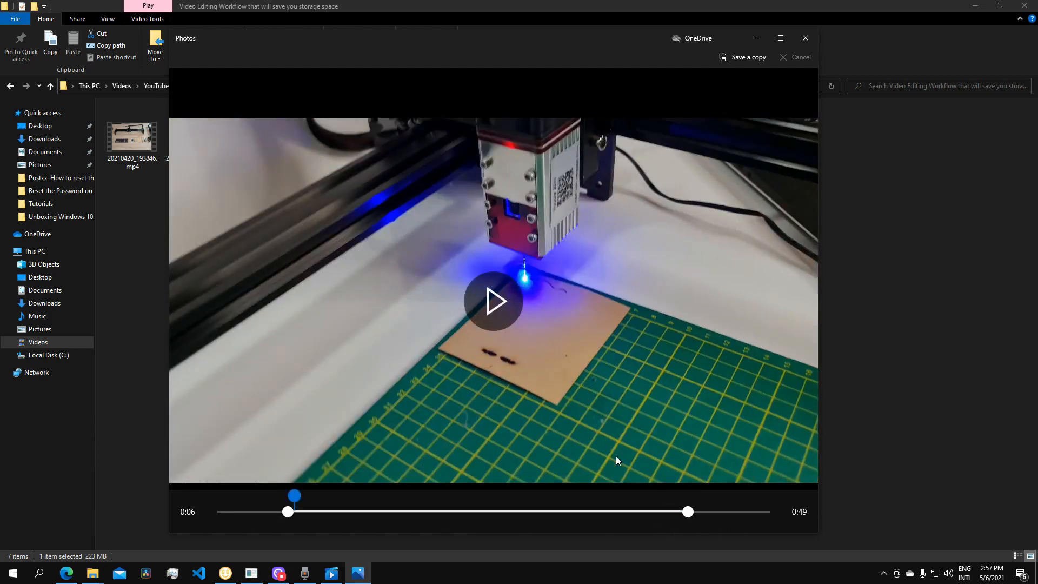
{"action": "mouse_move", "coordinate": [529, 467]}
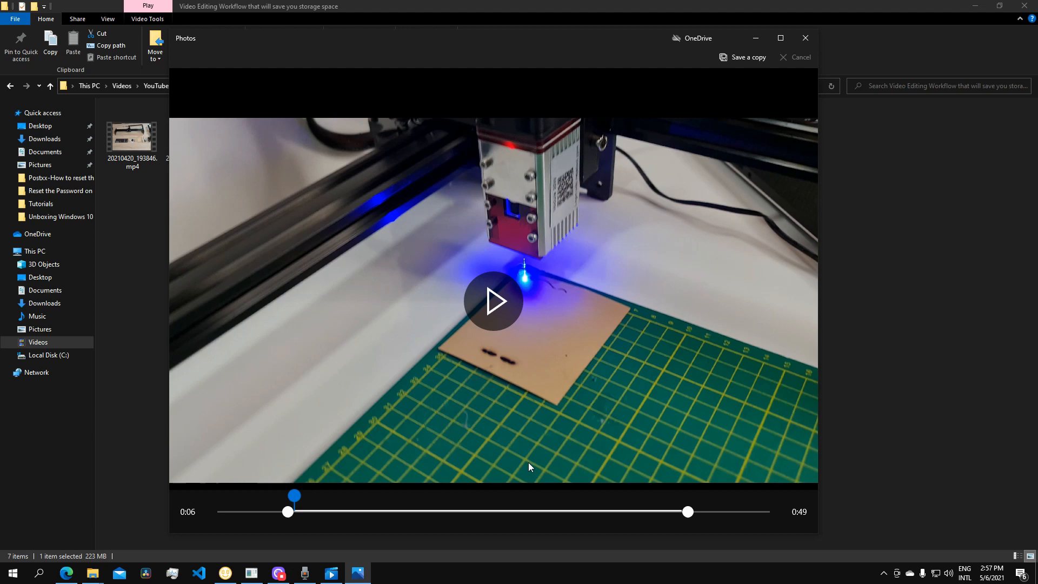
{"action": "mouse_move", "coordinate": [724, 55]}
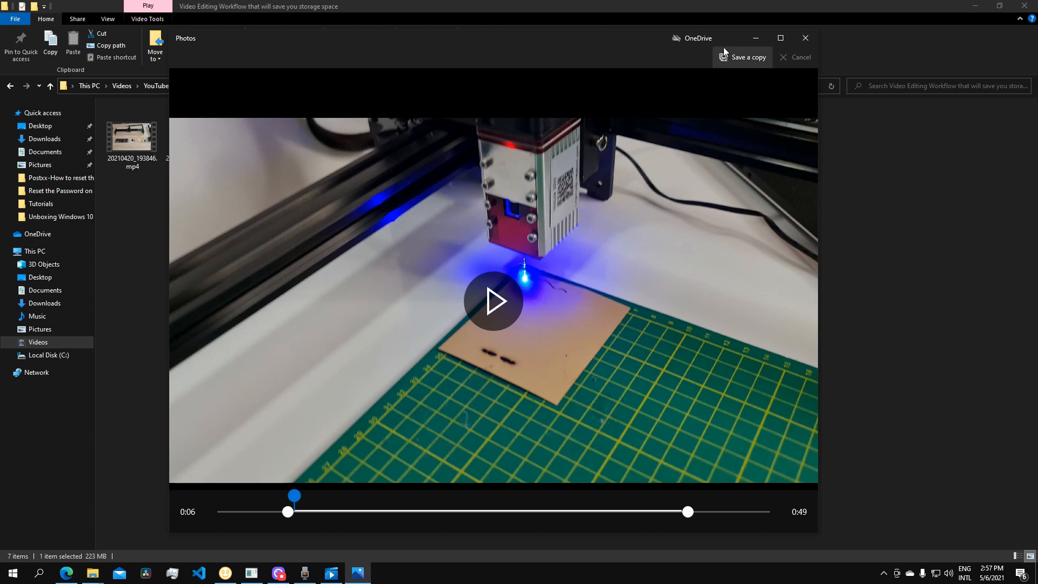
{"action": "mouse_move", "coordinate": [748, 63]}
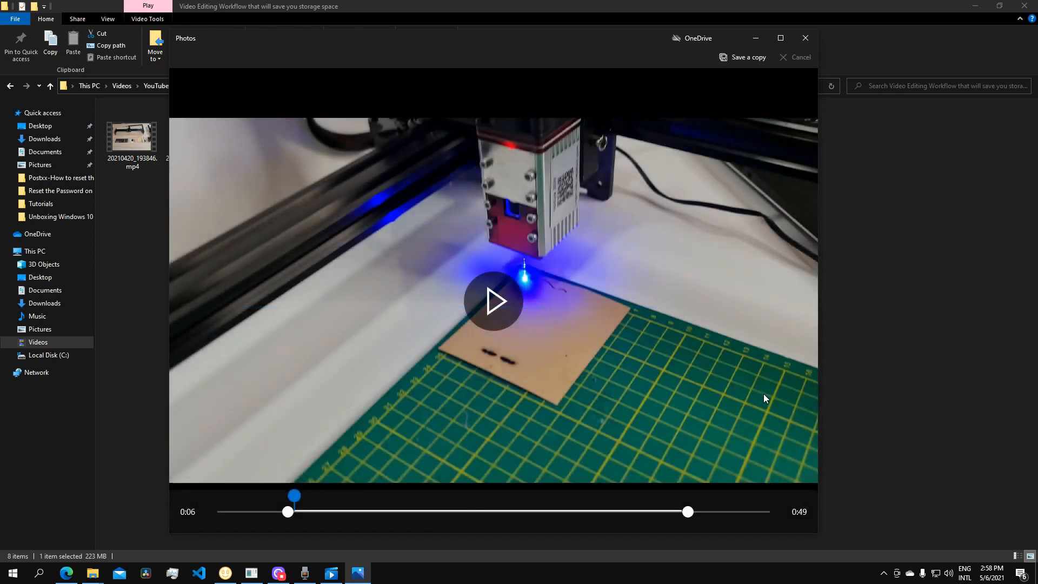
{"action": "mouse_move", "coordinate": [805, 37]}
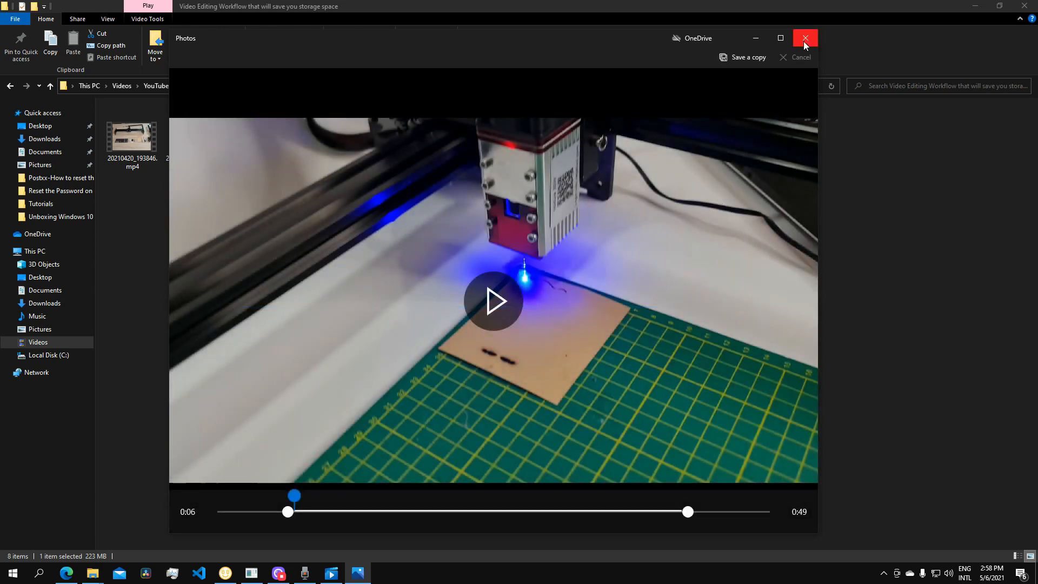
{"action": "left_click", "coordinate": [804, 38]}
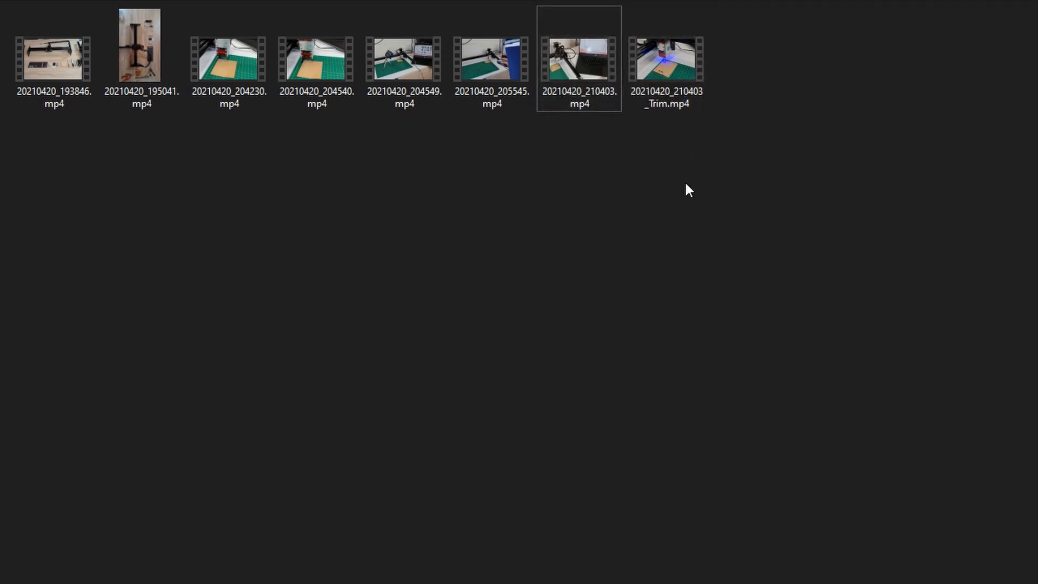
{"action": "left_click", "coordinate": [580, 56]}
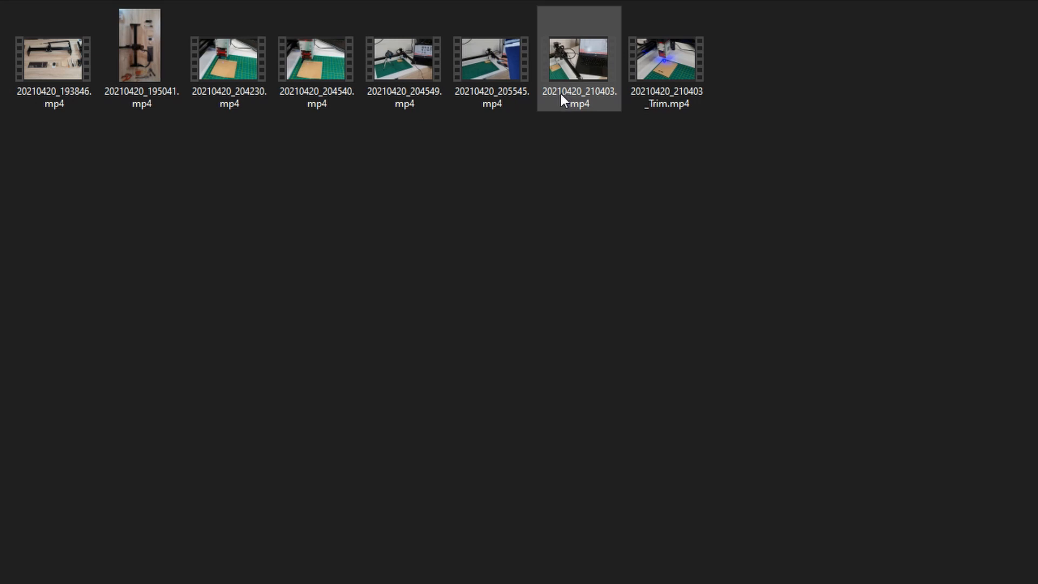
{"action": "mouse_move", "coordinate": [596, 102]}
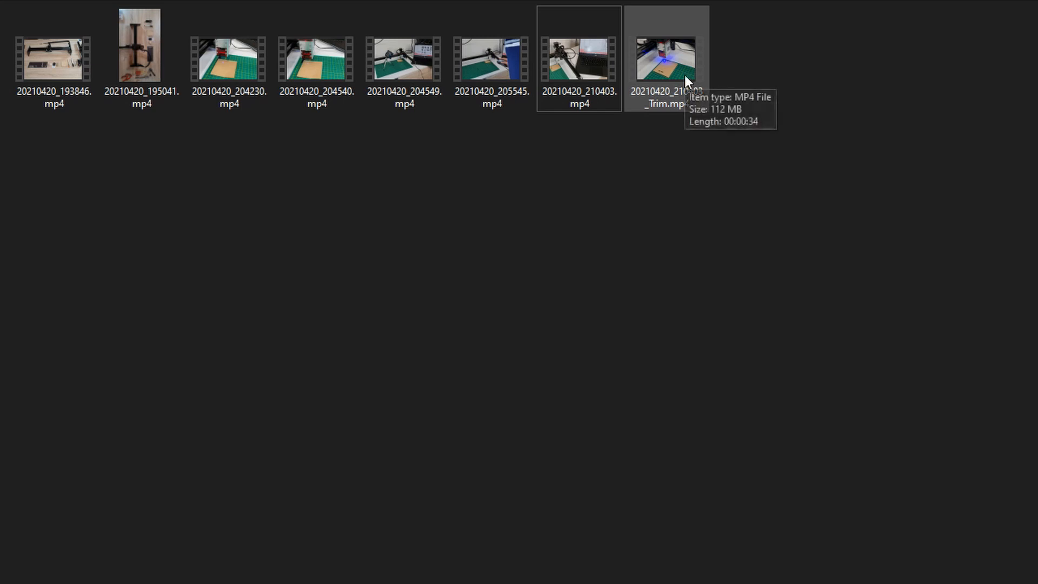
{"action": "mouse_move", "coordinate": [655, 67]}
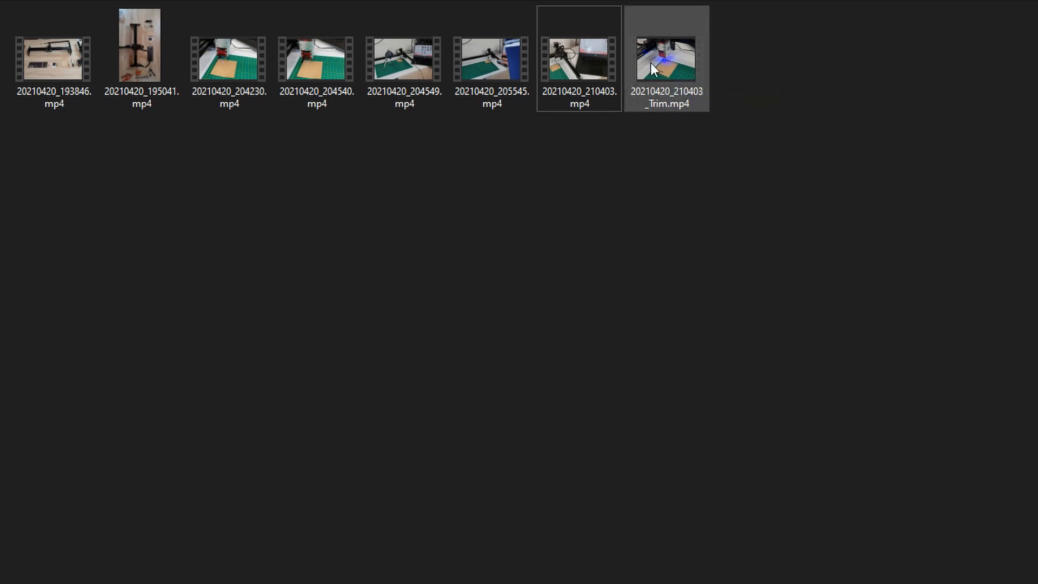
{"action": "mouse_move", "coordinate": [677, 70]}
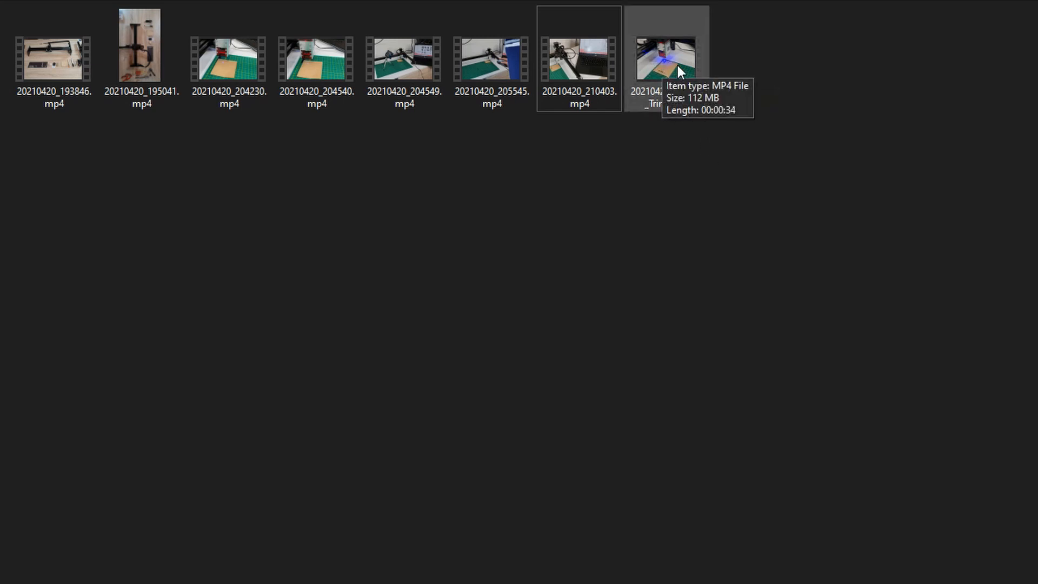
{"action": "mouse_move", "coordinate": [661, 65]}
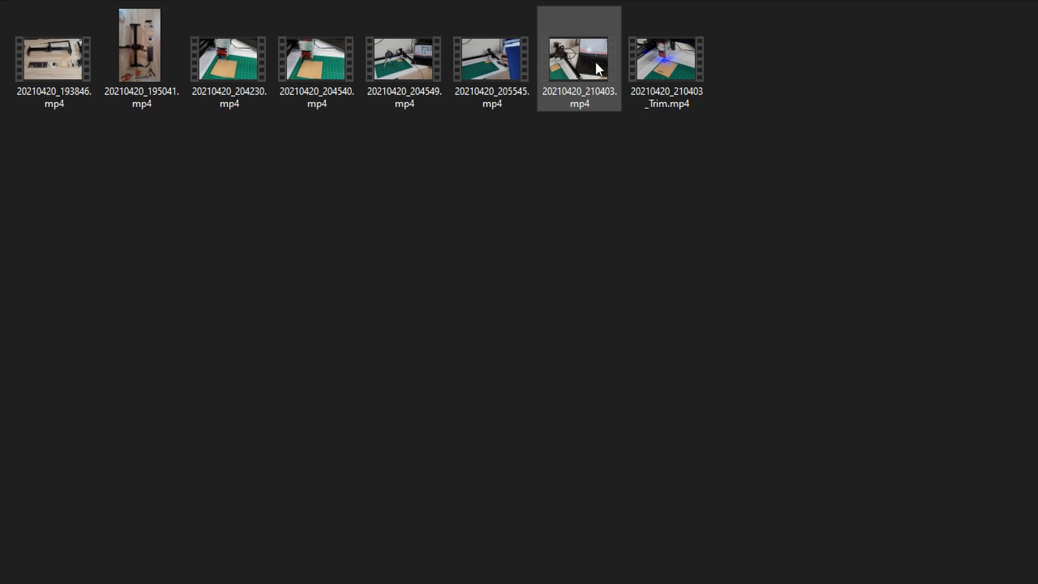
{"action": "mouse_move", "coordinate": [594, 65]}
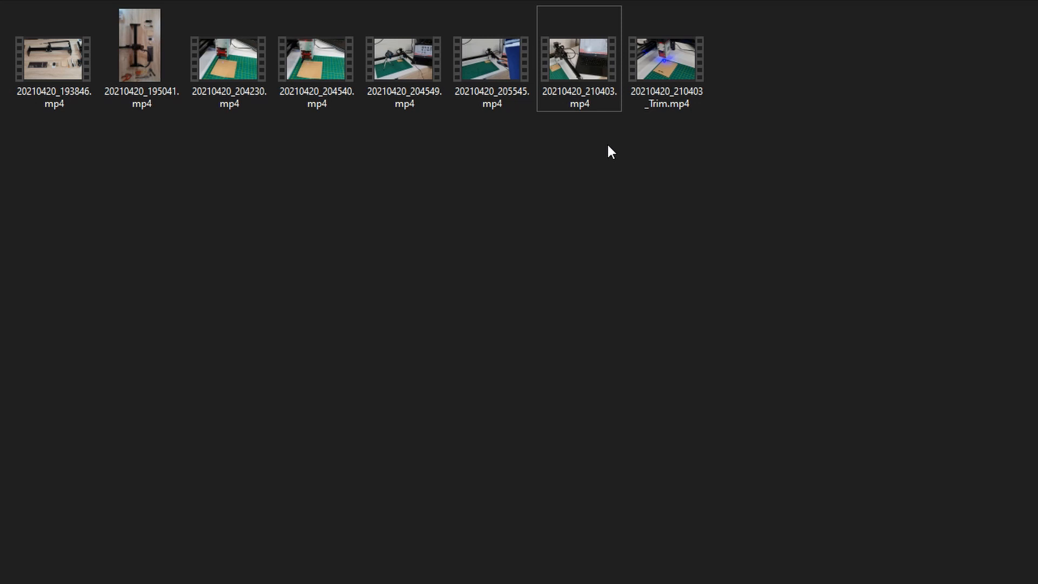
{"action": "mouse_move", "coordinate": [612, 138]}
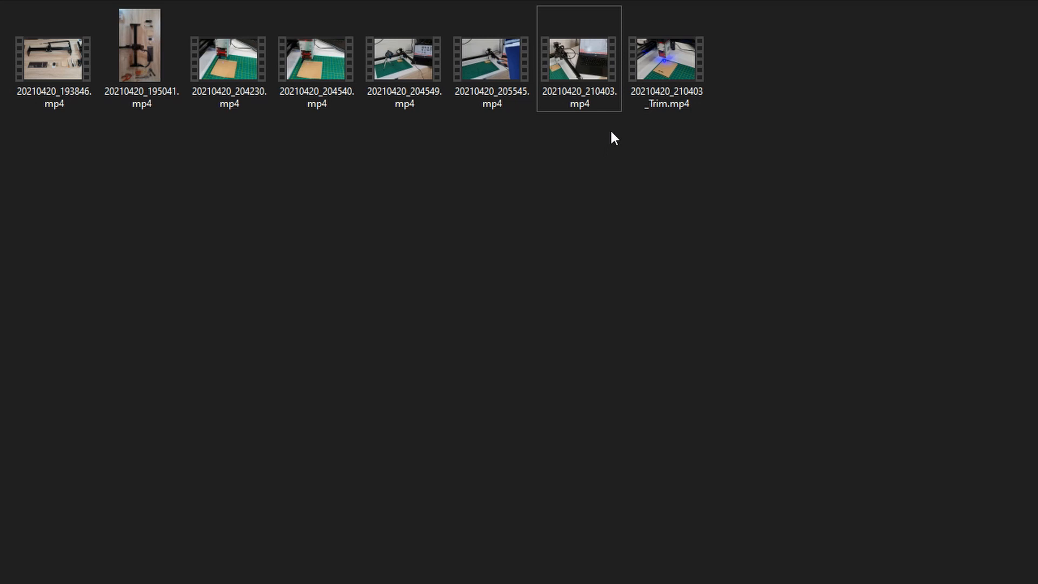
{"action": "mouse_move", "coordinate": [612, 136]}
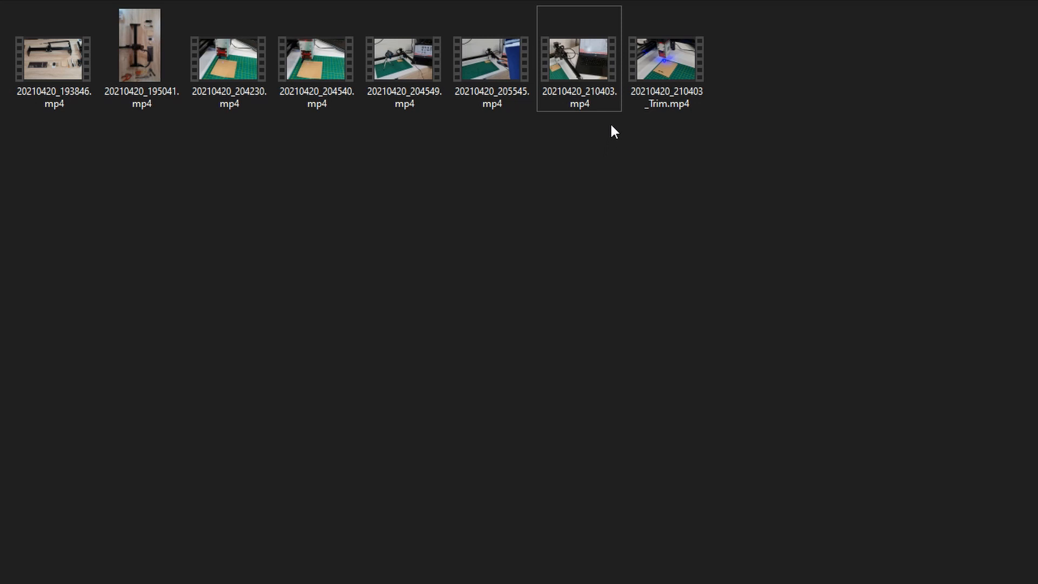
{"action": "mouse_move", "coordinate": [608, 124]}
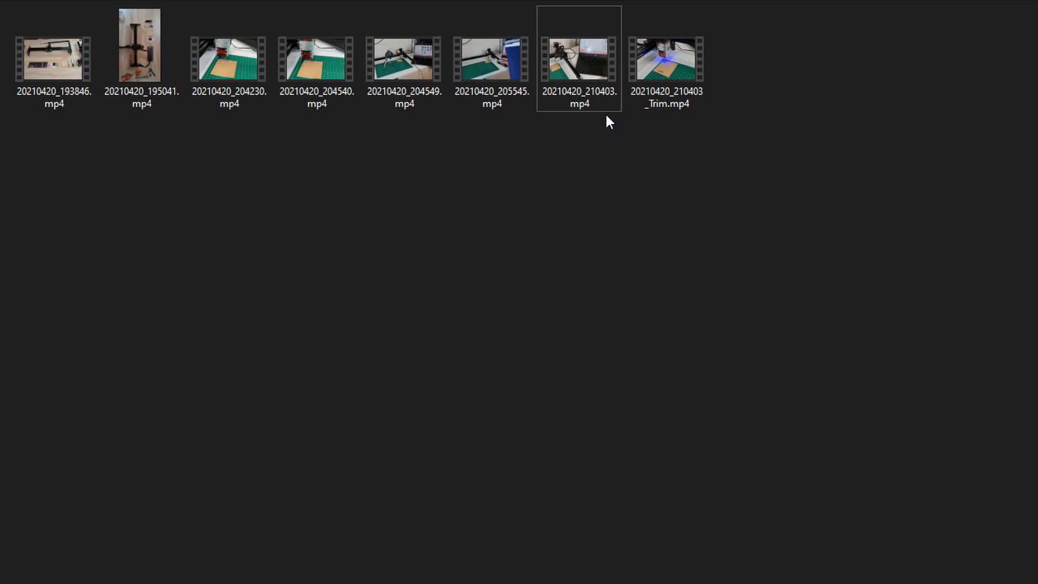
{"action": "mouse_move", "coordinate": [608, 193]}
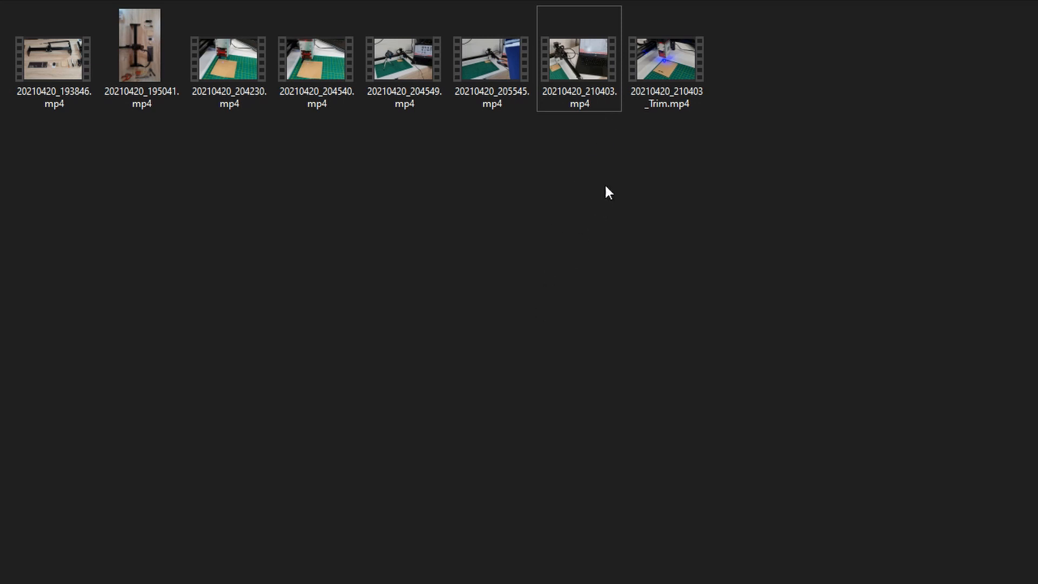
Step: View 20210420_210403_Trim.mp4's MediaTab report, then its Details: 00:00:34, 3840×2160, 30 fps
{"action": "right_click", "coordinate": [665, 54]}
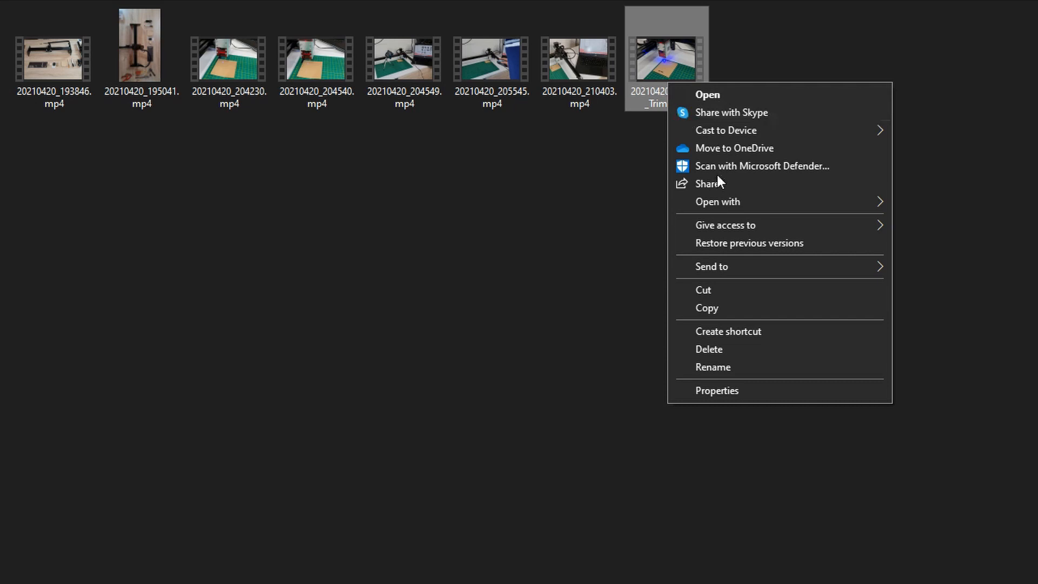
{"action": "left_click", "coordinate": [716, 390]}
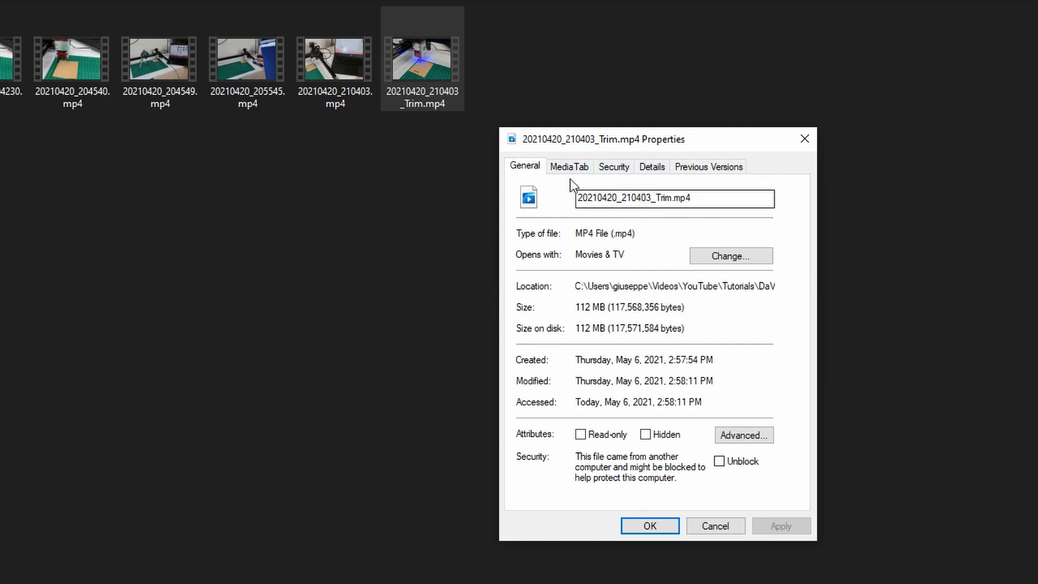
{"action": "left_click", "coordinate": [569, 167]}
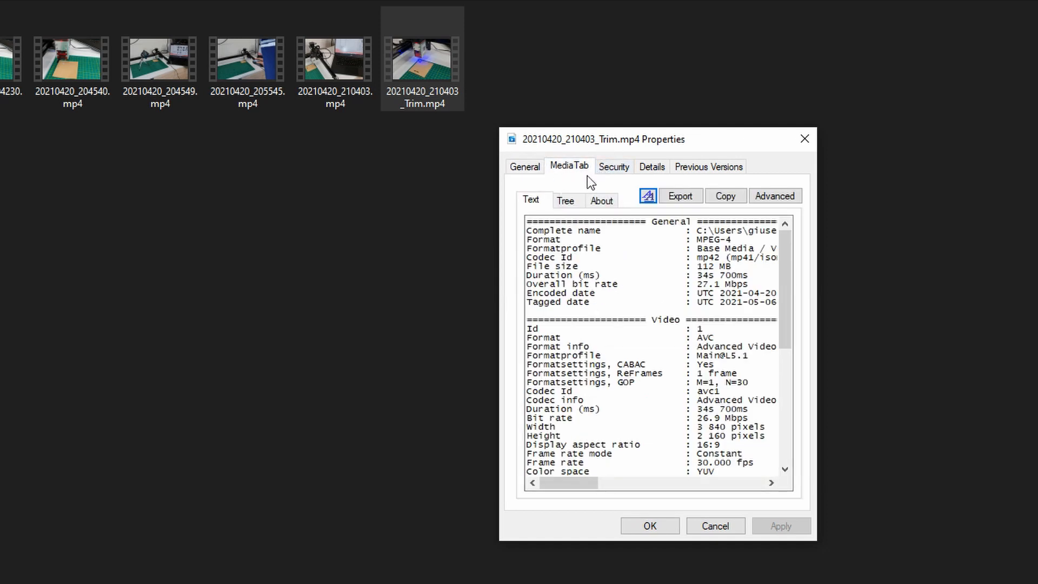
{"action": "mouse_move", "coordinate": [573, 178]}
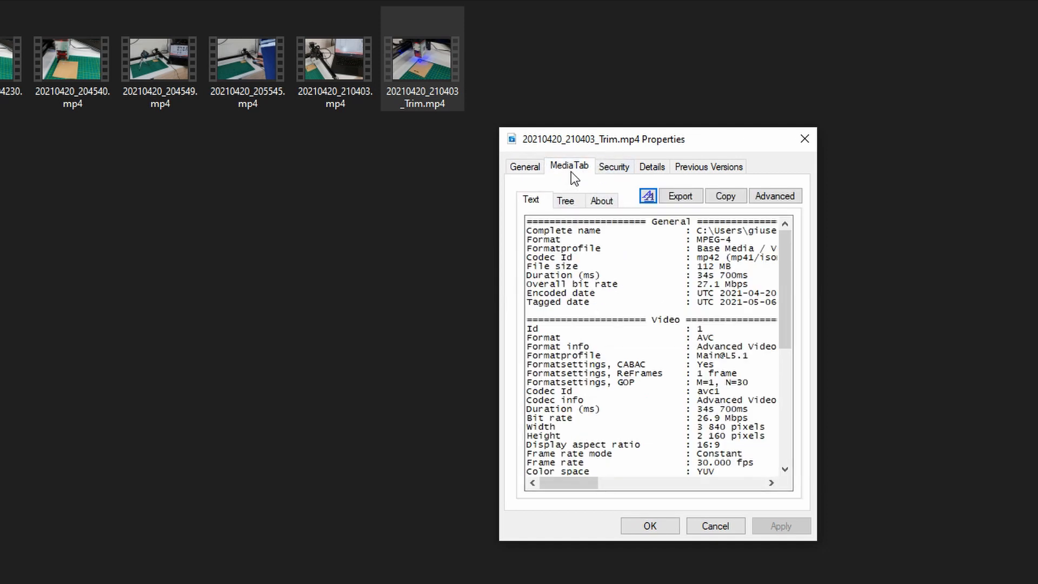
{"action": "mouse_move", "coordinate": [585, 185]}
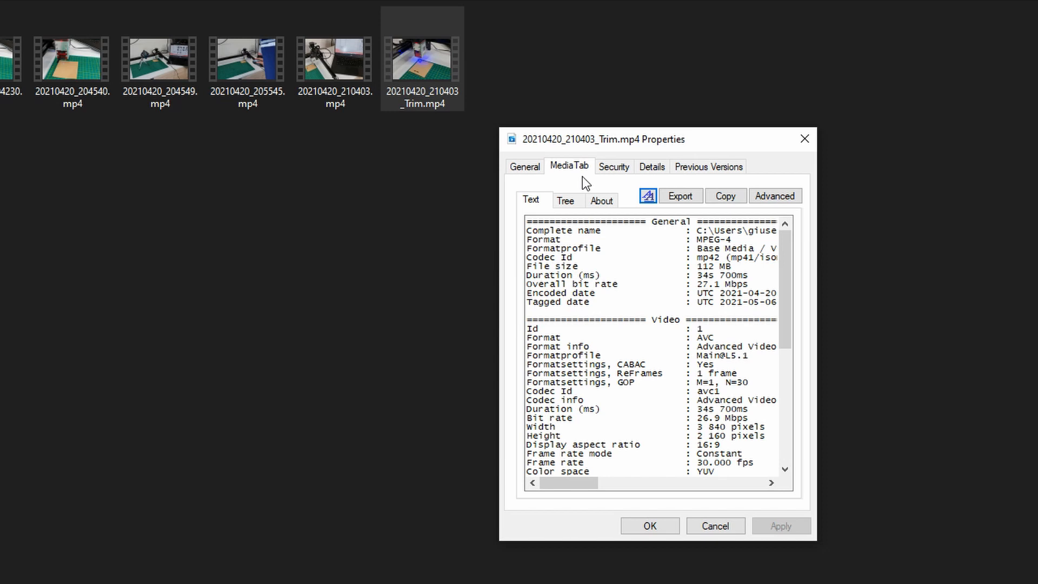
{"action": "left_click", "coordinate": [650, 166]}
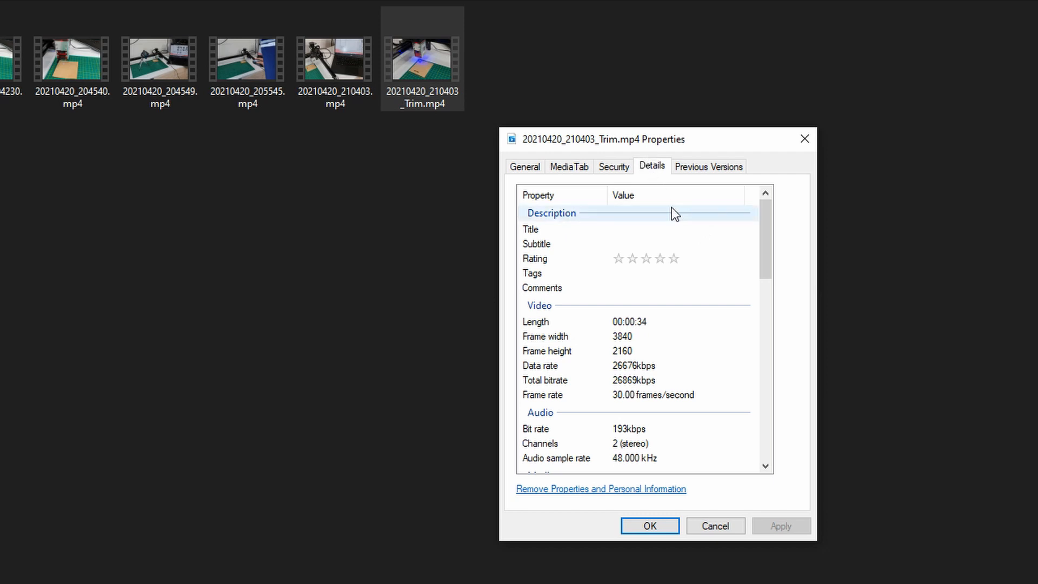
{"action": "mouse_move", "coordinate": [569, 175]}
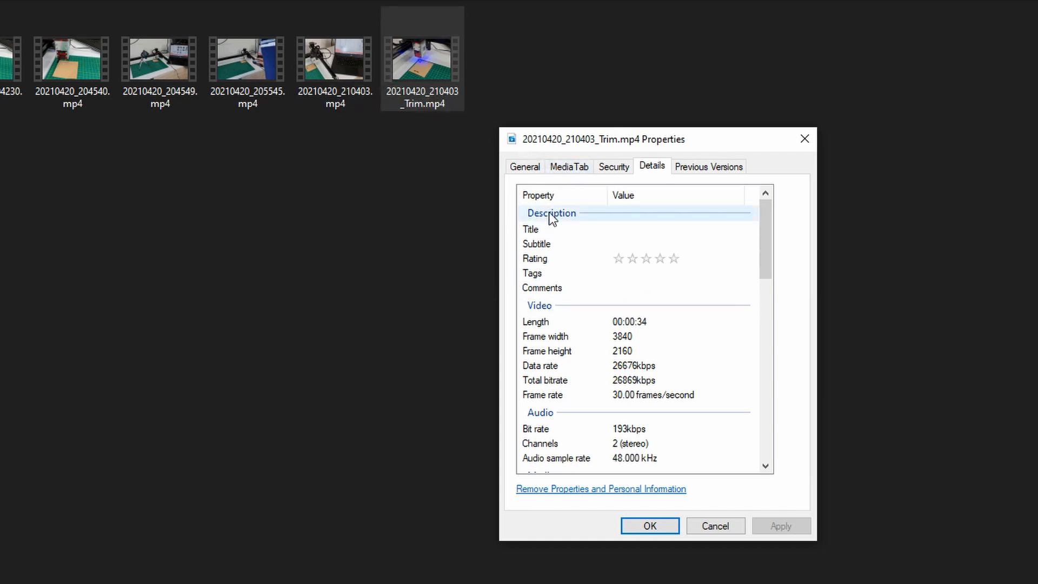
{"action": "mouse_move", "coordinate": [435, 170]}
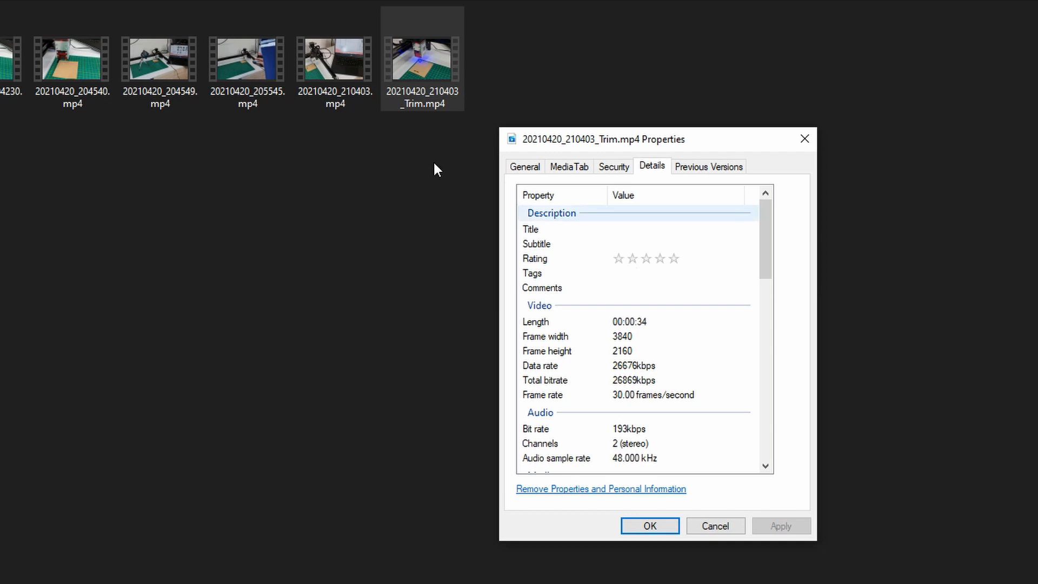
Step: Show the original clip's Details beside the trimmed one: 00:00:49 versus 00:00:34, both 3840×2160
{"action": "right_click", "coordinate": [330, 51]}
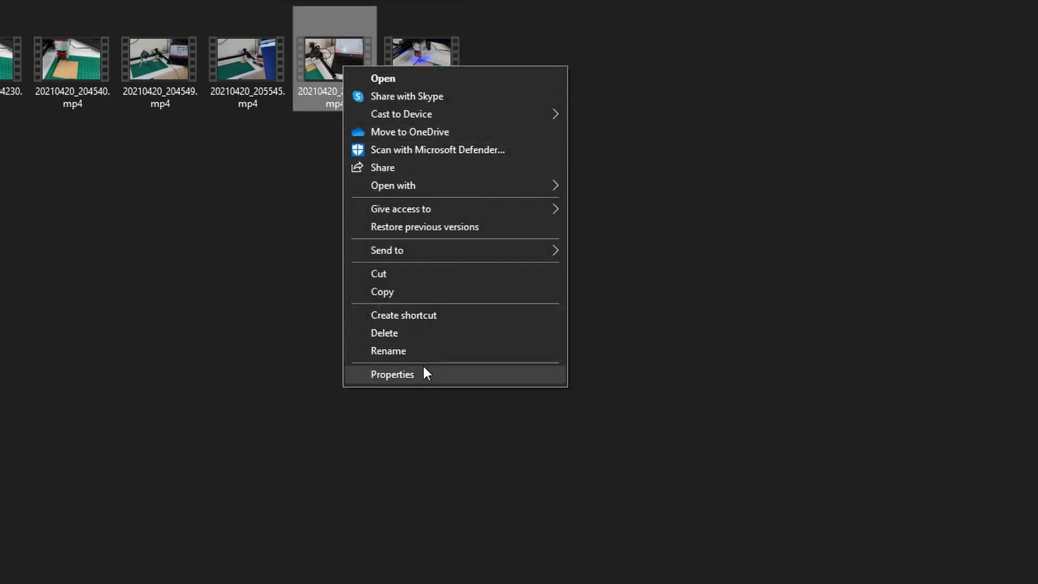
{"action": "left_click", "coordinate": [391, 374]}
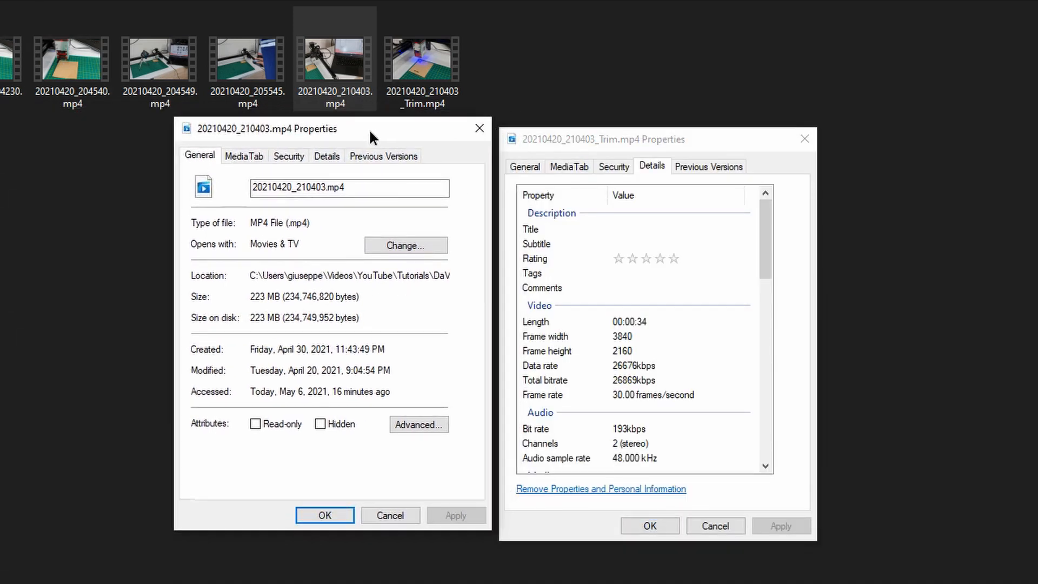
{"action": "left_click", "coordinate": [327, 156]}
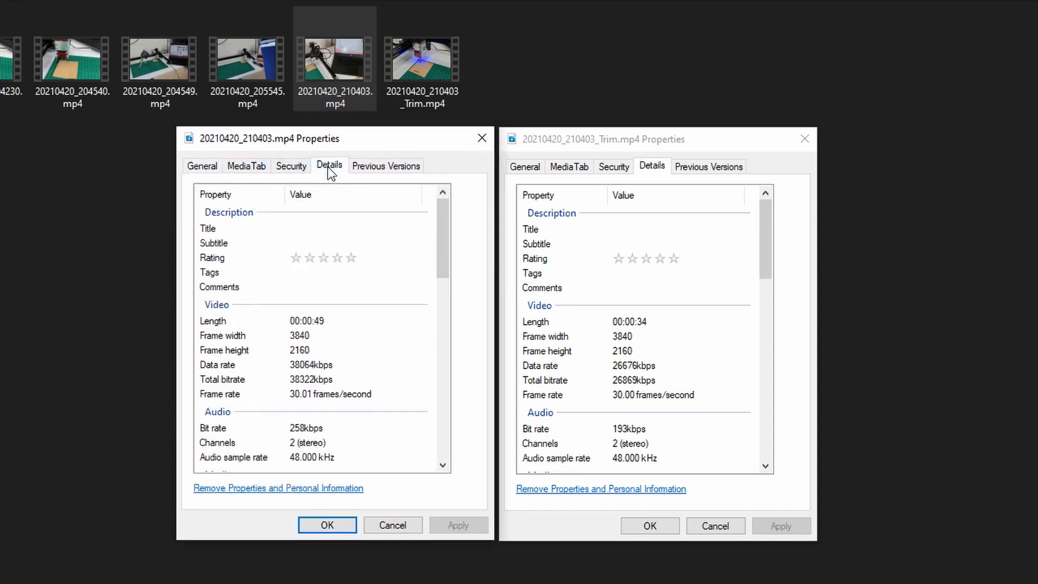
{"action": "mouse_move", "coordinate": [652, 385]}
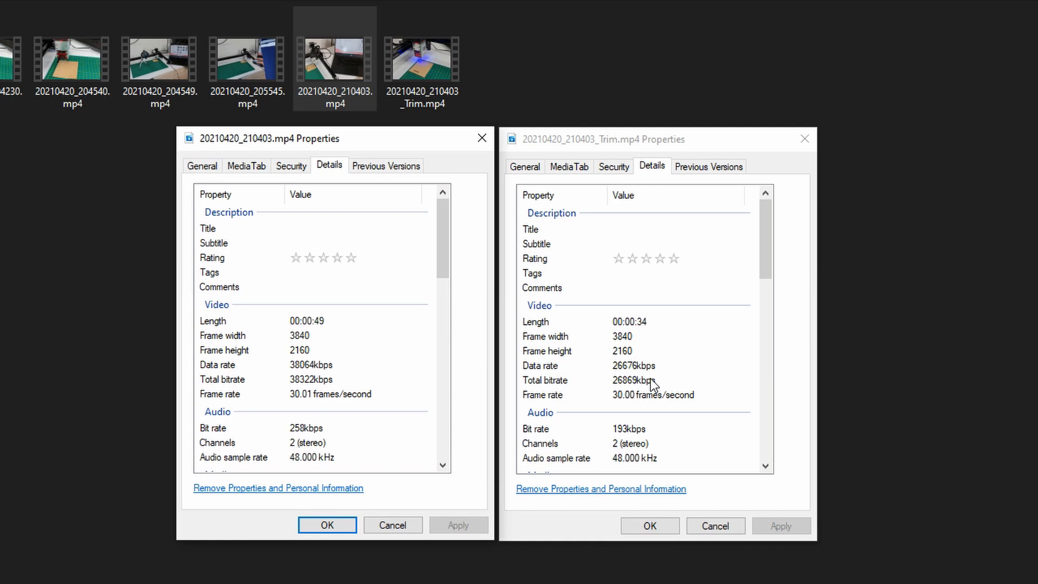
{"action": "mouse_move", "coordinate": [687, 376]}
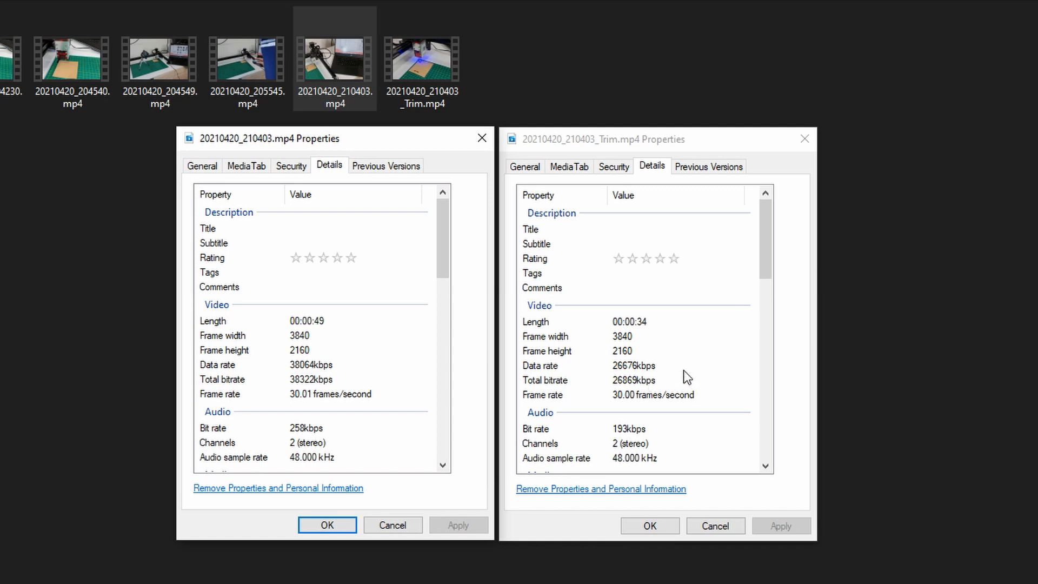
{"action": "mouse_move", "coordinate": [668, 367]}
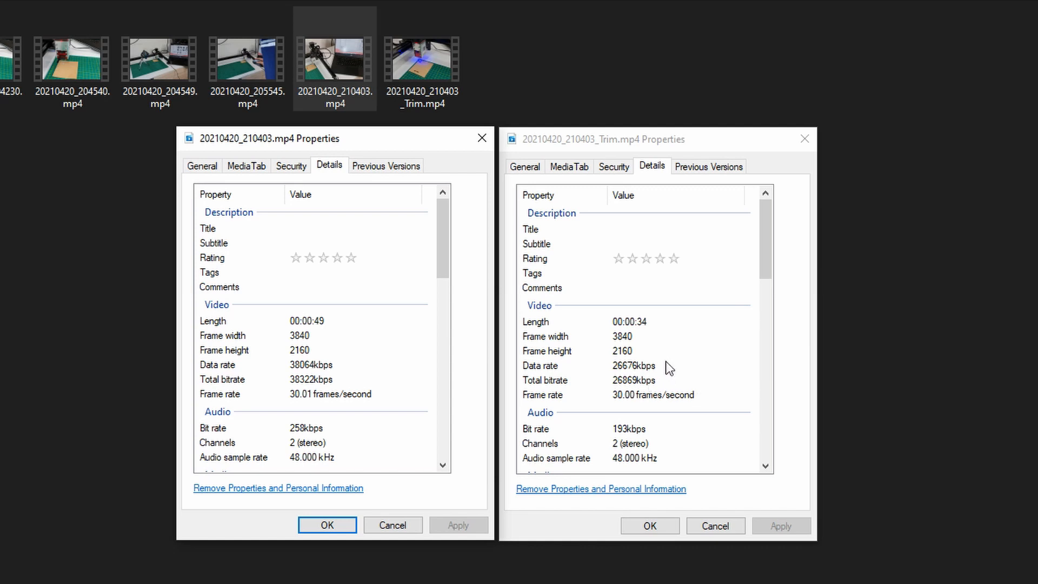
{"action": "mouse_move", "coordinate": [293, 388]}
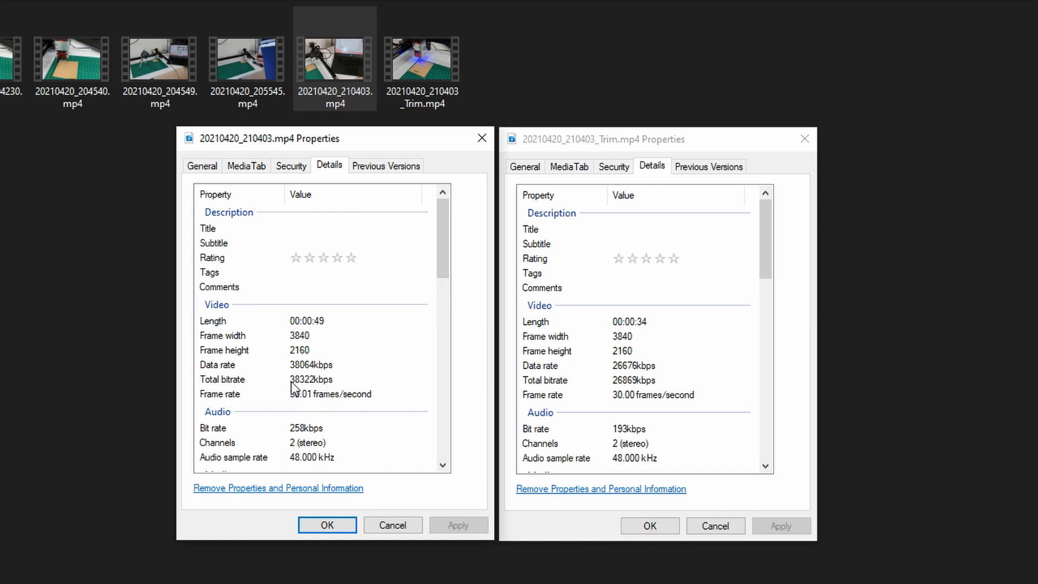
{"action": "mouse_move", "coordinate": [279, 401]}
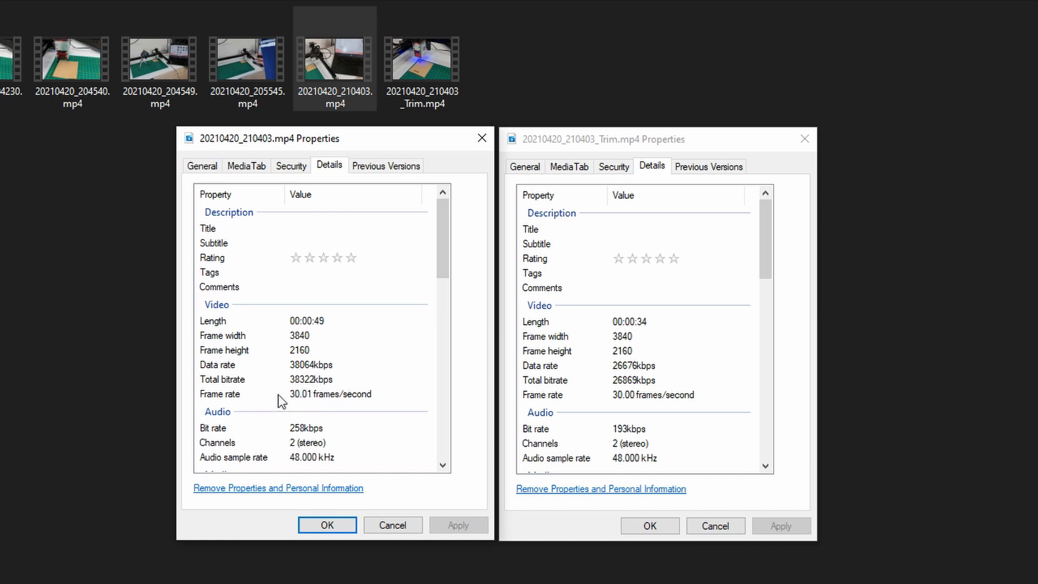
{"action": "mouse_move", "coordinate": [336, 390]}
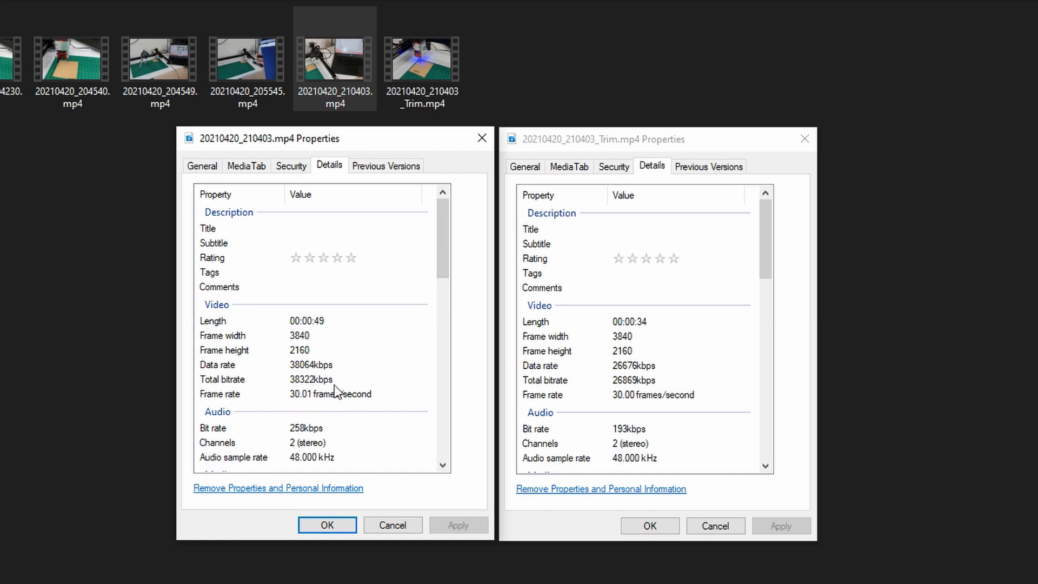
{"action": "mouse_move", "coordinate": [704, 385]}
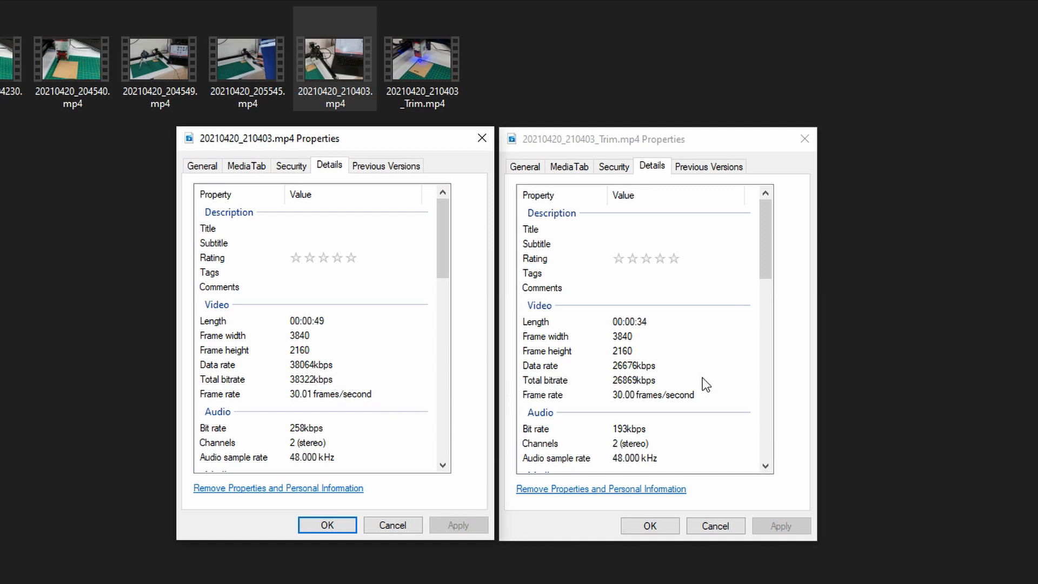
{"action": "mouse_move", "coordinate": [664, 396]}
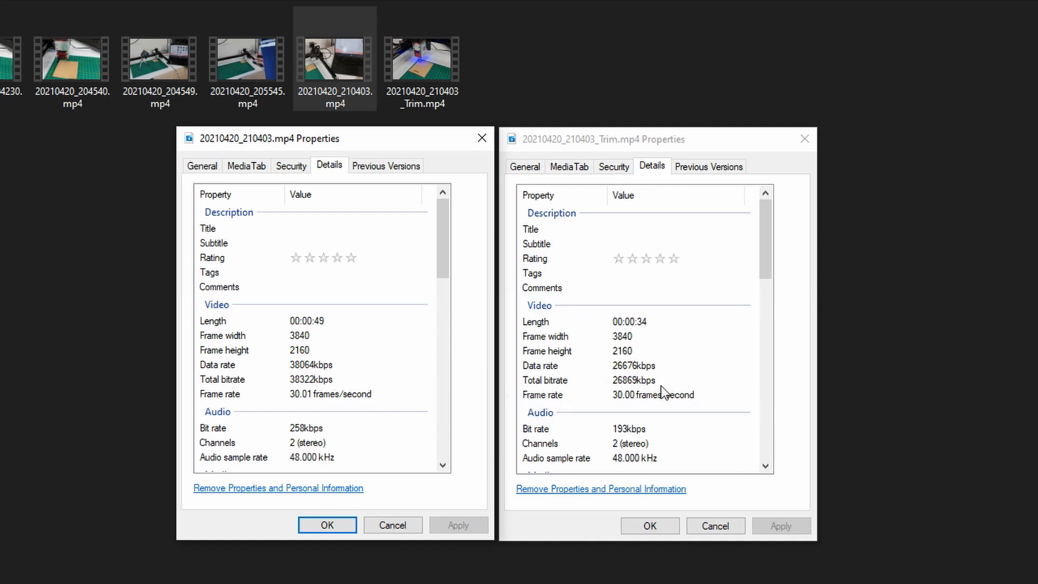
{"action": "mouse_move", "coordinate": [663, 406]}
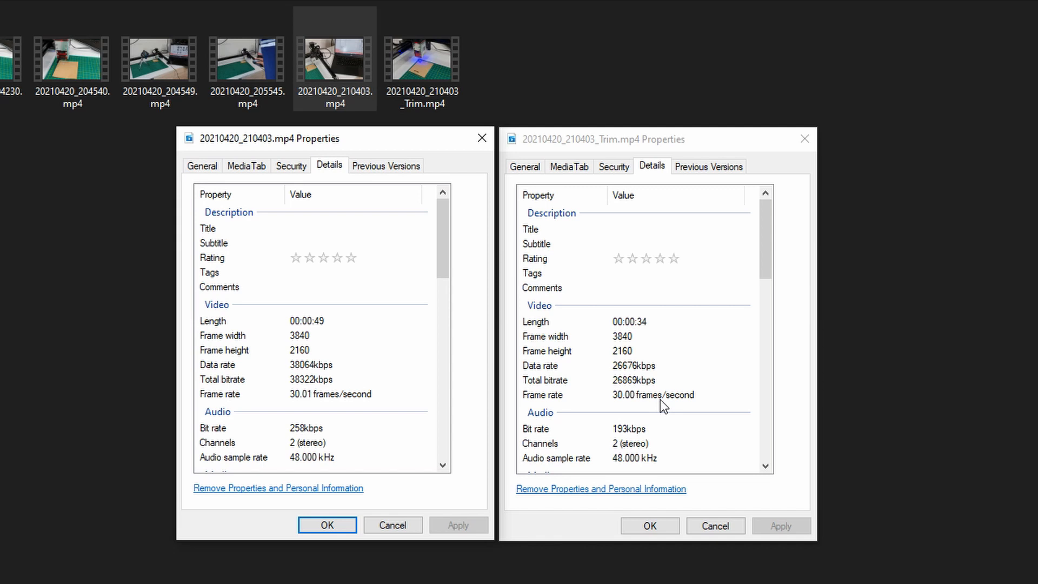
{"action": "mouse_move", "coordinate": [685, 230]}
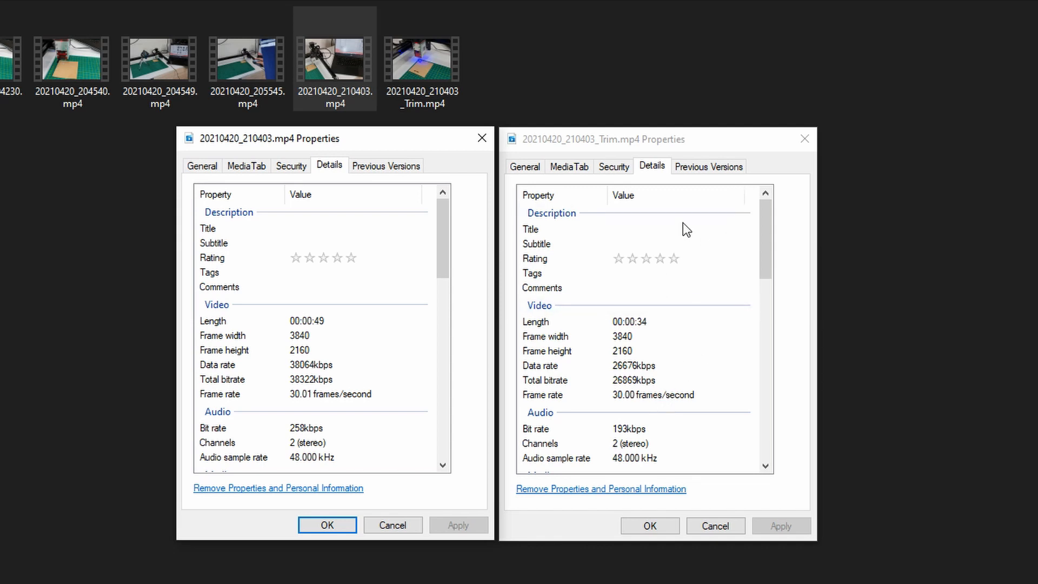
{"action": "mouse_move", "coordinate": [746, 400]}
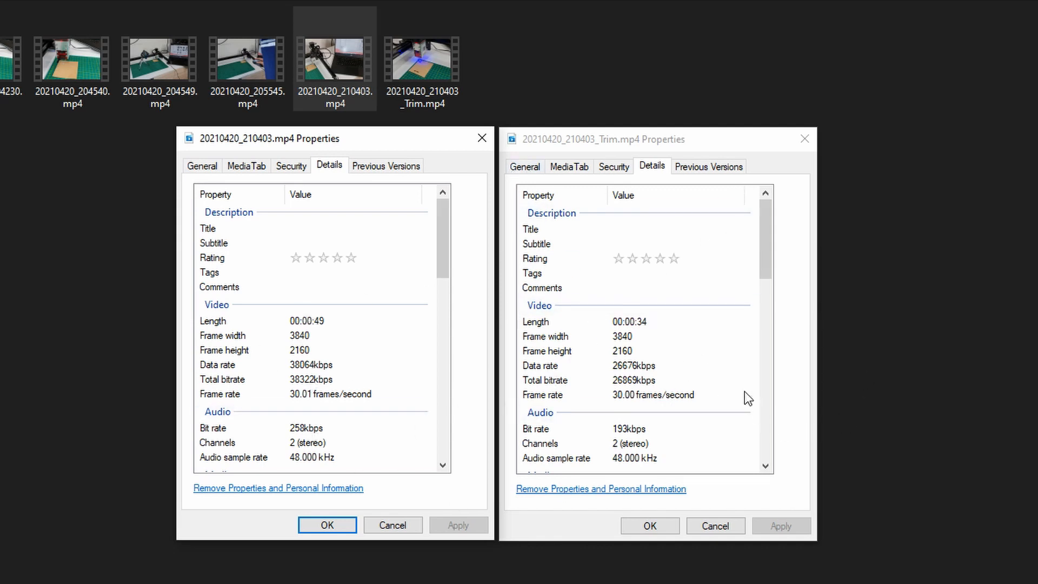
{"action": "mouse_move", "coordinate": [663, 430]}
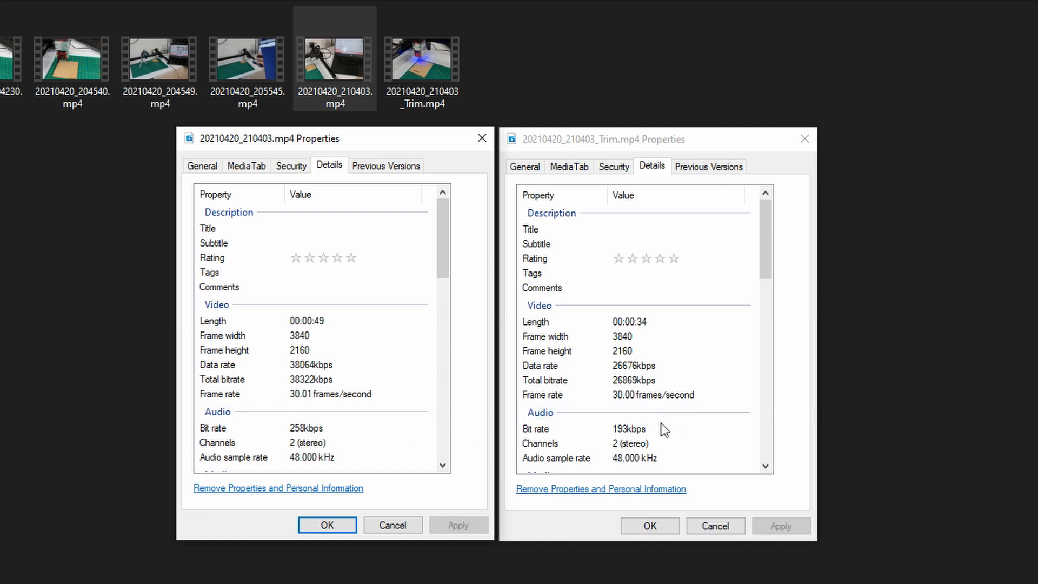
{"action": "mouse_move", "coordinate": [317, 436]}
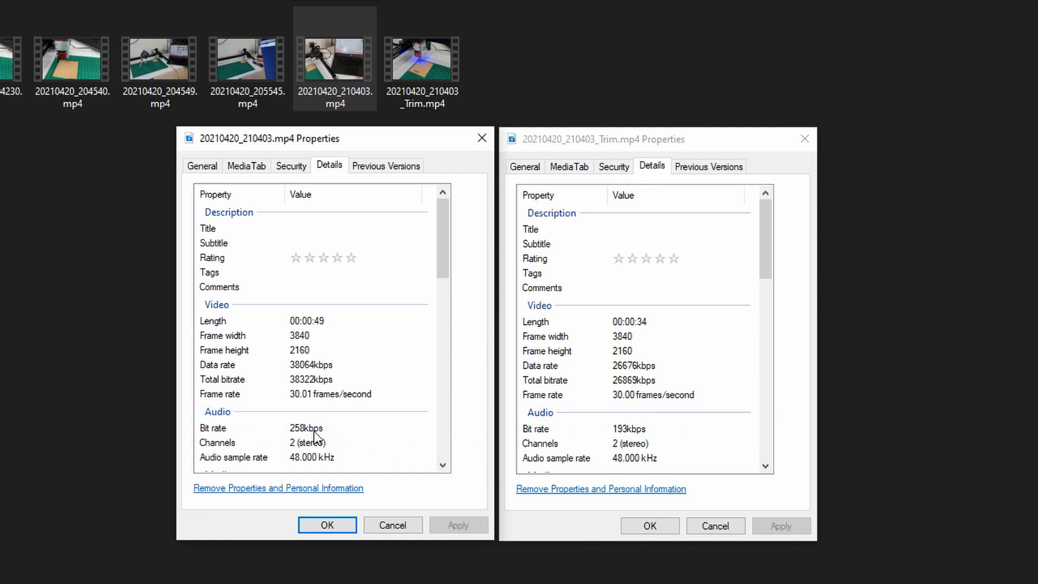
{"action": "mouse_move", "coordinate": [342, 456]}
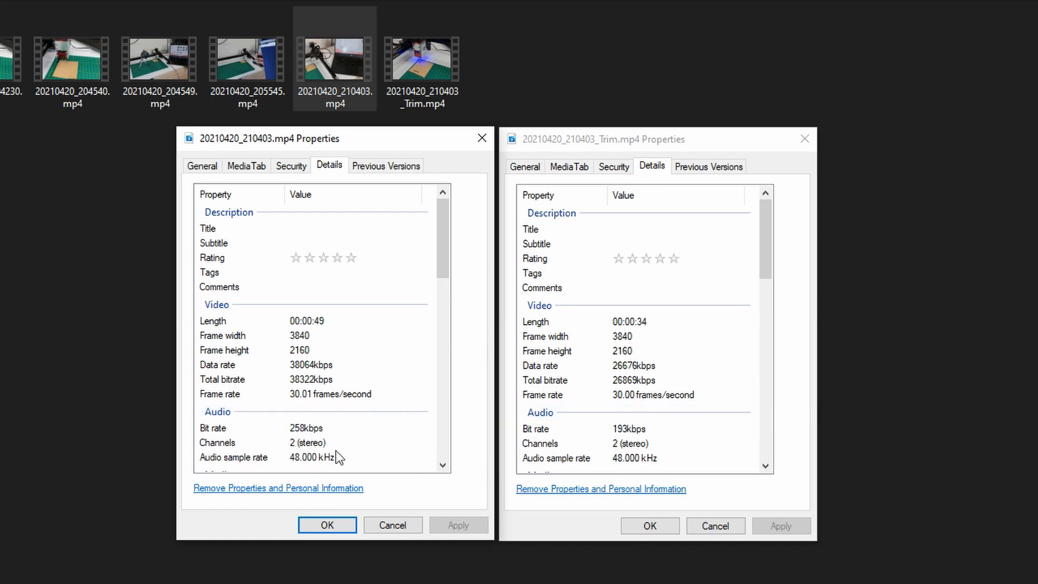
{"action": "mouse_move", "coordinate": [738, 419]}
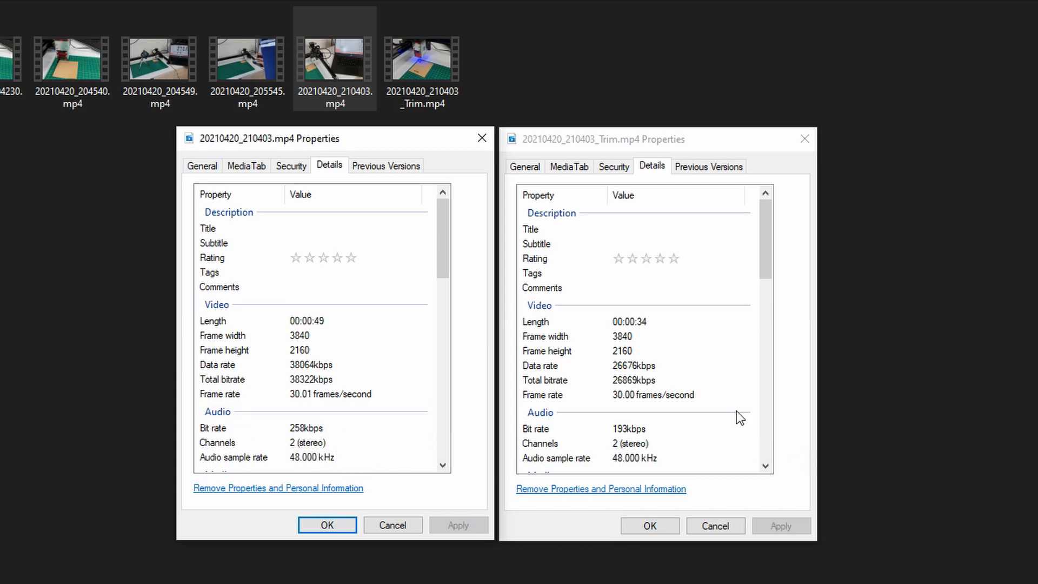
Step: Compare both MediaTab reports, highlighting the trimmed clip's 27.1 Mbps overall bit rate against 38.0 Mbps
{"action": "left_click", "coordinate": [569, 166]}
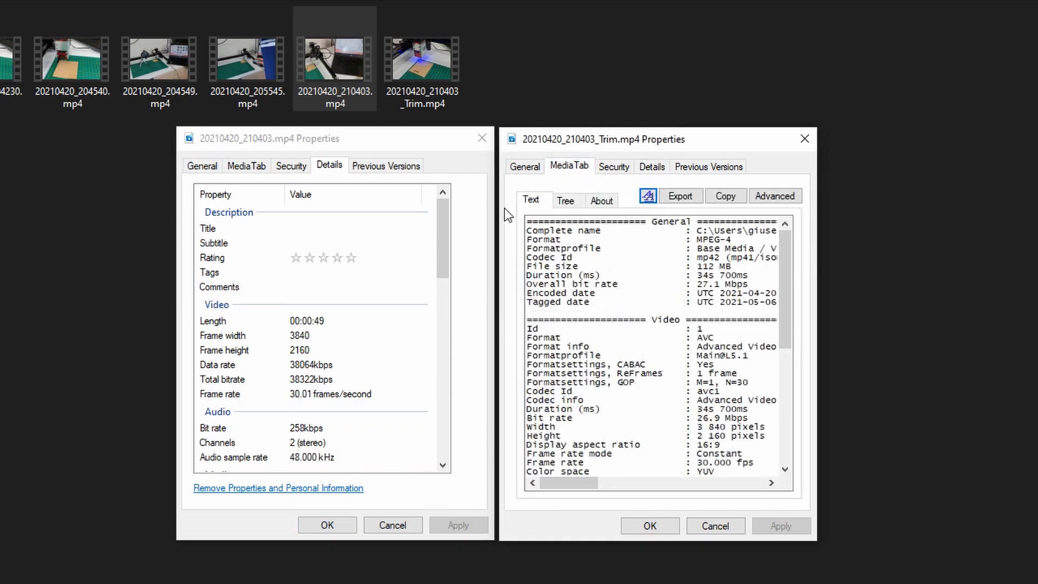
{"action": "left_click", "coordinate": [246, 166]}
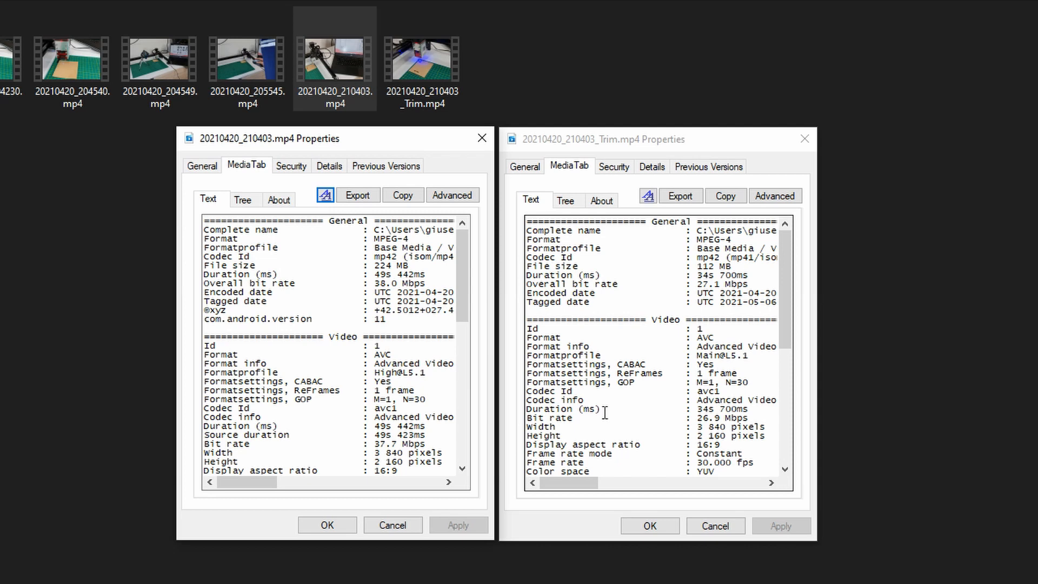
{"action": "mouse_move", "coordinate": [627, 424]}
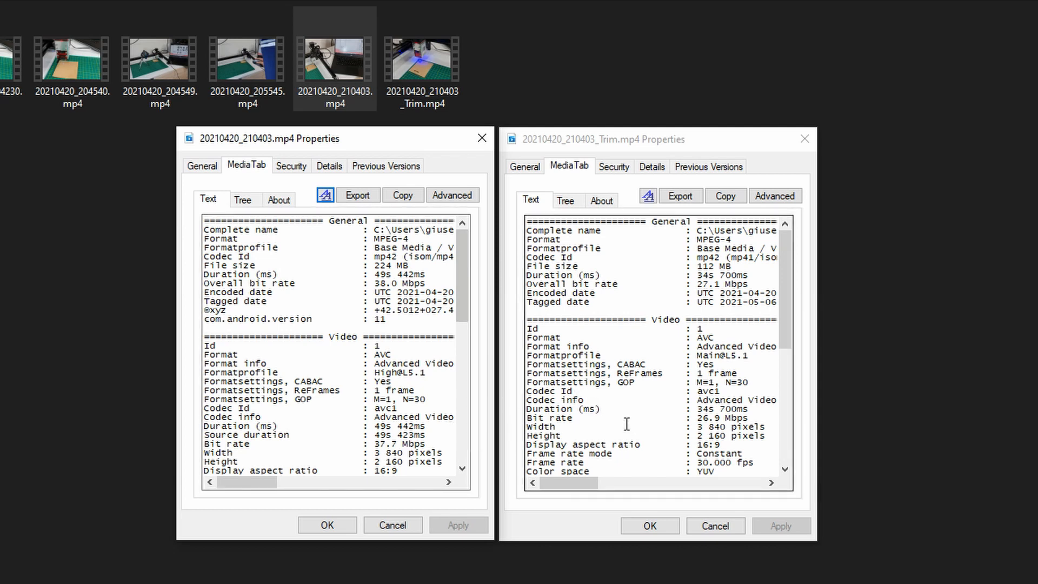
{"action": "mouse_move", "coordinate": [685, 382]}
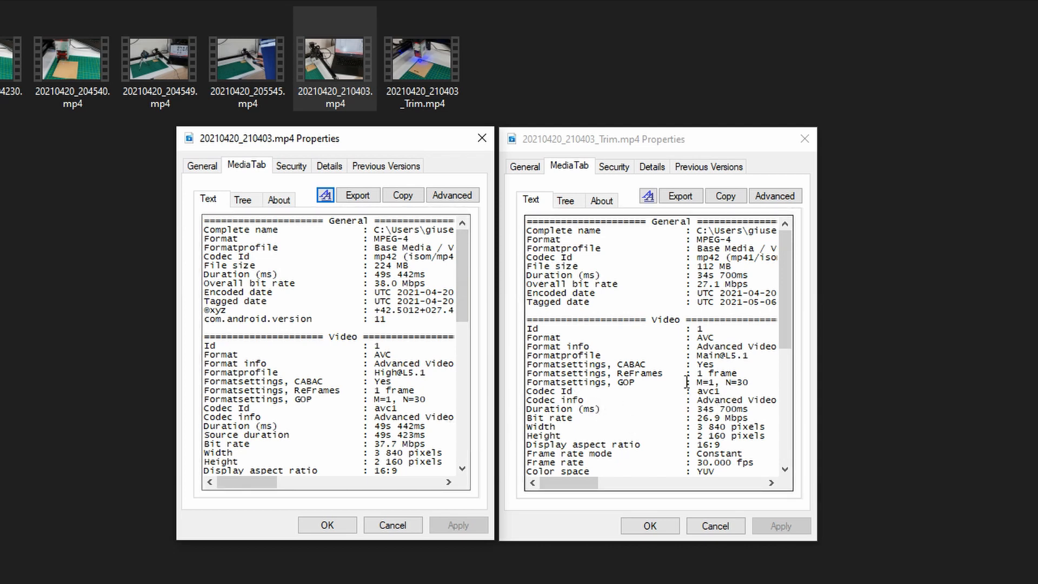
{"action": "mouse_move", "coordinate": [620, 348]}
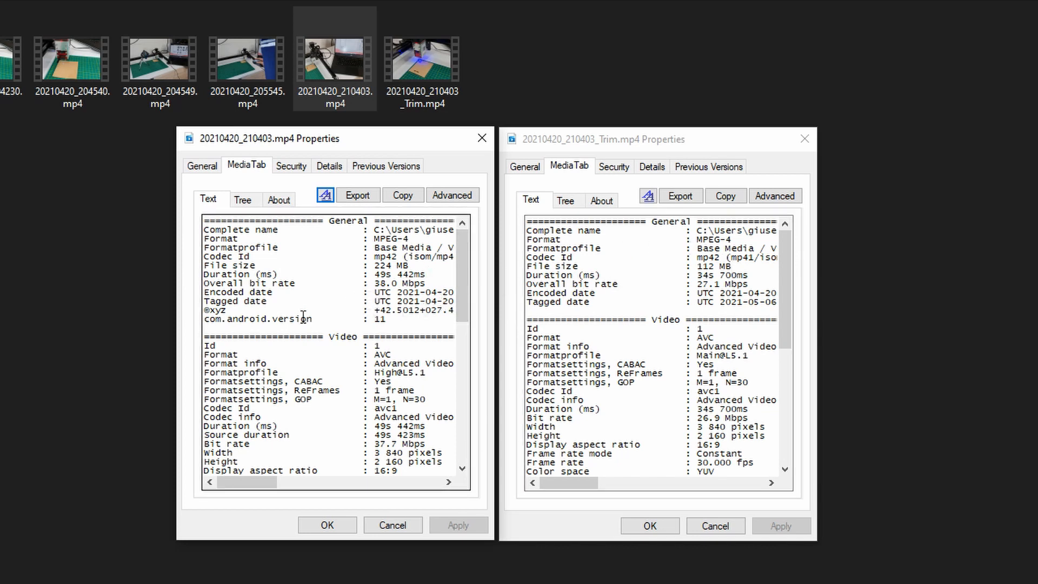
{"action": "mouse_move", "coordinate": [382, 303]}
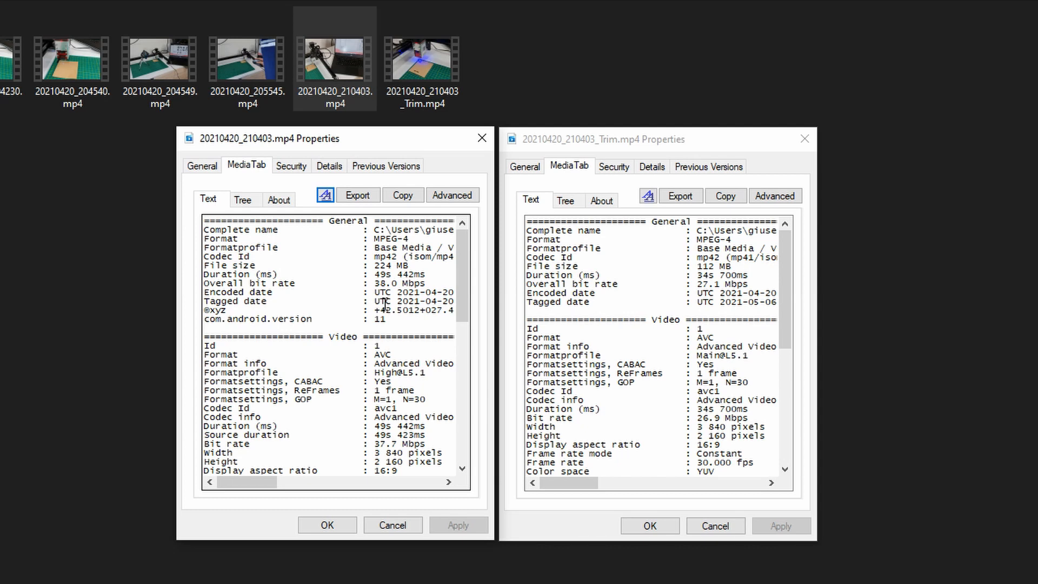
{"action": "double_click", "coordinate": [387, 284]}
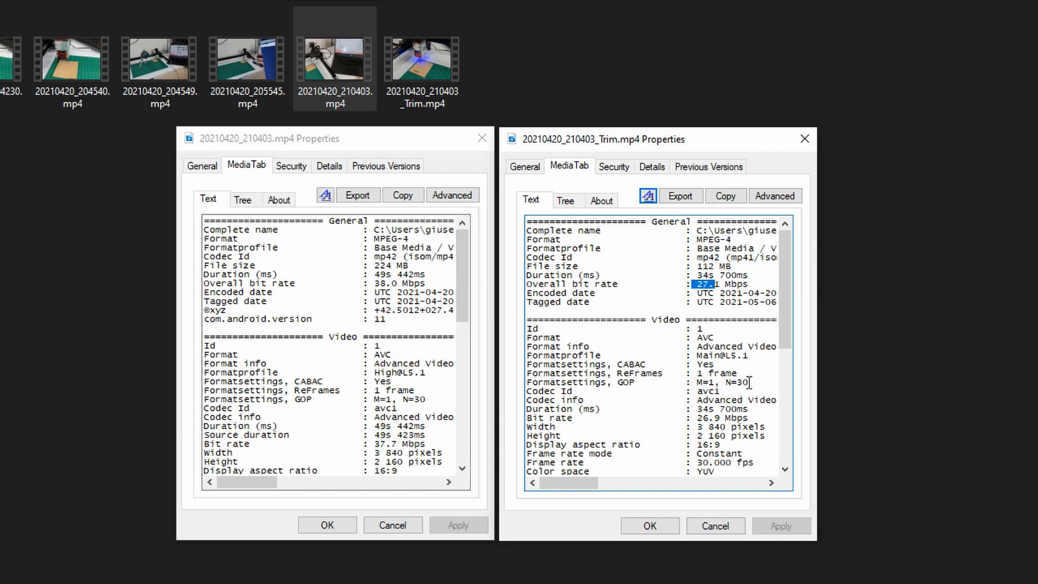
{"action": "mouse_move", "coordinate": [407, 406]}
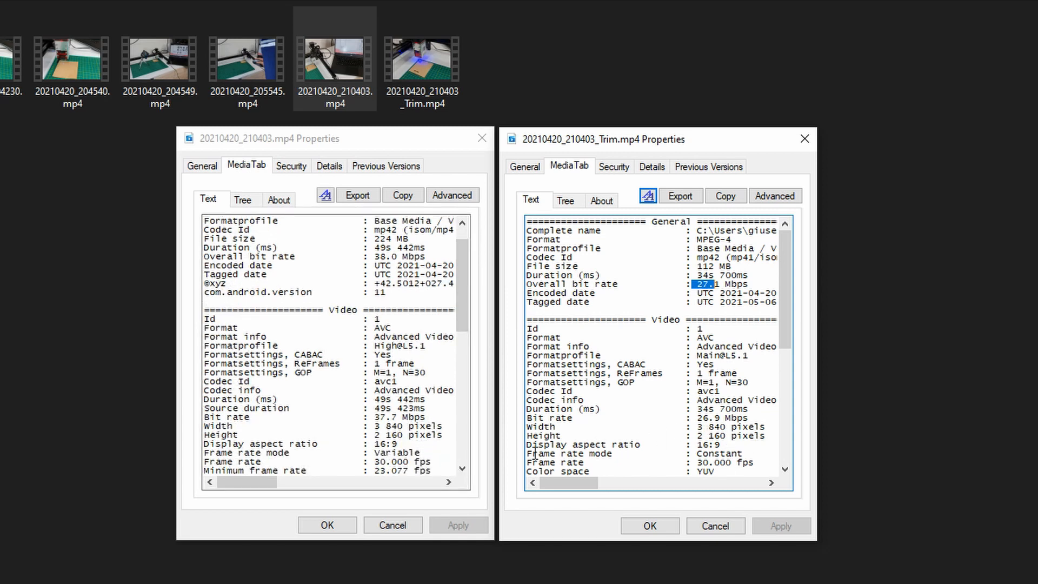
{"action": "mouse_move", "coordinate": [421, 439]}
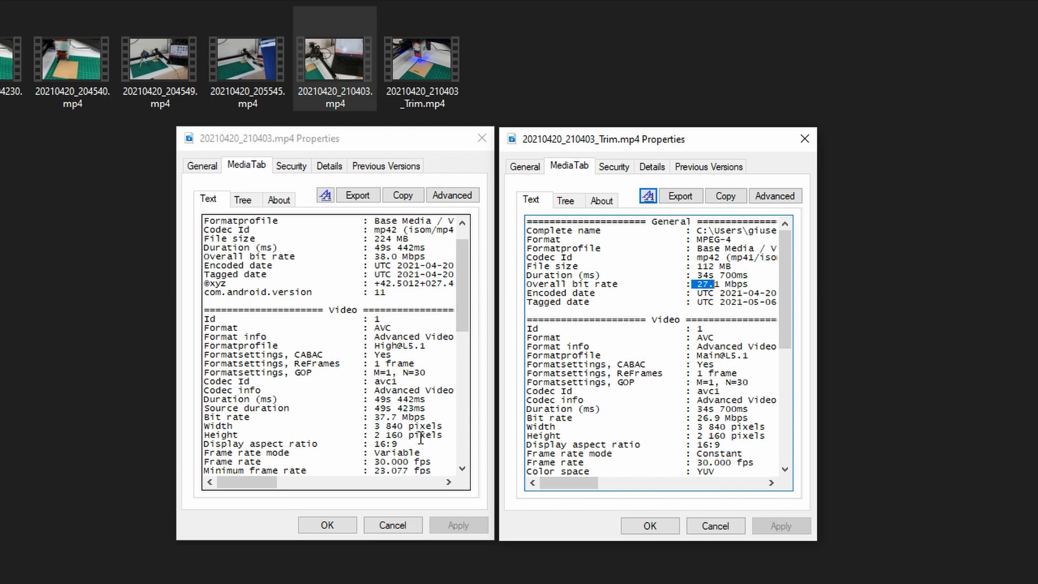
{"action": "scroll", "scroll_direction": "down", "scroll_amount": 3}
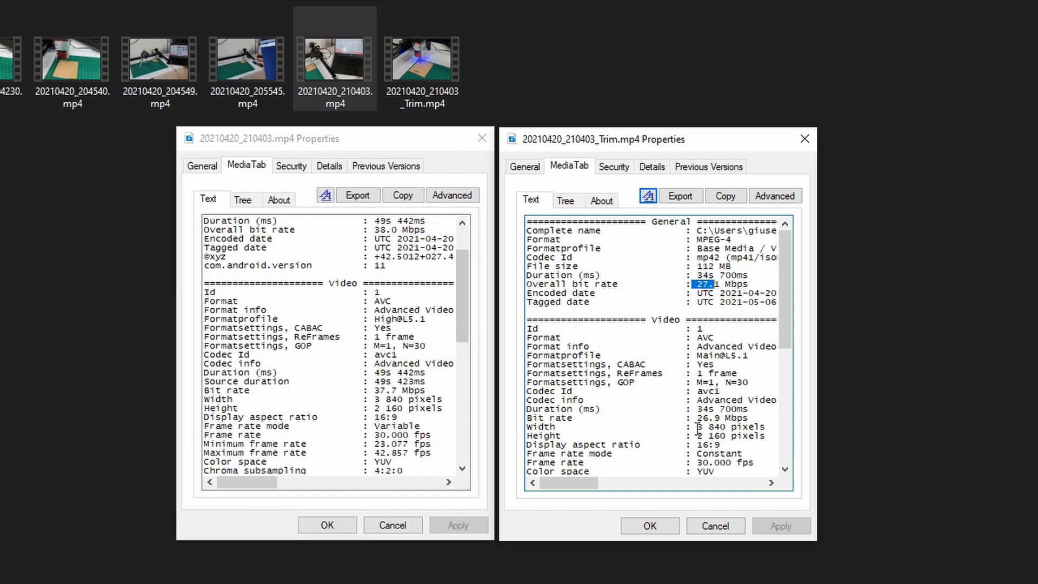
{"action": "scroll", "scroll_direction": "down", "scroll_amount": 3}
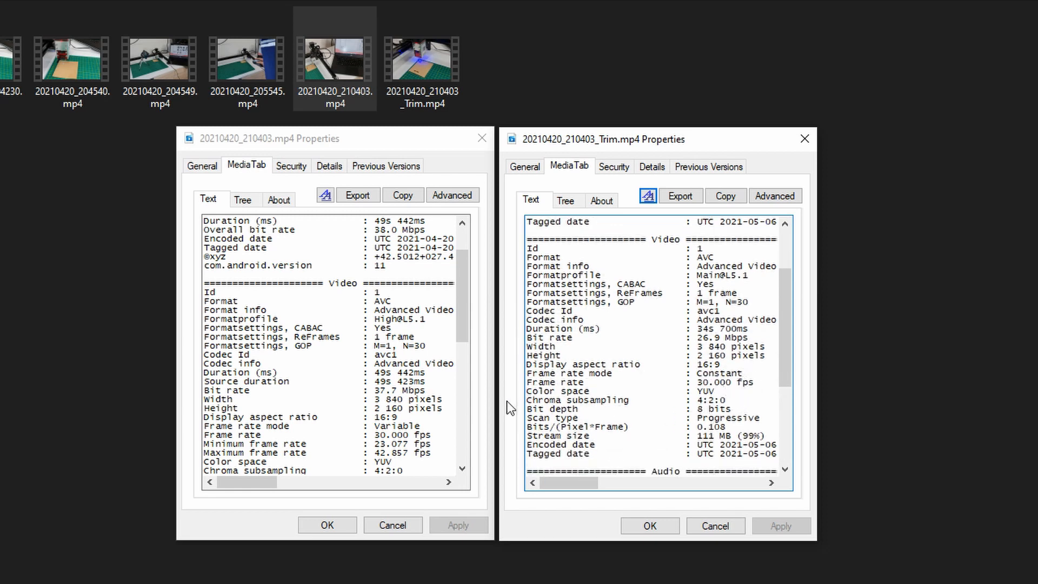
{"action": "scroll", "scroll_direction": "down", "scroll_amount": 3}
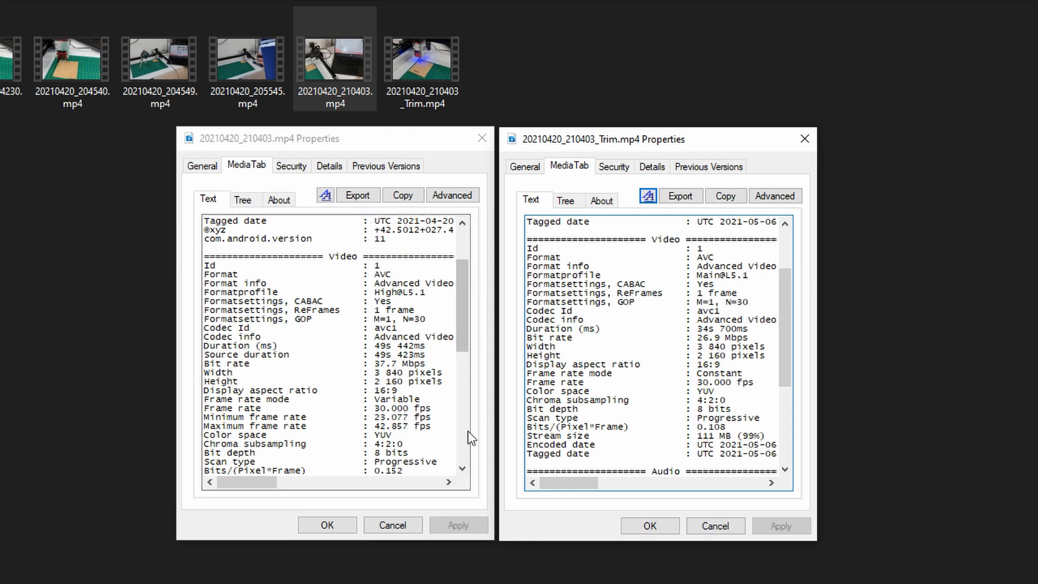
{"action": "mouse_move", "coordinate": [441, 423]}
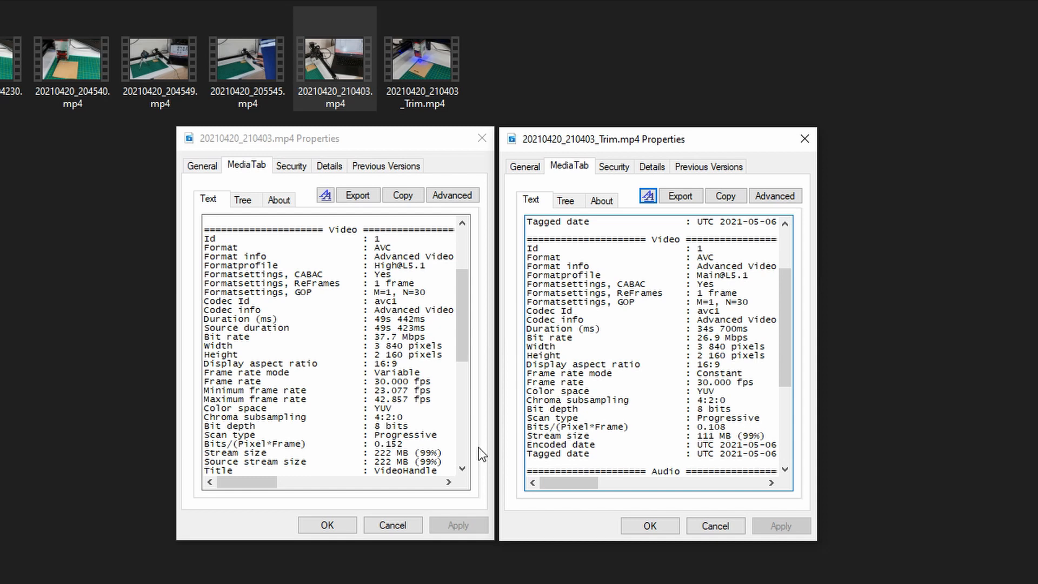
{"action": "mouse_move", "coordinate": [433, 417]}
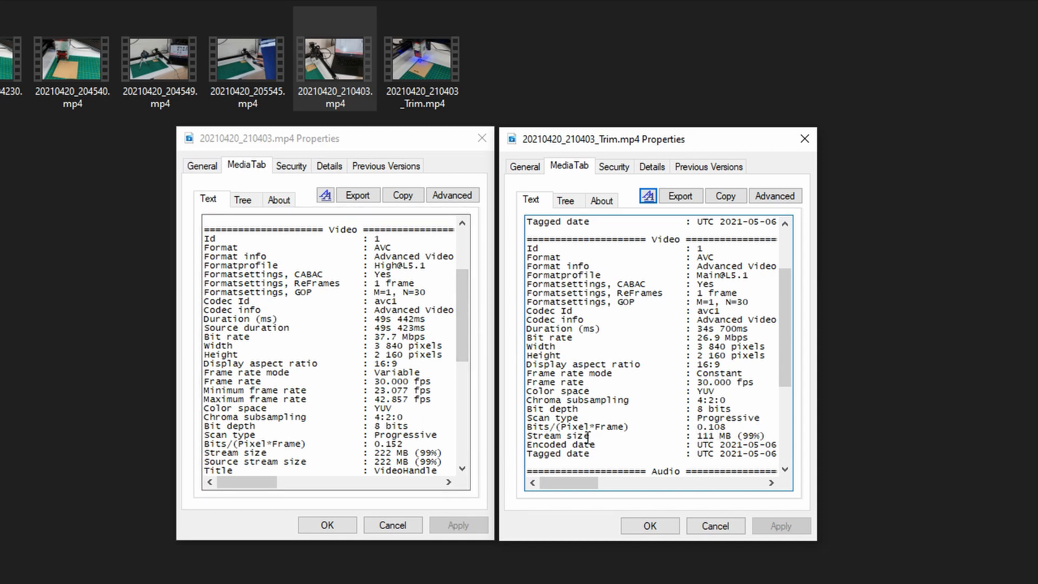
{"action": "mouse_move", "coordinate": [634, 432]}
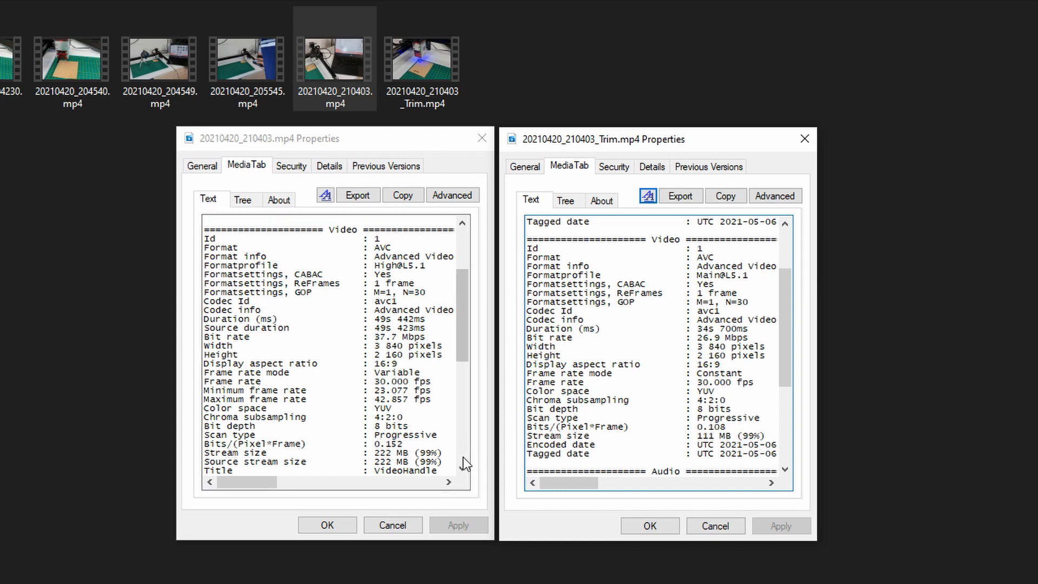
{"action": "scroll", "scroll_direction": "down", "scroll_amount": 3}
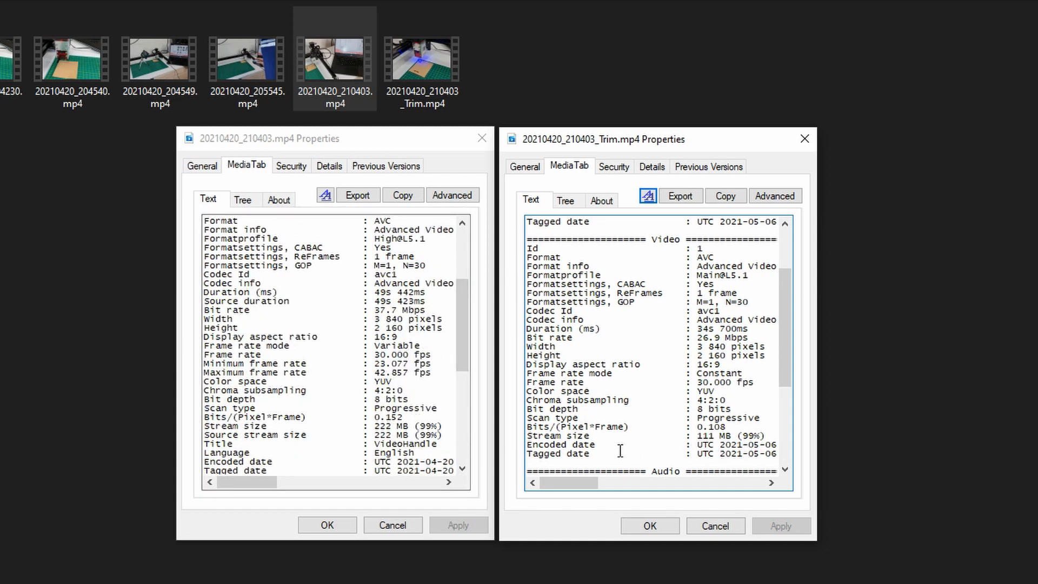
{"action": "mouse_move", "coordinate": [738, 441]}
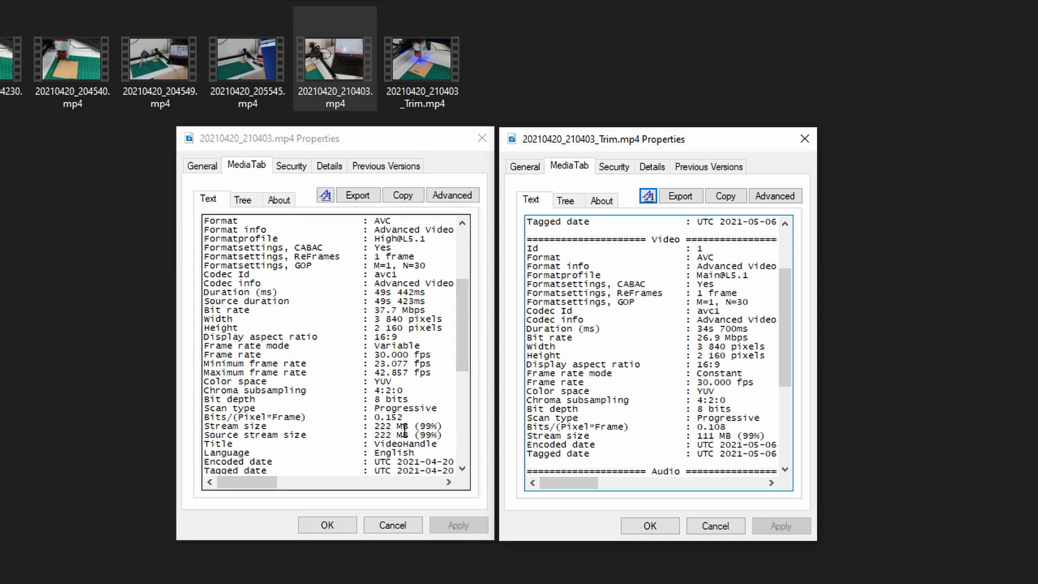
{"action": "scroll", "scroll_direction": "down", "scroll_amount": 3}
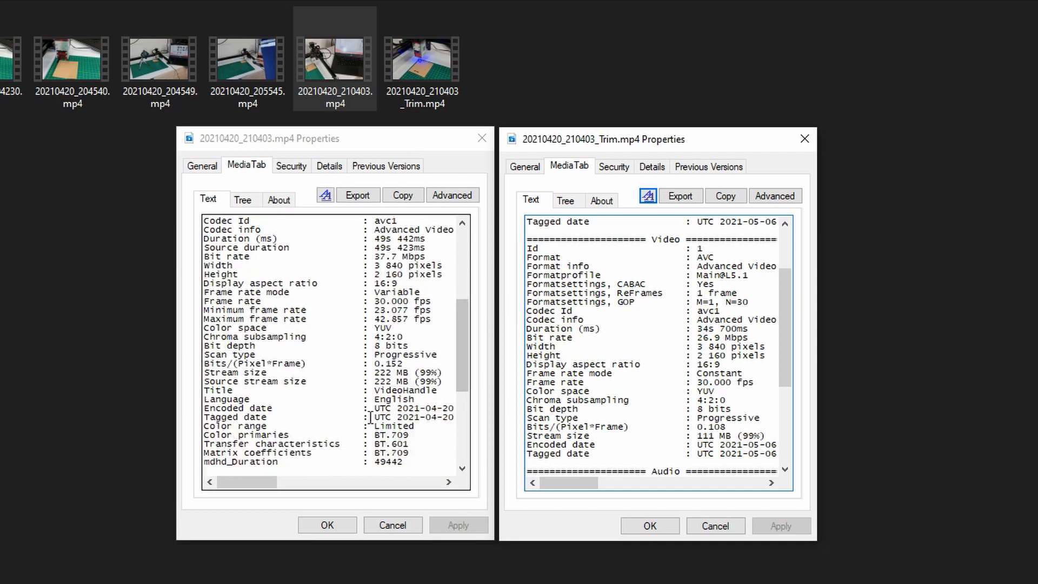
{"action": "scroll", "scroll_direction": "down", "scroll_amount": 3}
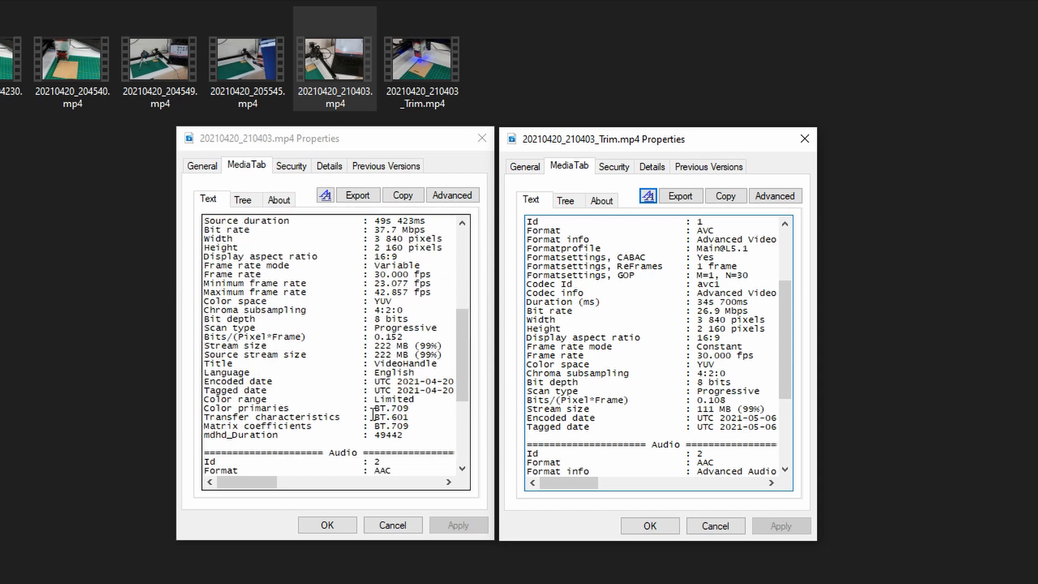
{"action": "scroll", "scroll_direction": "down", "scroll_amount": 3}
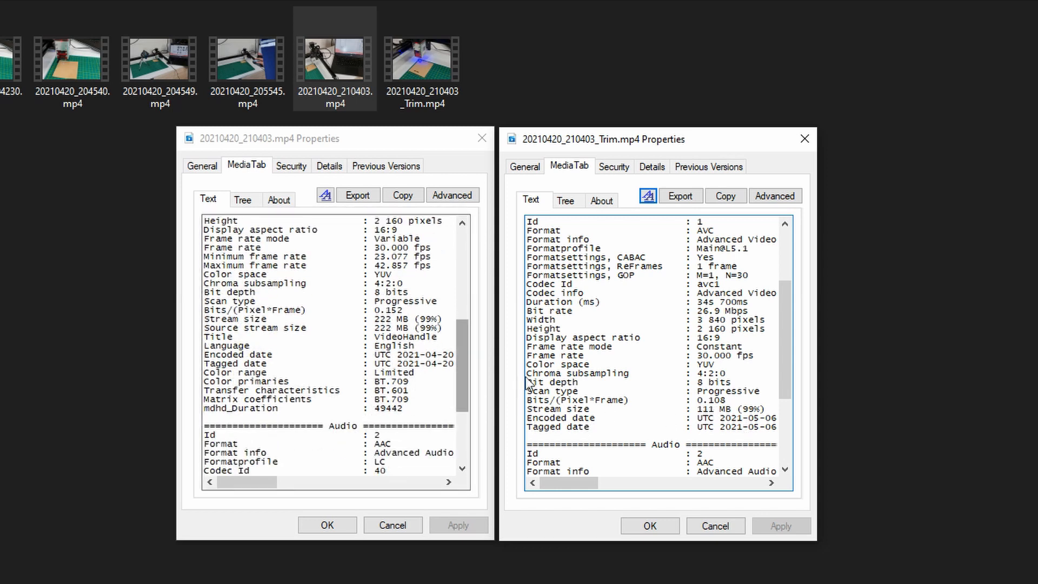
{"action": "scroll", "scroll_direction": "down", "scroll_amount": 3}
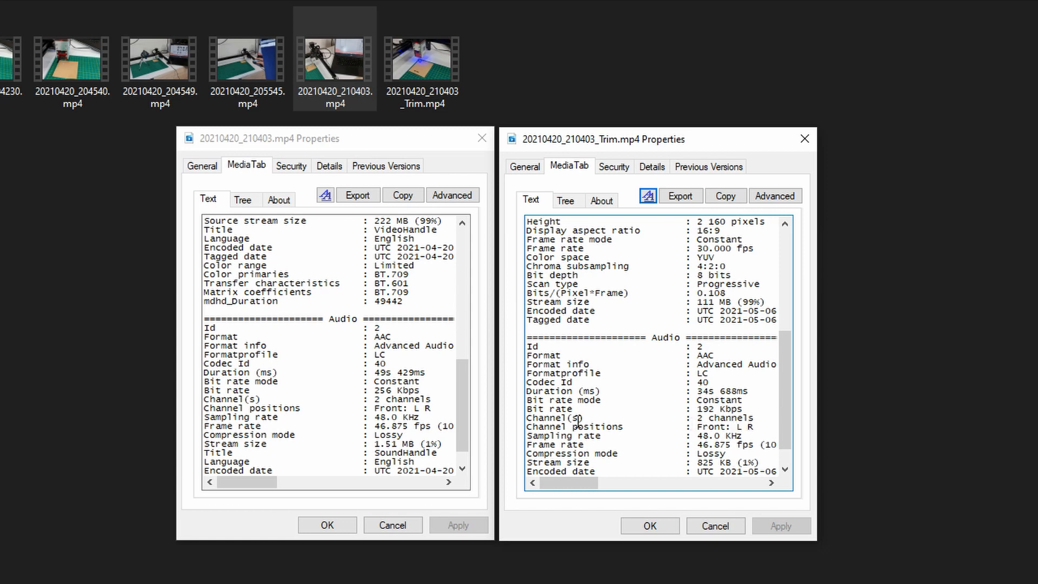
{"action": "mouse_move", "coordinate": [456, 441]}
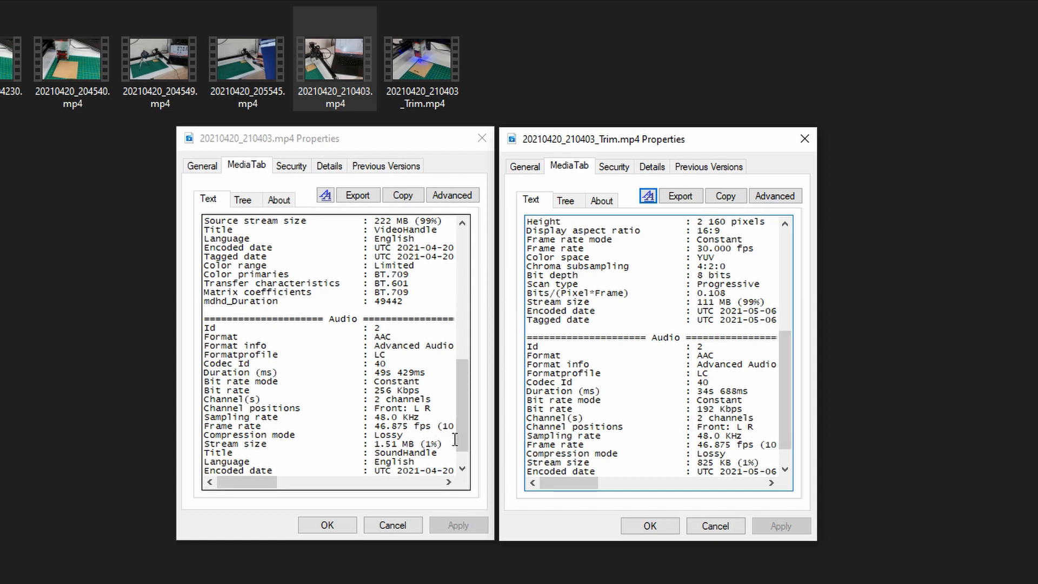
{"action": "mouse_move", "coordinate": [769, 462]}
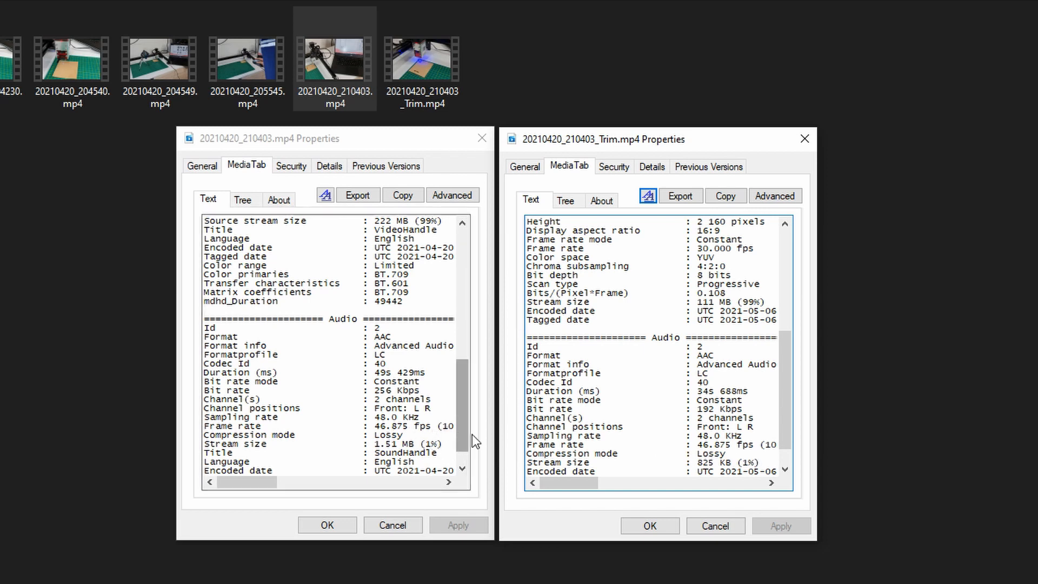
Step: Scroll both reports to the Audio section: 256 Kbps for the original, 192 Kbps for the trimmed clip
{"action": "scroll", "scroll_direction": "down", "scroll_amount": 3}
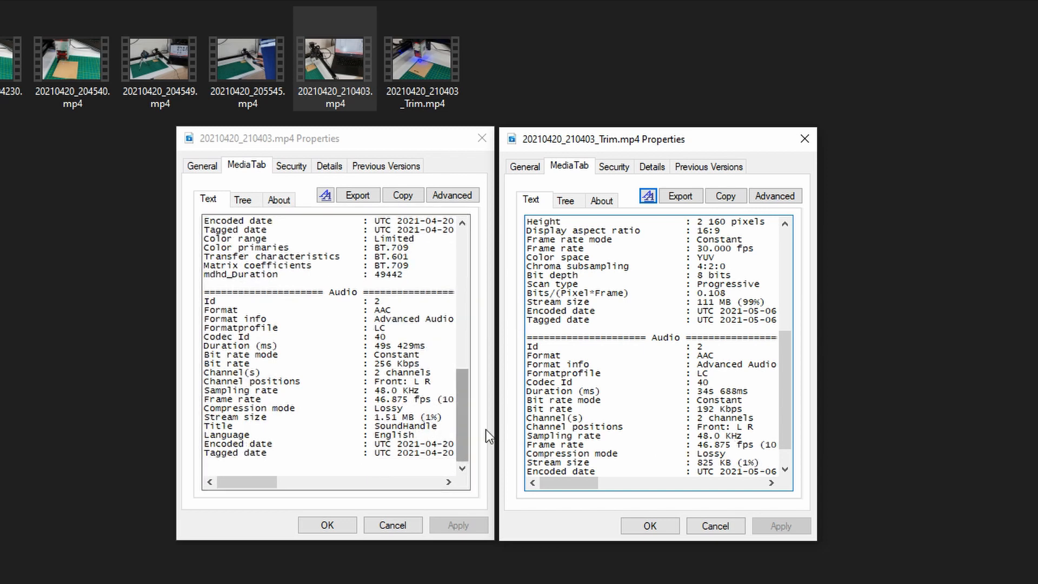
{"action": "scroll", "scroll_direction": "down", "scroll_amount": 3}
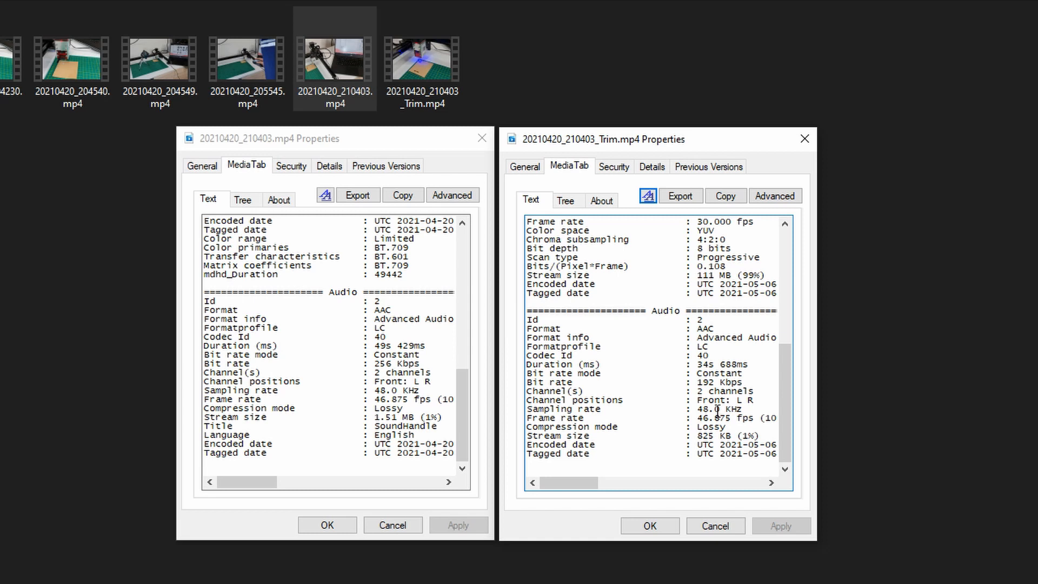
{"action": "mouse_move", "coordinate": [488, 438]}
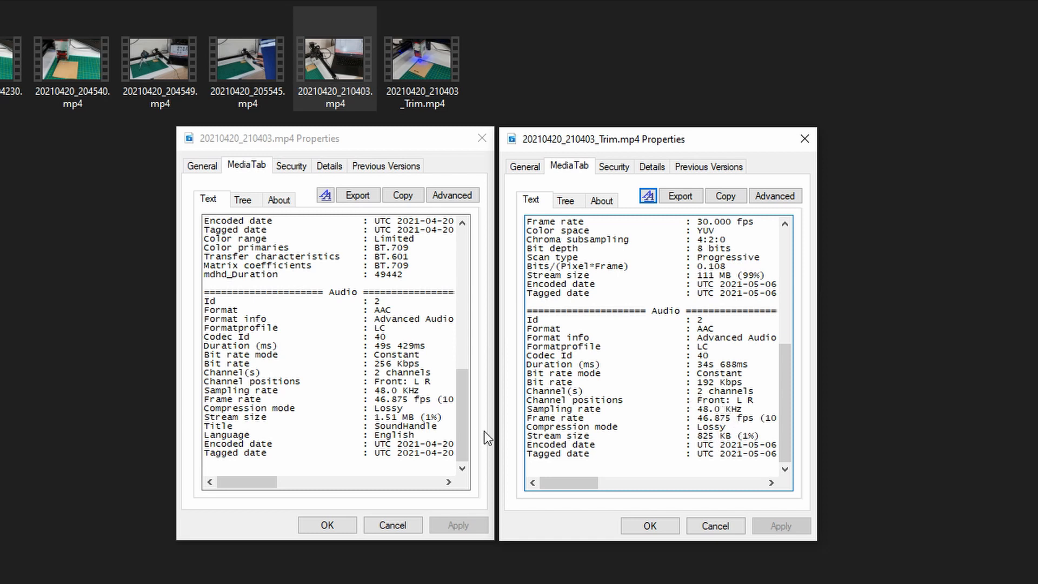
{"action": "mouse_move", "coordinate": [362, 426]}
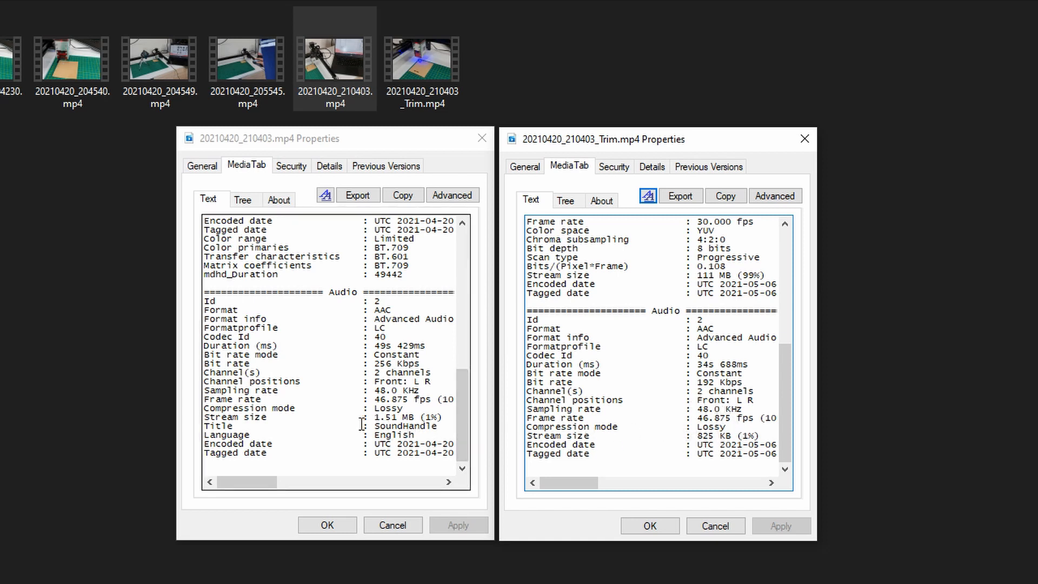
{"action": "mouse_move", "coordinate": [653, 448]}
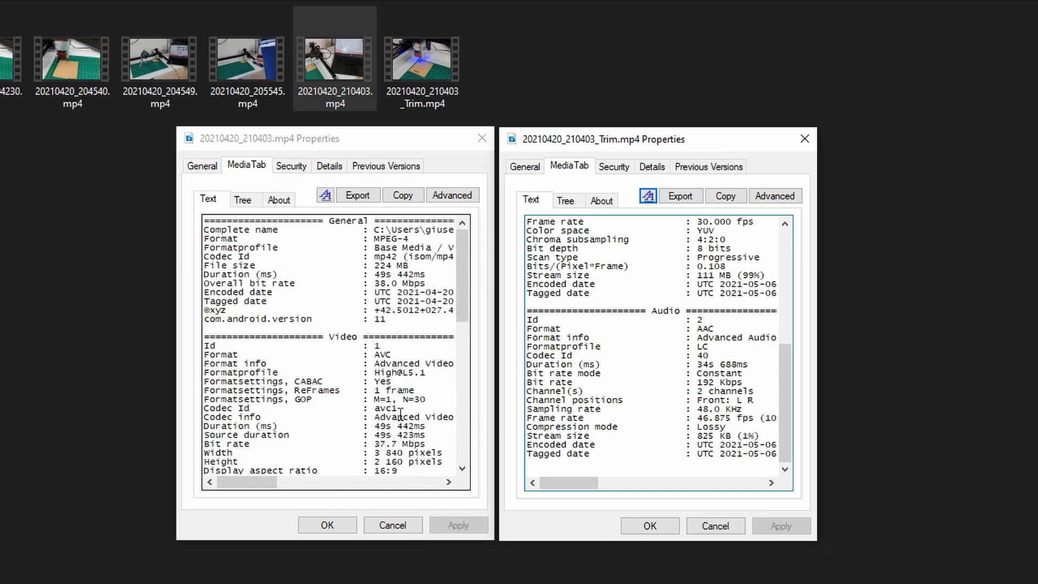
{"action": "mouse_move", "coordinate": [558, 375]}
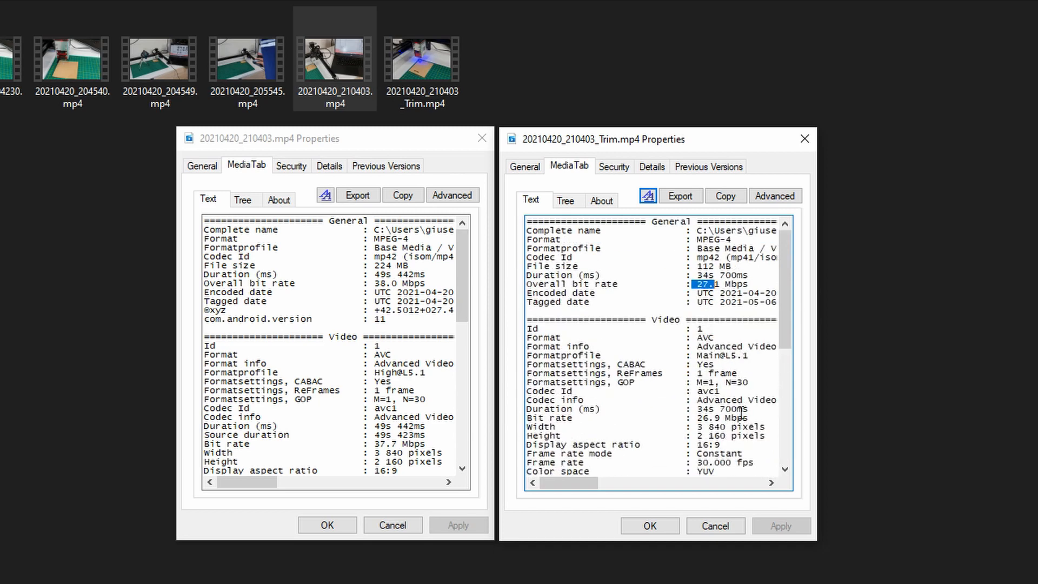
{"action": "mouse_move", "coordinate": [589, 106]}
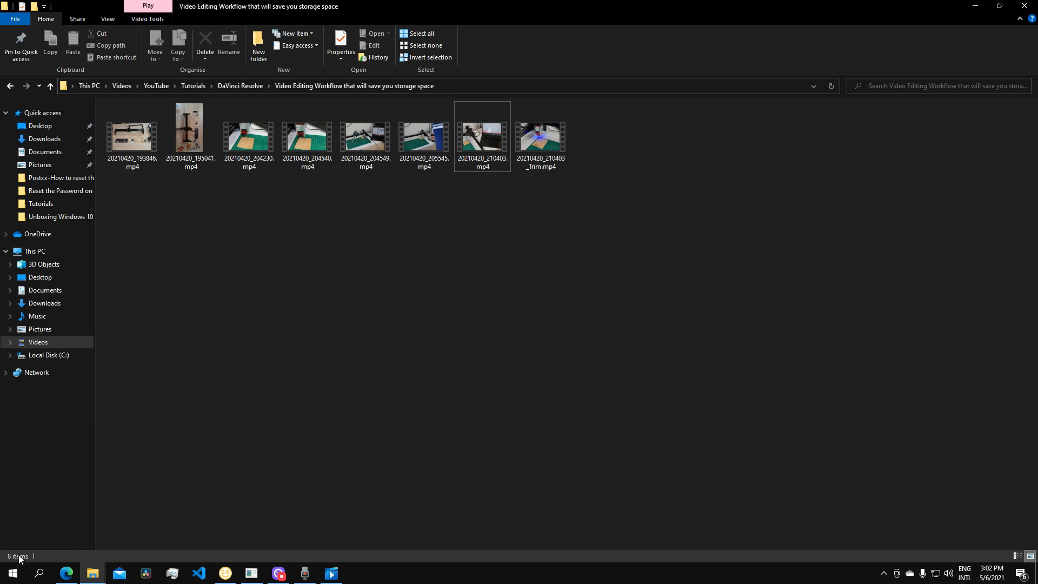
Step: Search Windows for 'loss' to launch LosslessCut
{"action": "left_click", "coordinate": [39, 573]}
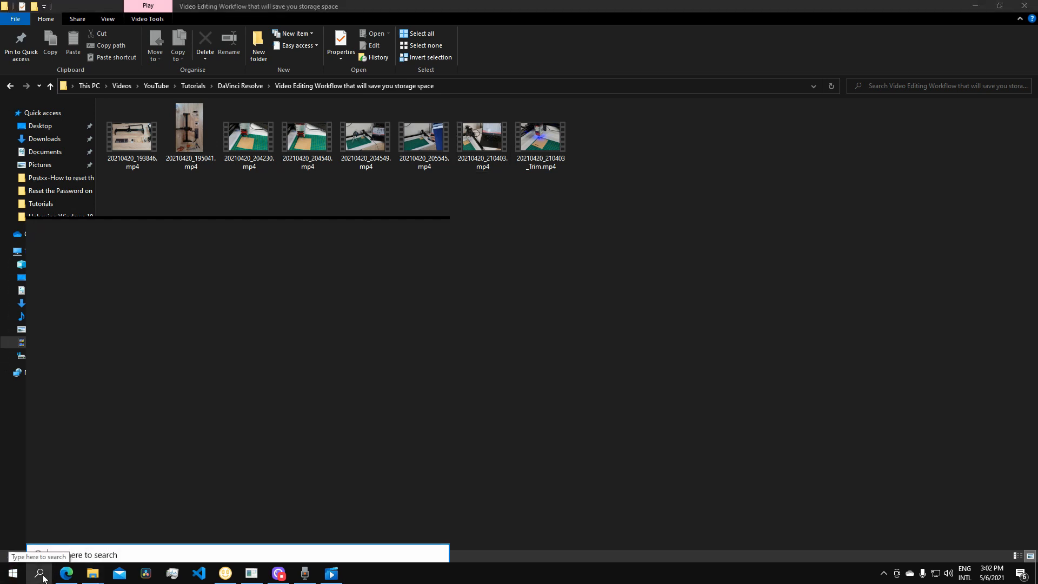
{"action": "left_click", "coordinate": [39, 573]}
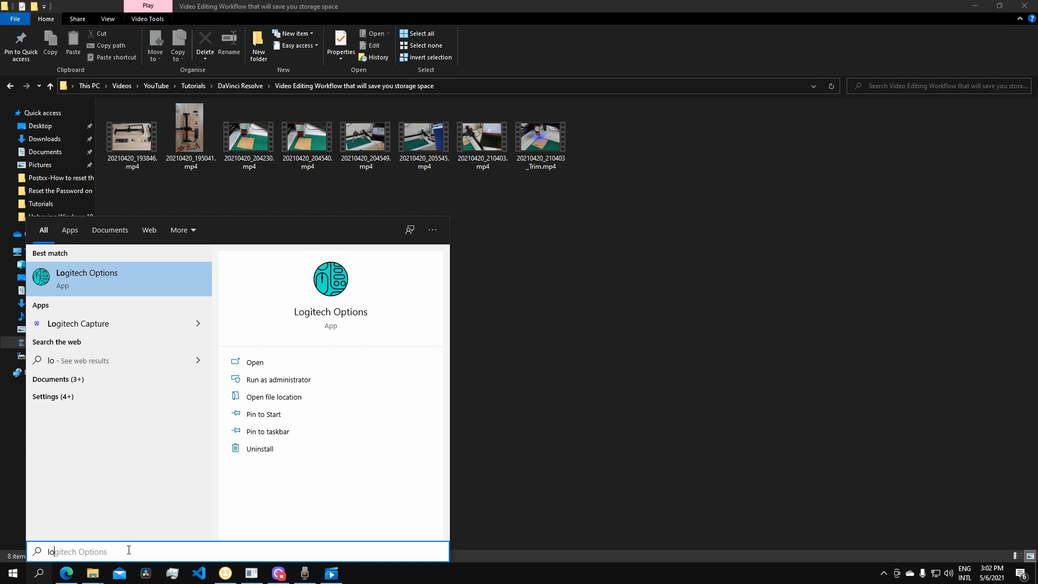
{"action": "type", "text": "loss"}
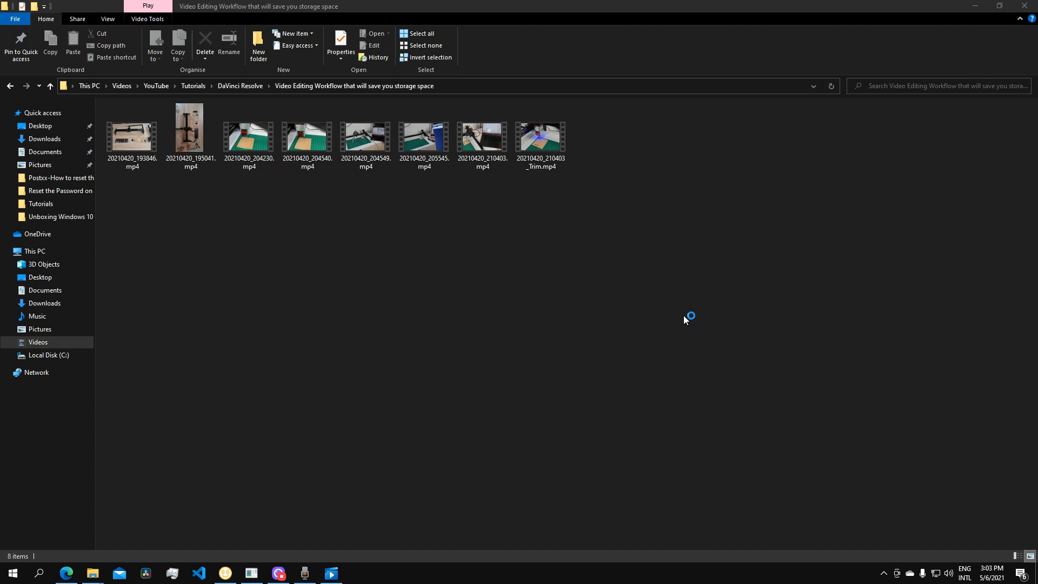
{"action": "mouse_move", "coordinate": [686, 321]}
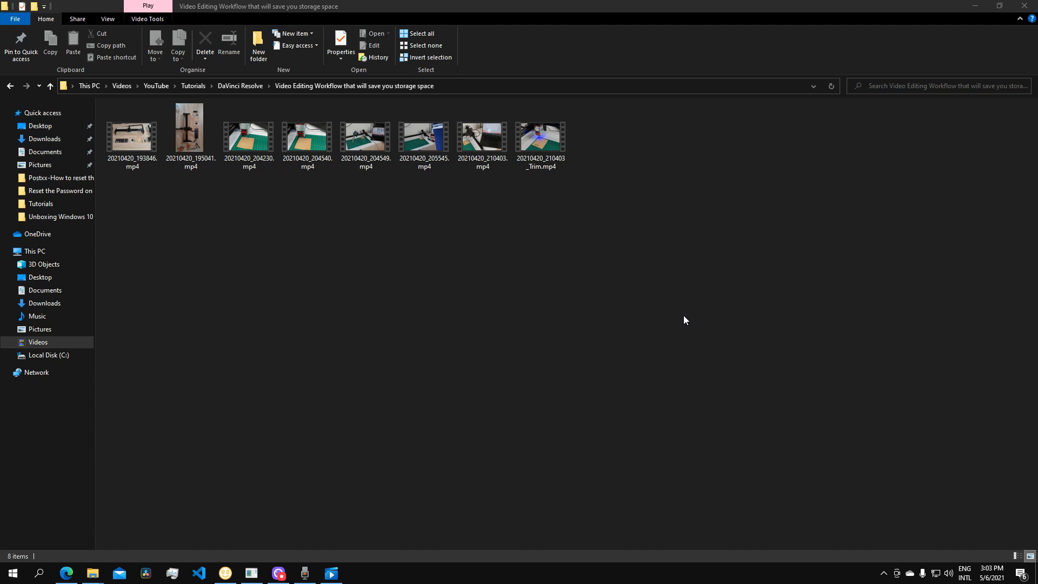
Step: Drop 20210420_210403.mp4 into LosslessCut, loading one 49.4-second segment
{"action": "left_click", "coordinate": [357, 573]}
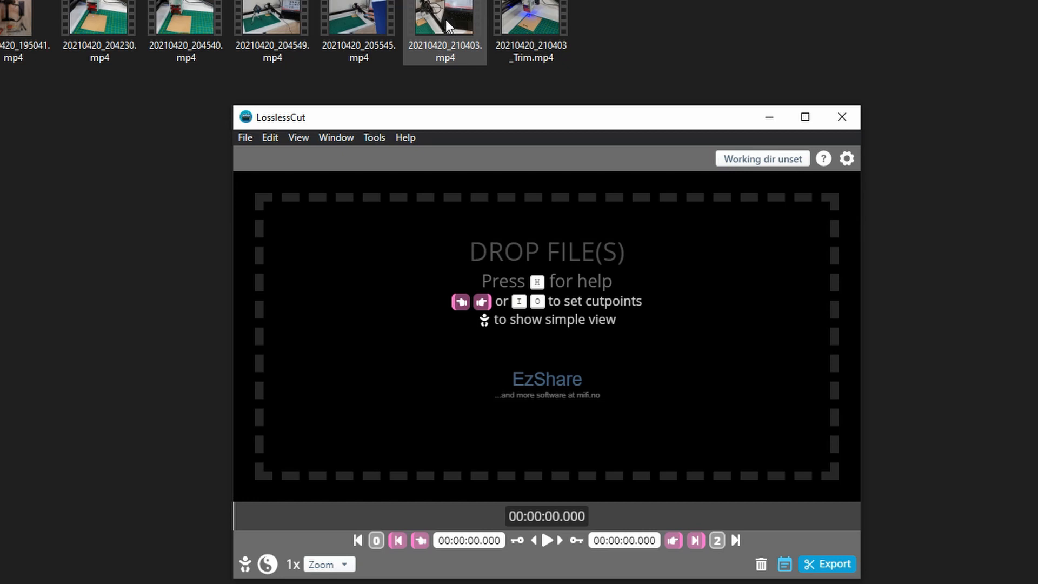
{"action": "left_click_drag", "start_coordinate": [445, 25], "coordinate": [566, 324]}
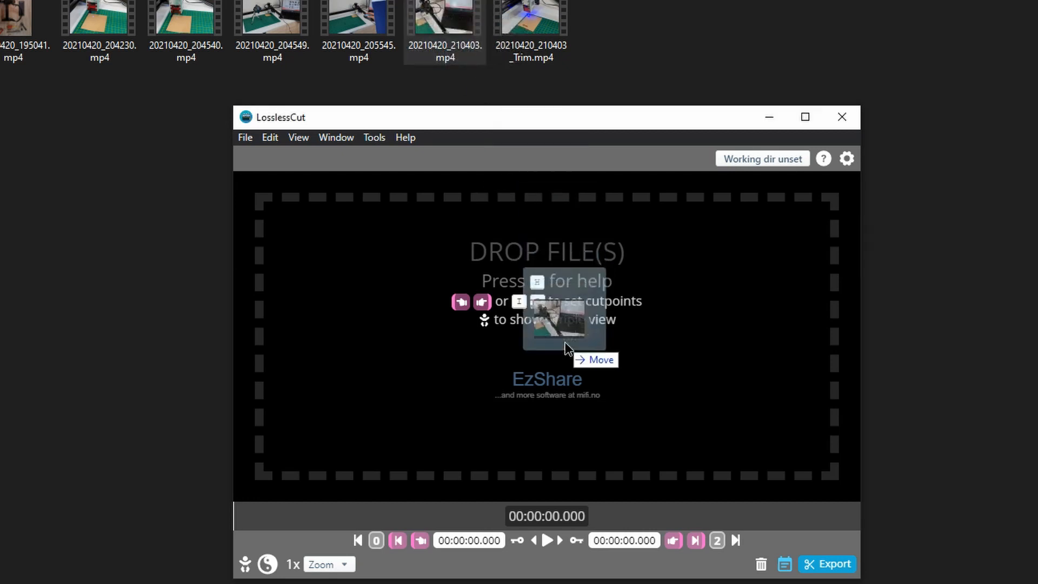
{"action": "left_click_drag", "start_coordinate": [565, 325], "coordinate": [565, 324]}
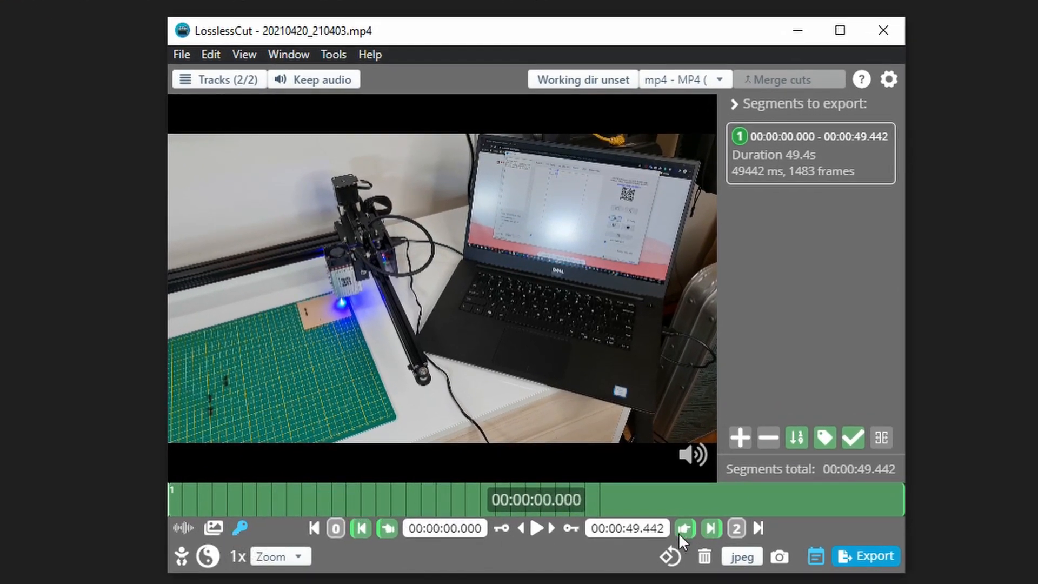
Step: Split at 5.998 s and 40.924 s and discard the opening and closing pieces, keeping 34.9 s
{"action": "left_click", "coordinate": [536, 529]}
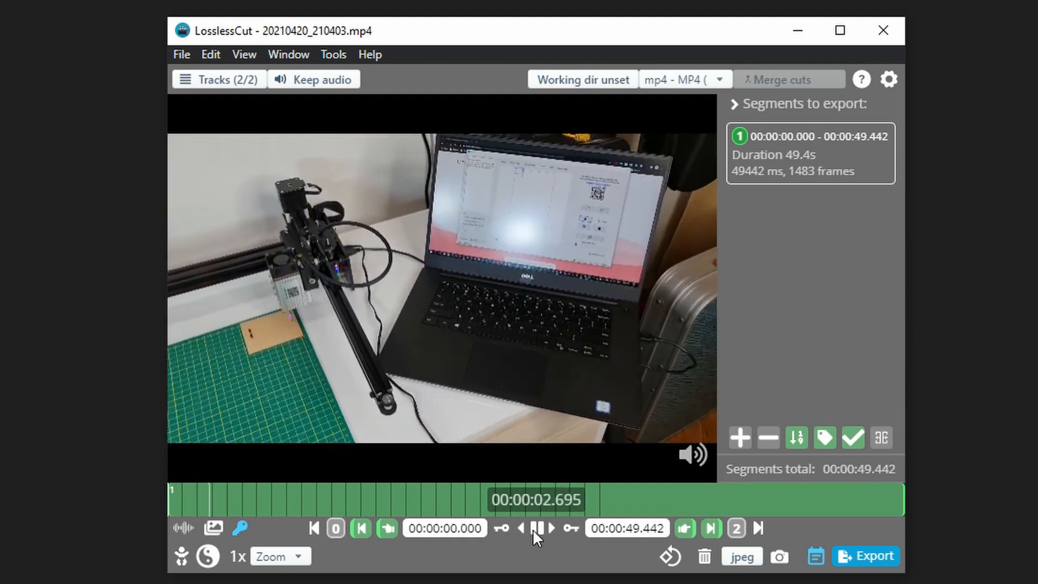
{"action": "left_click", "coordinate": [537, 527]}
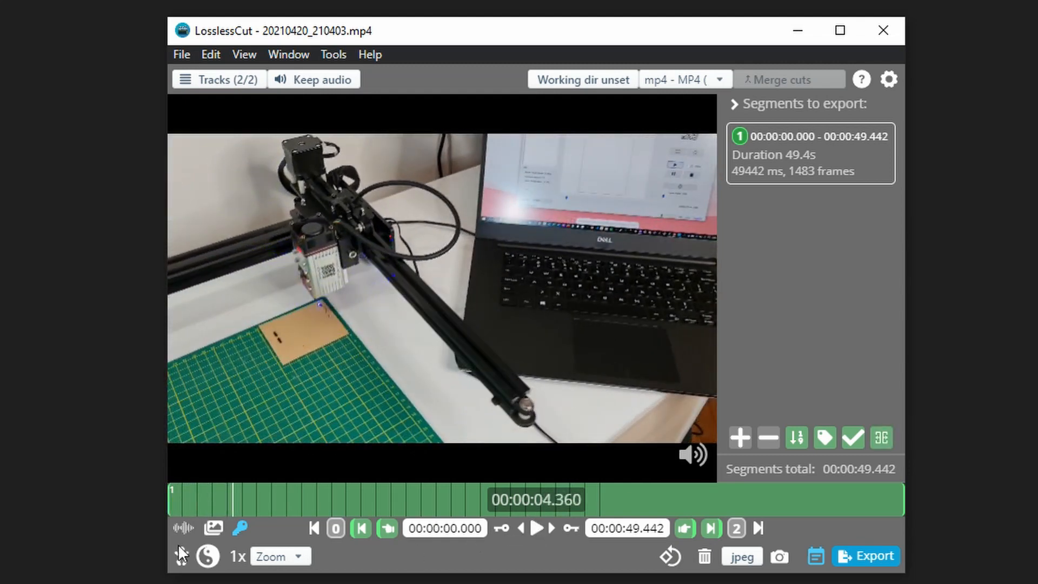
{"action": "left_click", "coordinate": [261, 501]}
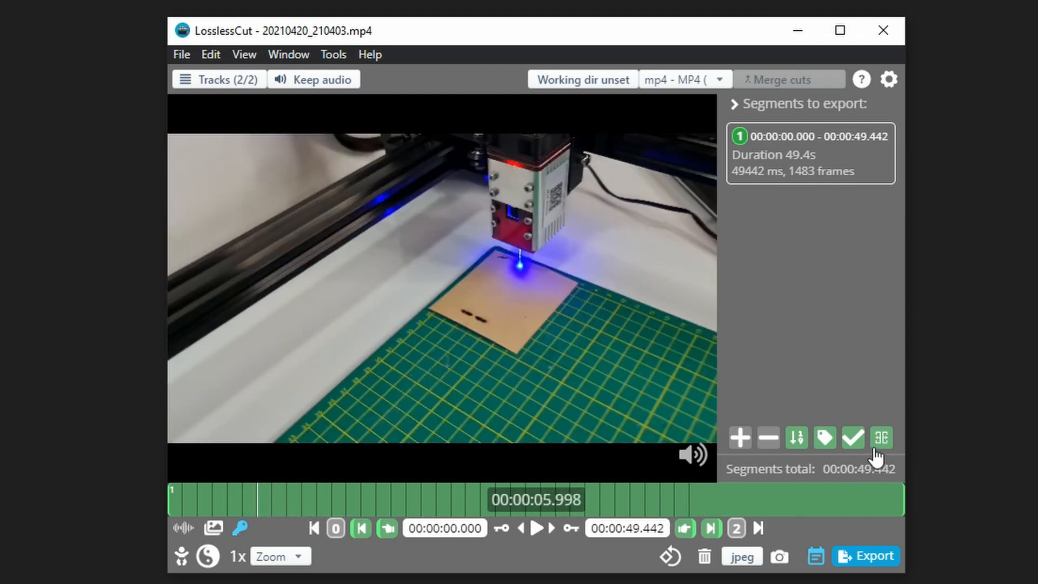
{"action": "mouse_move", "coordinate": [882, 437]}
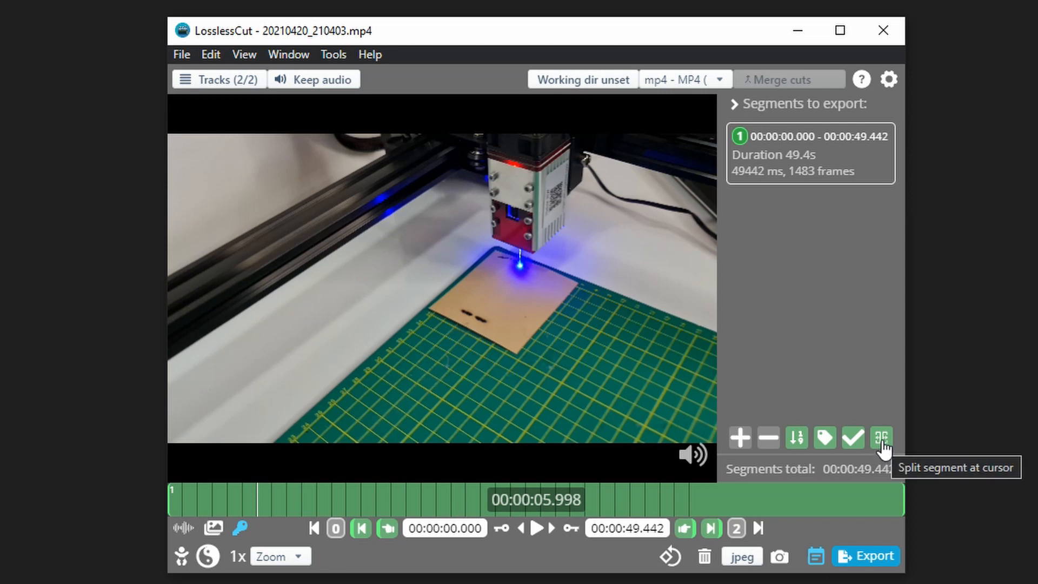
{"action": "left_click", "coordinate": [880, 437]}
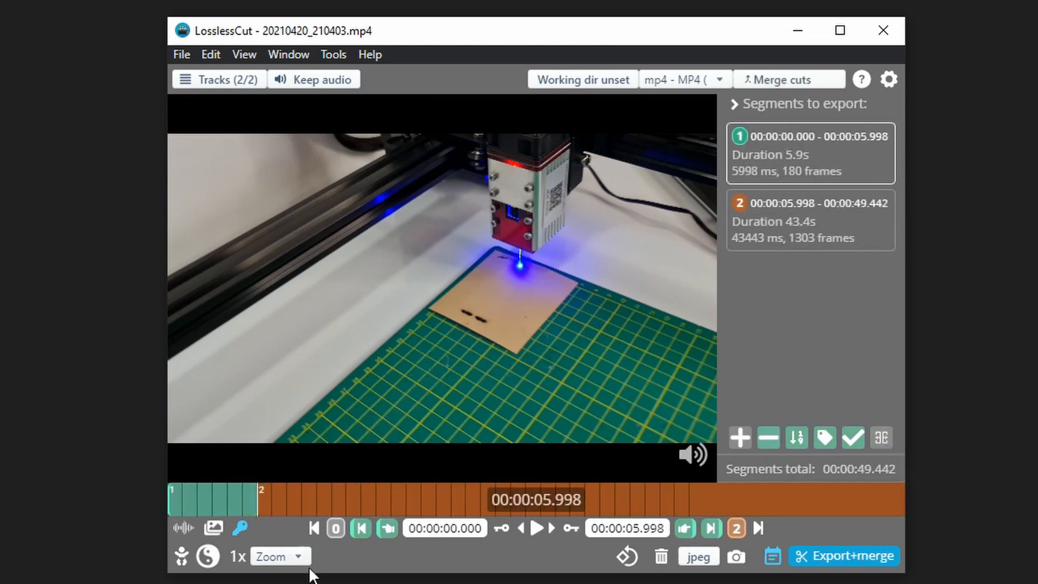
{"action": "mouse_move", "coordinate": [785, 504]}
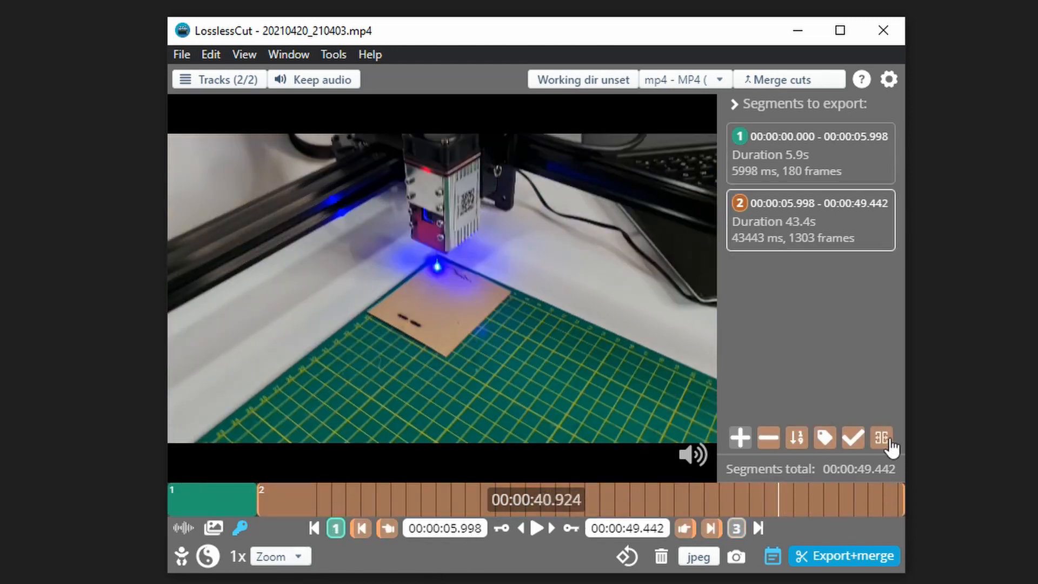
{"action": "left_click", "coordinate": [880, 437]}
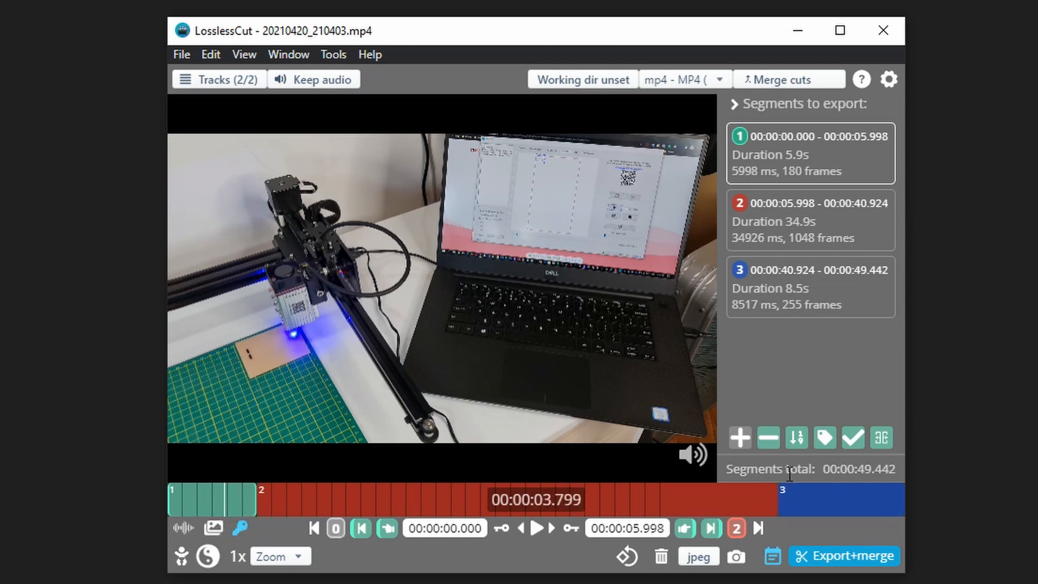
{"action": "left_click", "coordinate": [769, 436]}
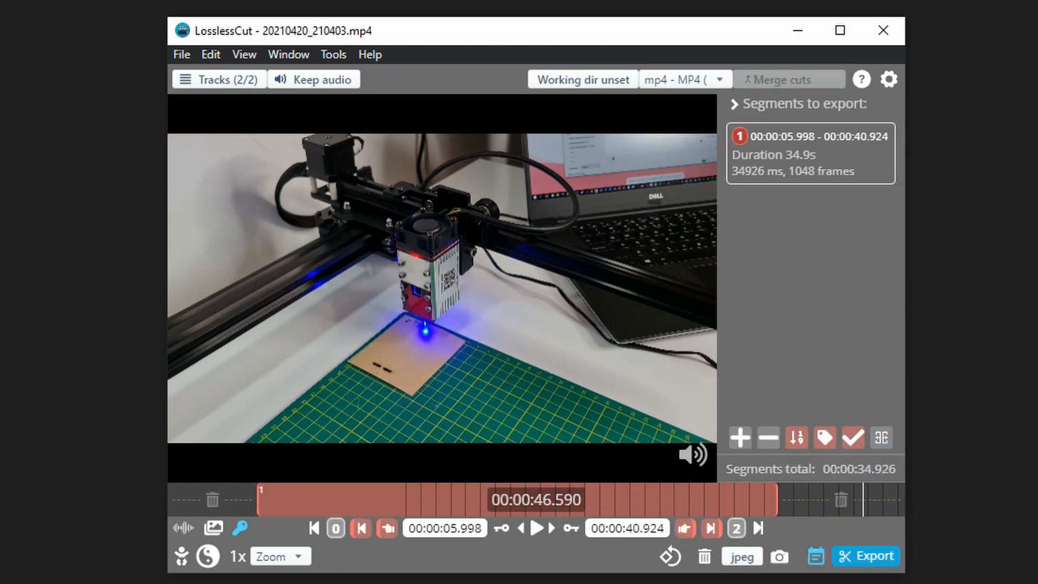
{"action": "mouse_move", "coordinate": [766, 560]}
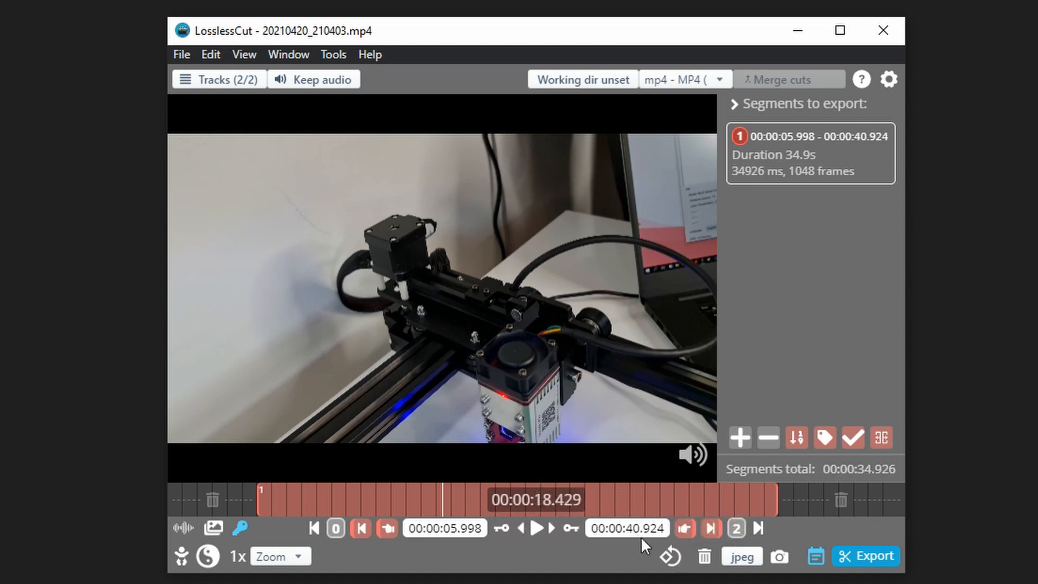
Step: Split at 17.229 s and 29.760 s and remove the middle piece, leaving 22.4 s in two segments
{"action": "left_click", "coordinate": [431, 504]}
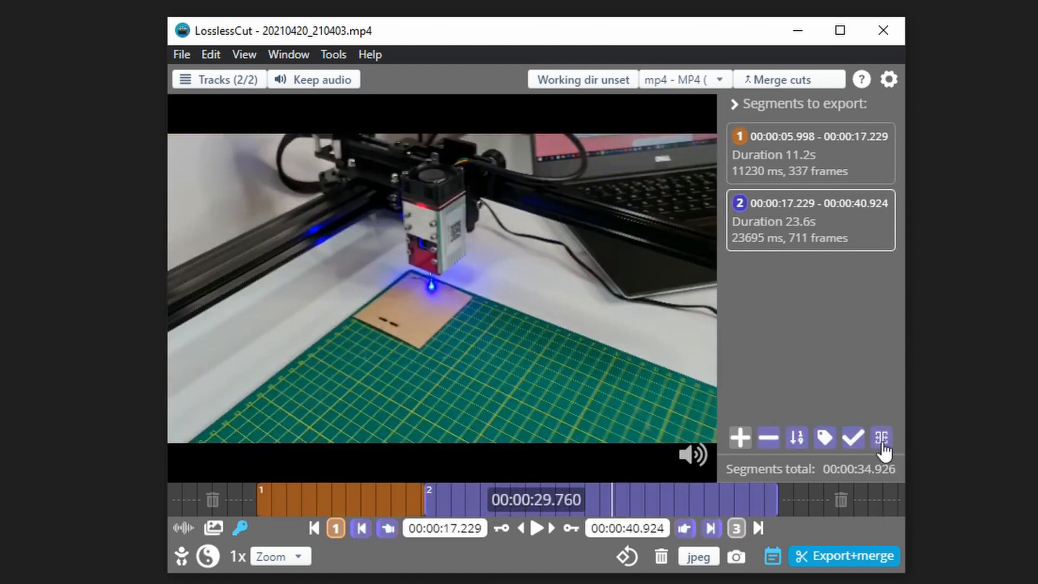
{"action": "left_click", "coordinate": [882, 438]}
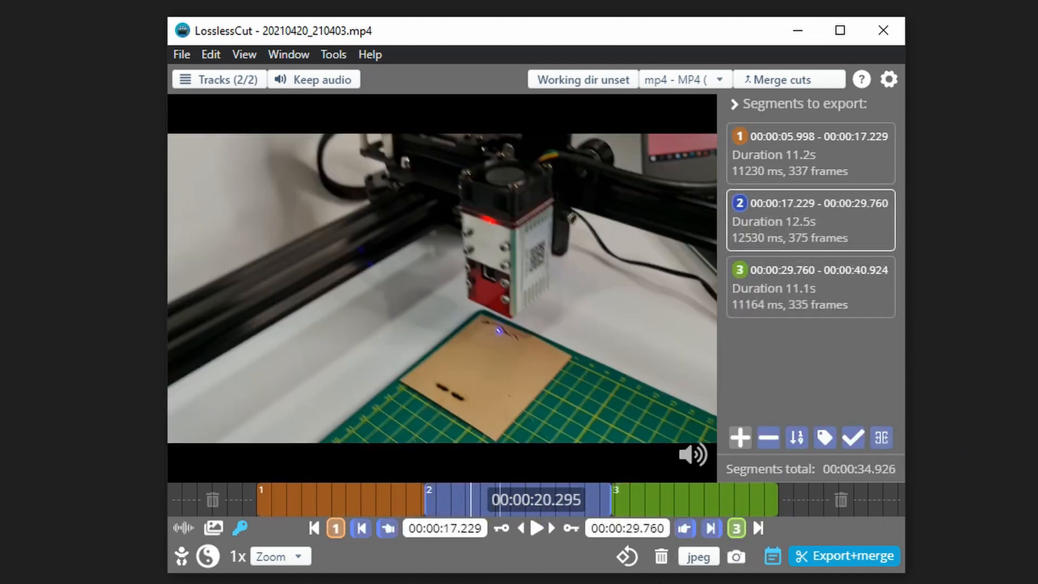
{"action": "left_click", "coordinate": [768, 436]}
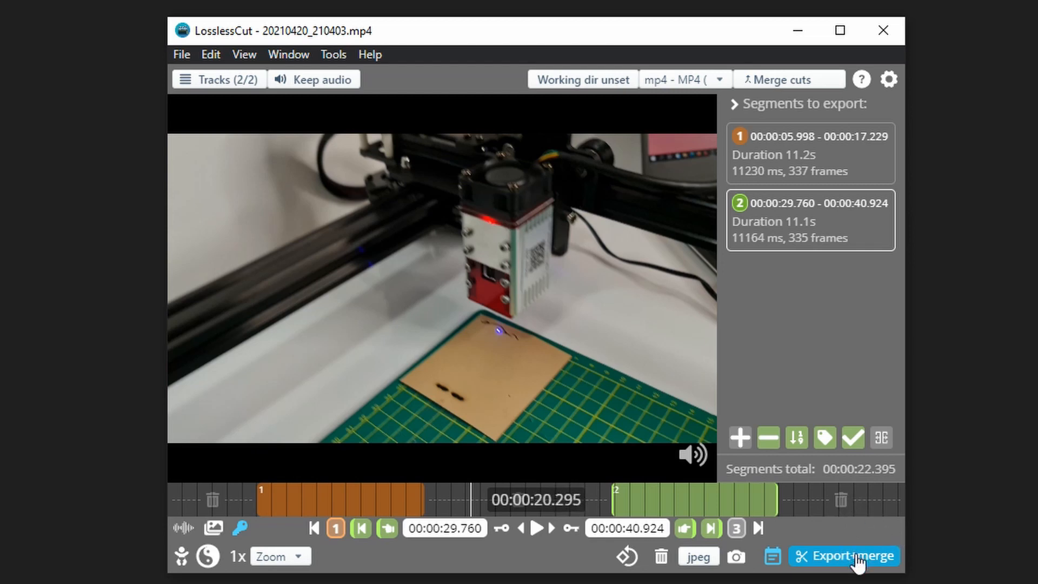
Step: Export the two segments merged into one file, keeping the Merge cuts mode
{"action": "left_click", "coordinate": [844, 555]}
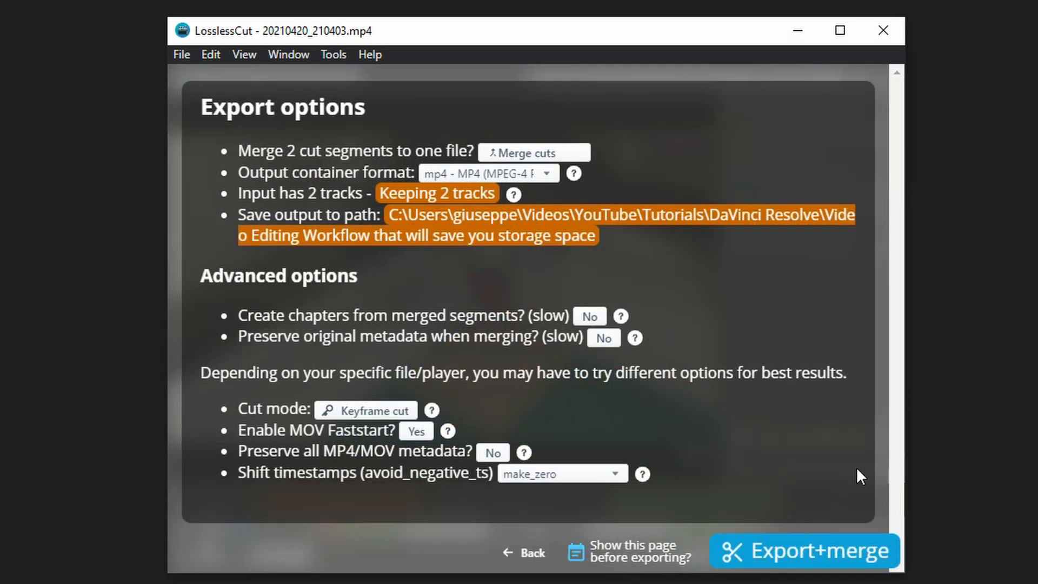
{"action": "mouse_move", "coordinate": [611, 268]}
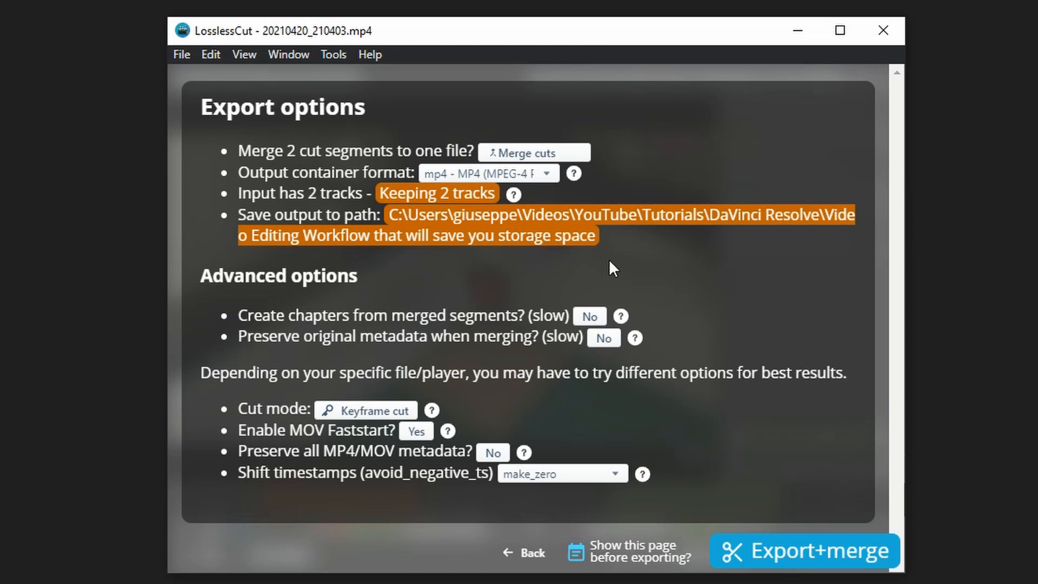
{"action": "mouse_move", "coordinate": [572, 162]}
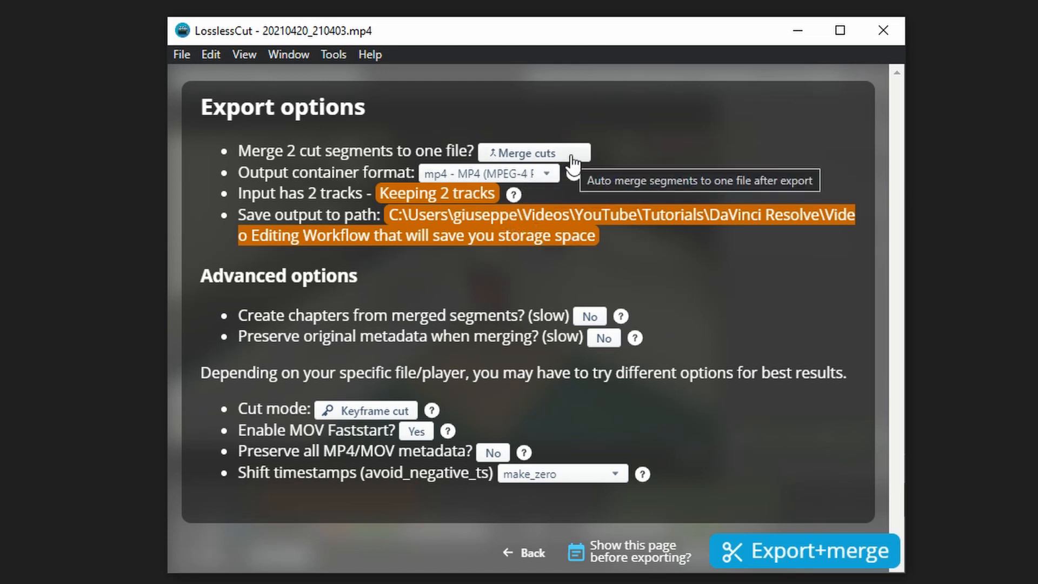
{"action": "mouse_move", "coordinate": [547, 198]}
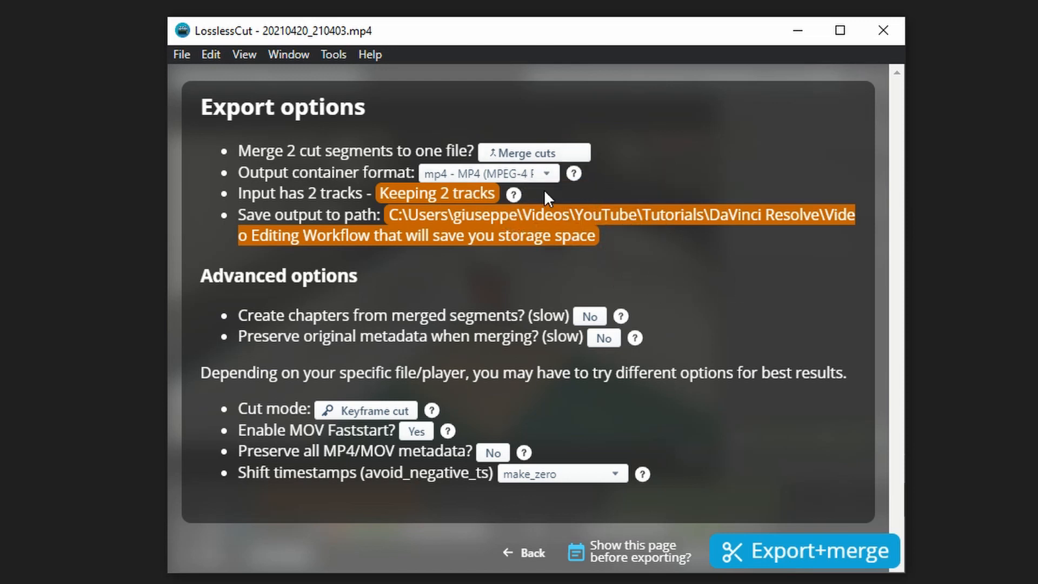
{"action": "left_click", "coordinate": [534, 152]}
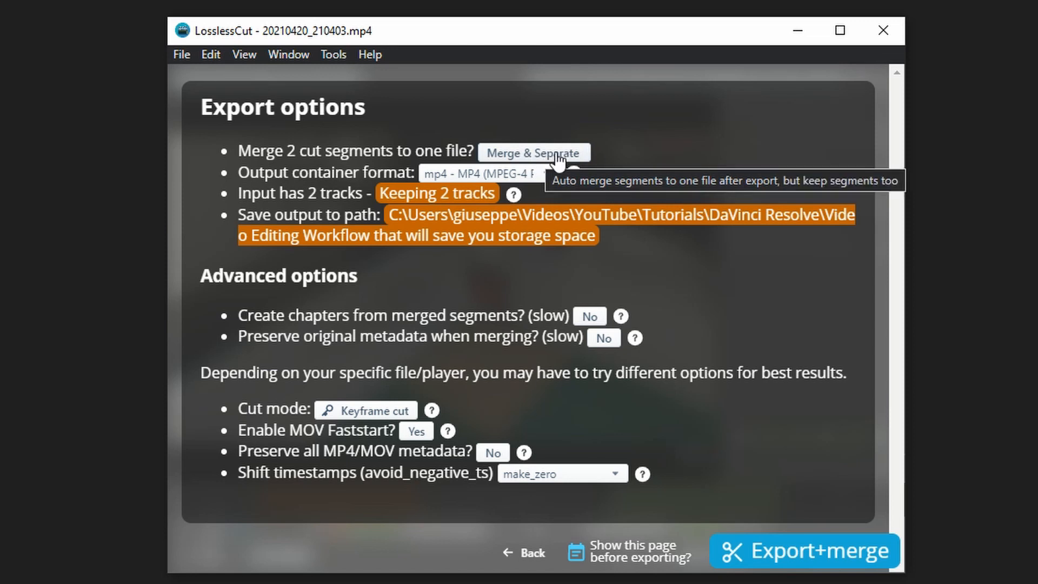
{"action": "left_click", "coordinate": [534, 153]}
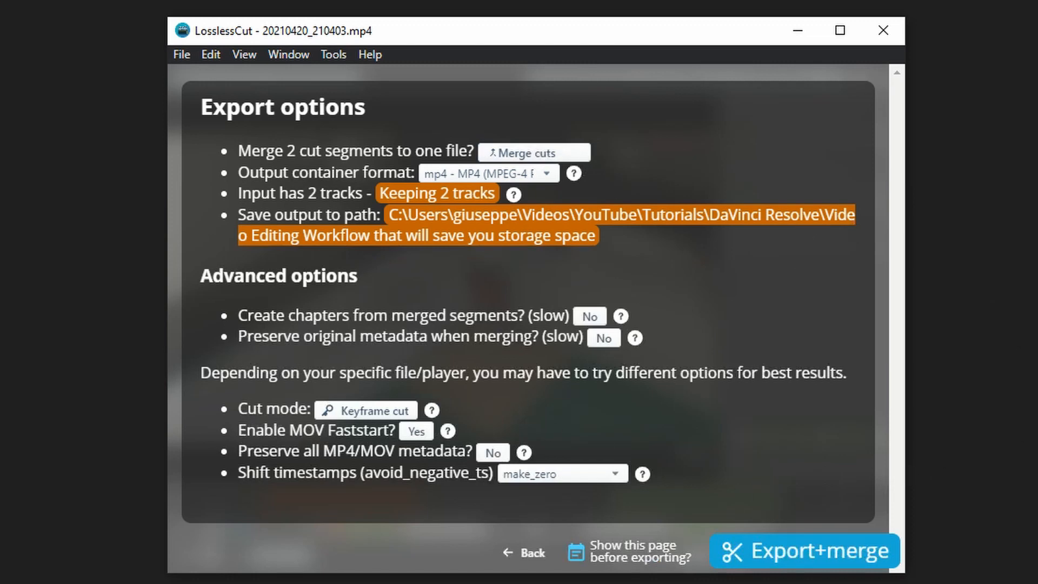
{"action": "mouse_move", "coordinate": [810, 555]}
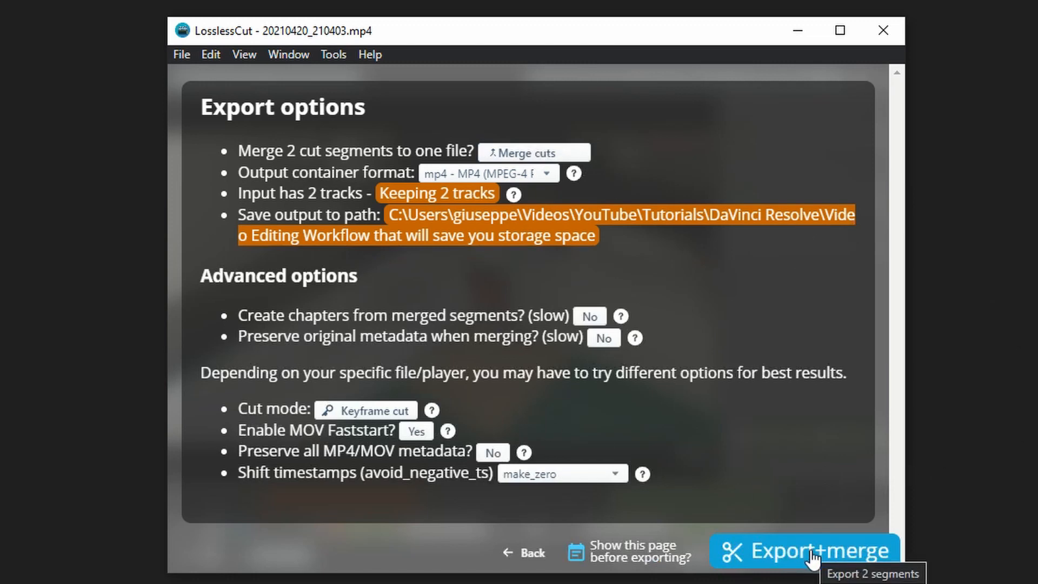
{"action": "left_click", "coordinate": [806, 549]}
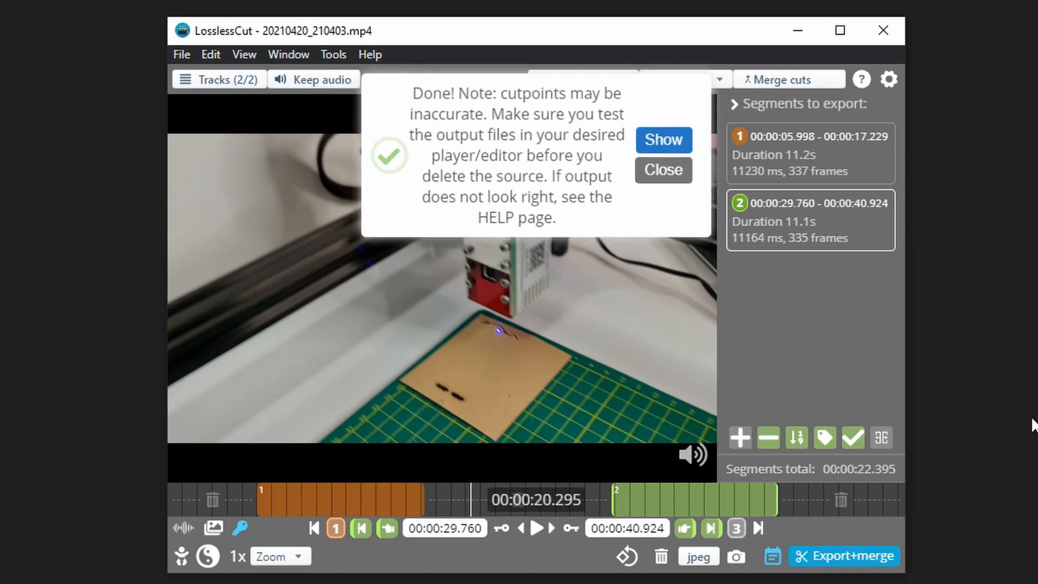
{"action": "mouse_move", "coordinate": [969, 407]}
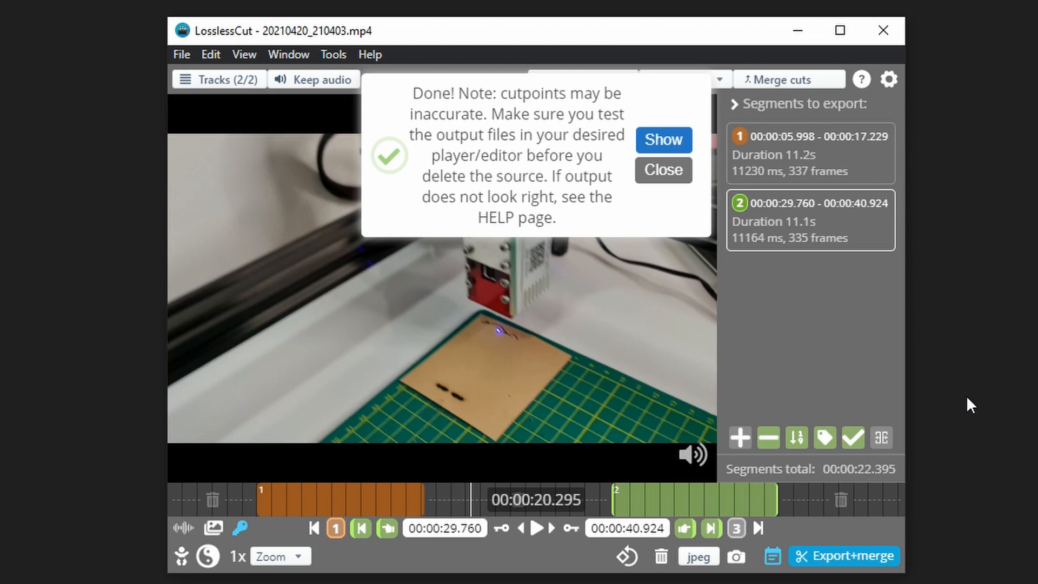
Step: Reveal the exported merged clip in its output folder via the Done notice
{"action": "left_click", "coordinate": [664, 171]}
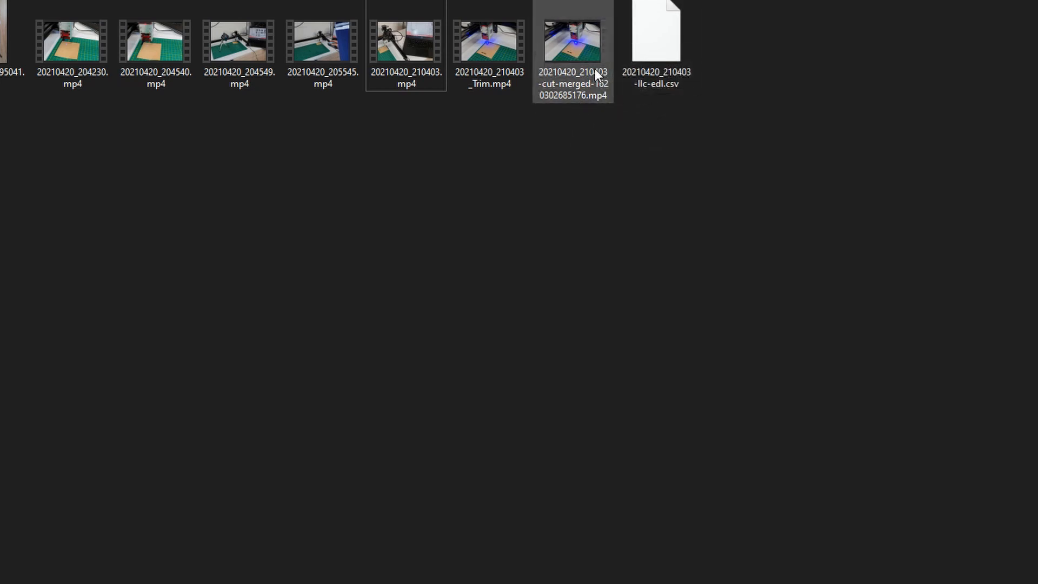
Step: Show the Properties of 20210420_210403-cut-merged-1620302685176.mp4 (109 MB MP4)
{"action": "left_click", "coordinate": [655, 33]}
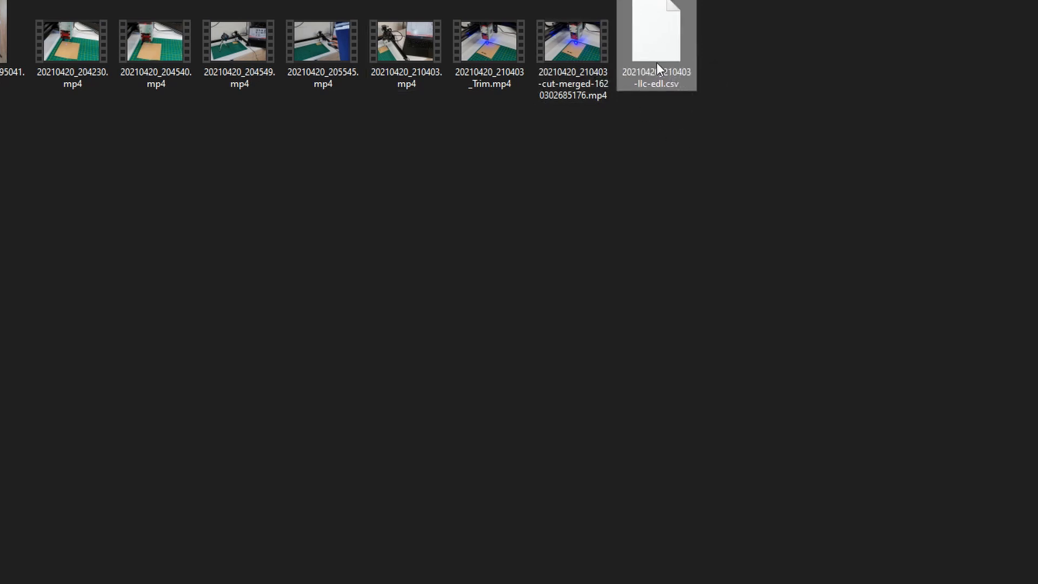
{"action": "mouse_move", "coordinate": [674, 61]}
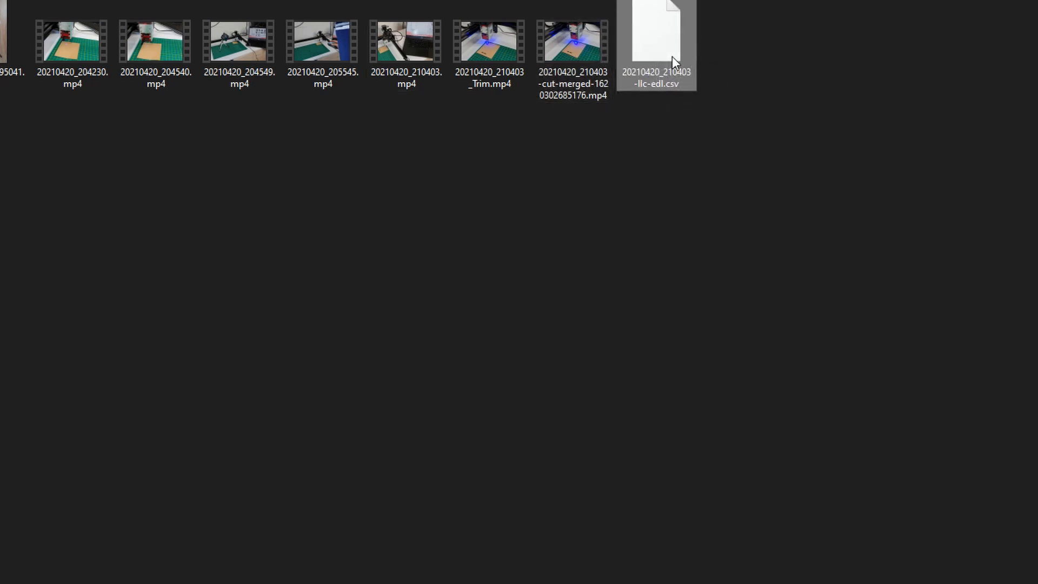
{"action": "mouse_move", "coordinate": [691, 86]}
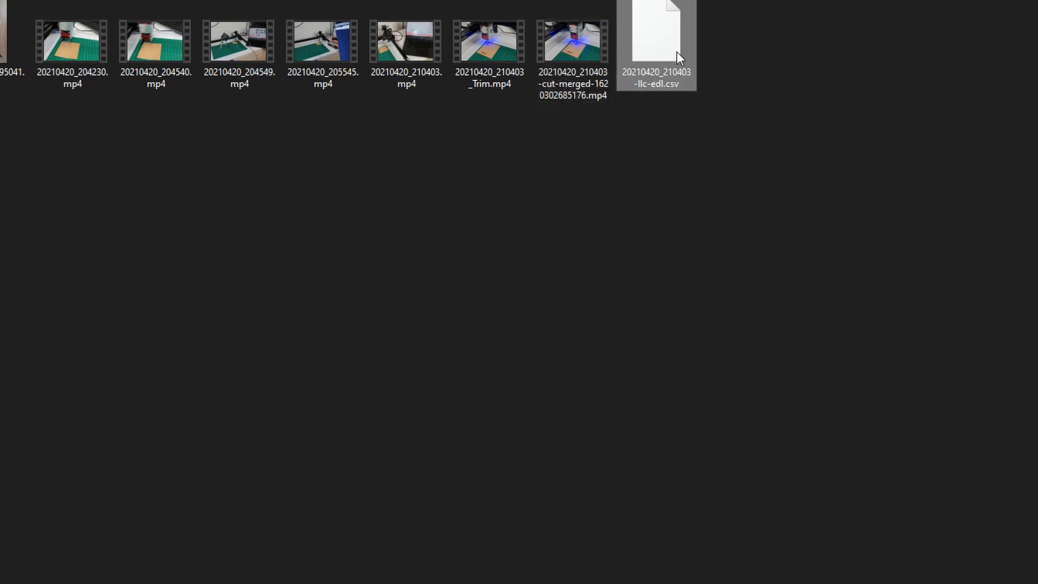
{"action": "mouse_move", "coordinate": [735, 85]}
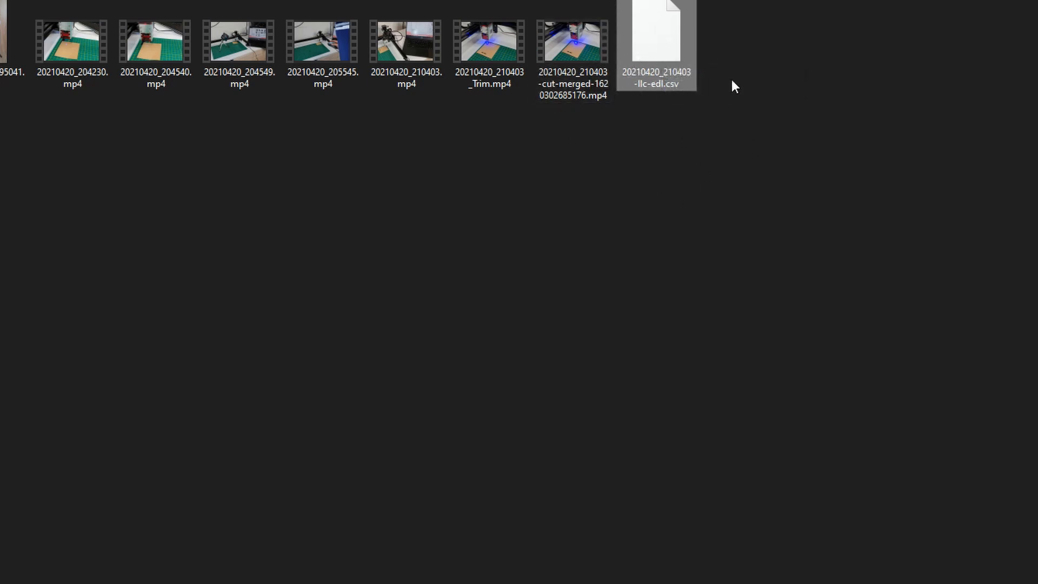
{"action": "left_click", "coordinate": [571, 46]}
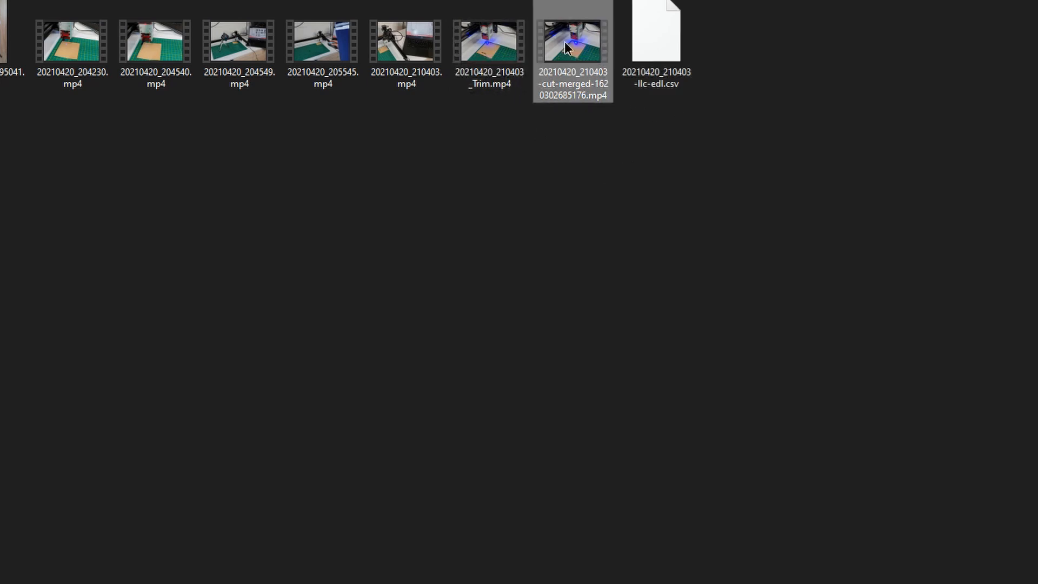
{"action": "left_click", "coordinate": [569, 42]}
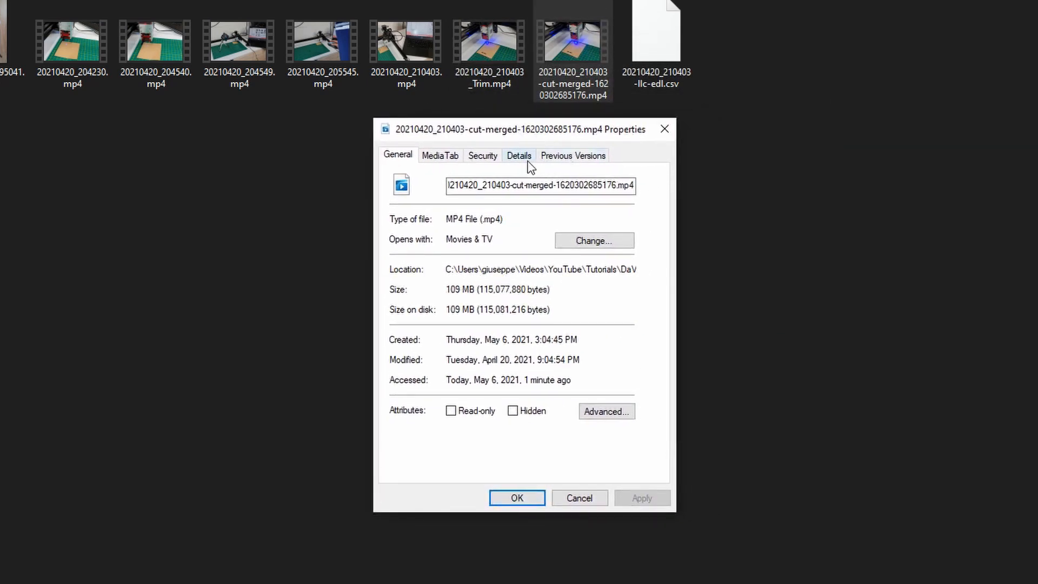
Step: Show the merged clip's MediaTab report: 110 MB, 24 s 163 ms, variable frame rate
{"action": "left_click", "coordinate": [440, 155]}
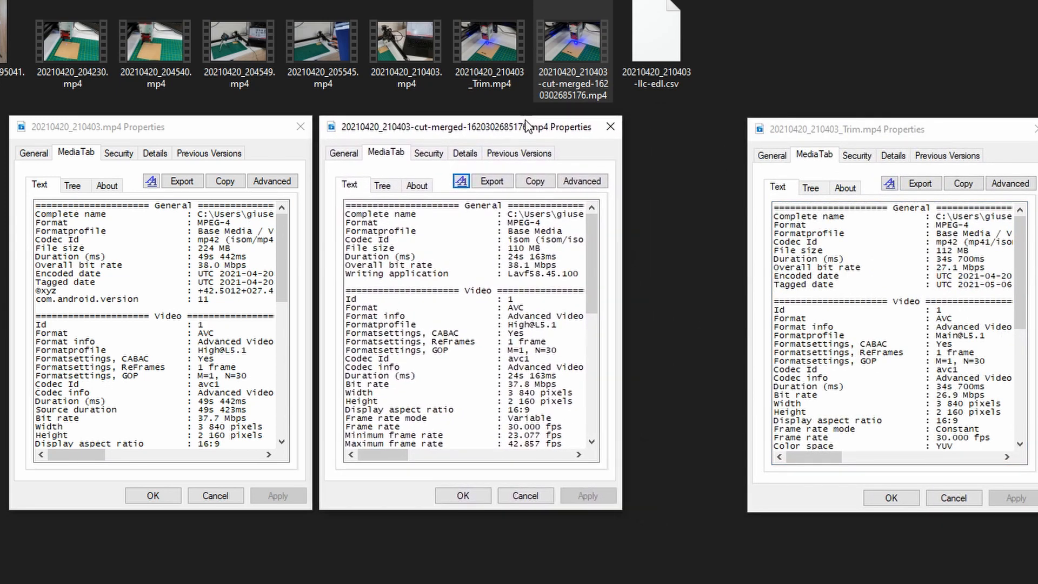
{"action": "mouse_move", "coordinate": [918, 134]}
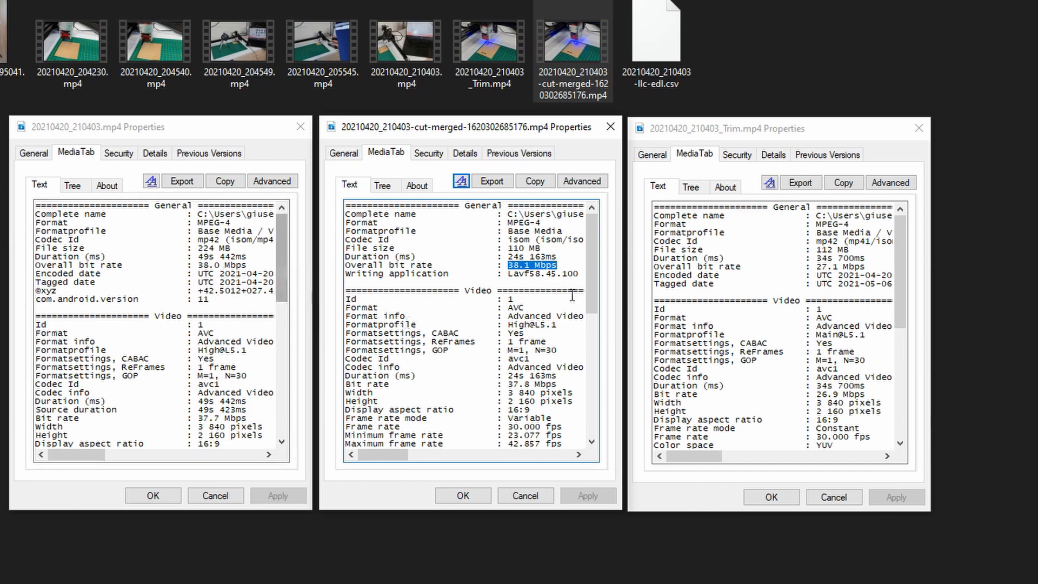
{"action": "mouse_move", "coordinate": [241, 392]}
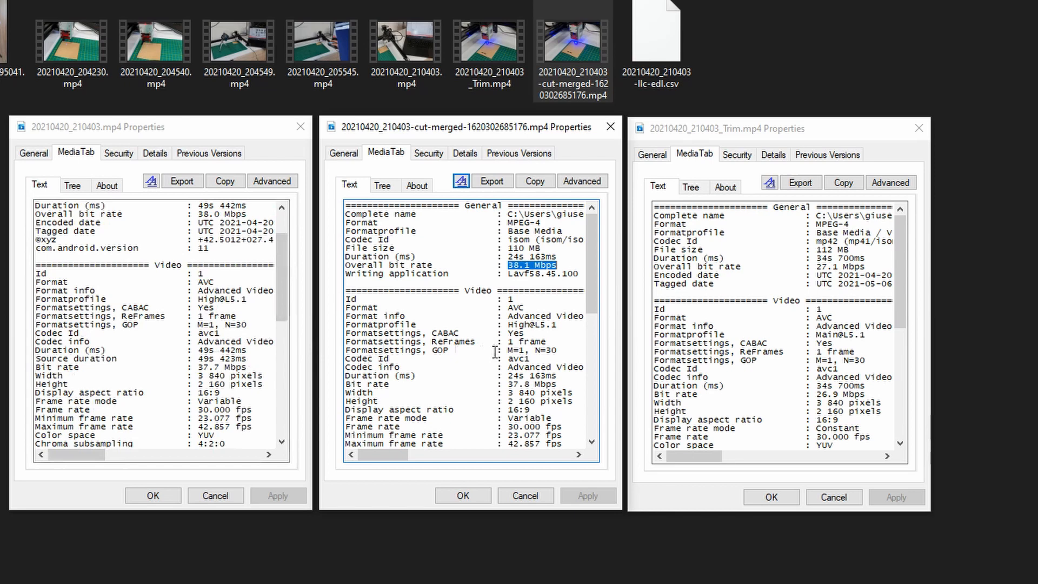
{"action": "scroll", "scroll_direction": "down", "scroll_amount": 3}
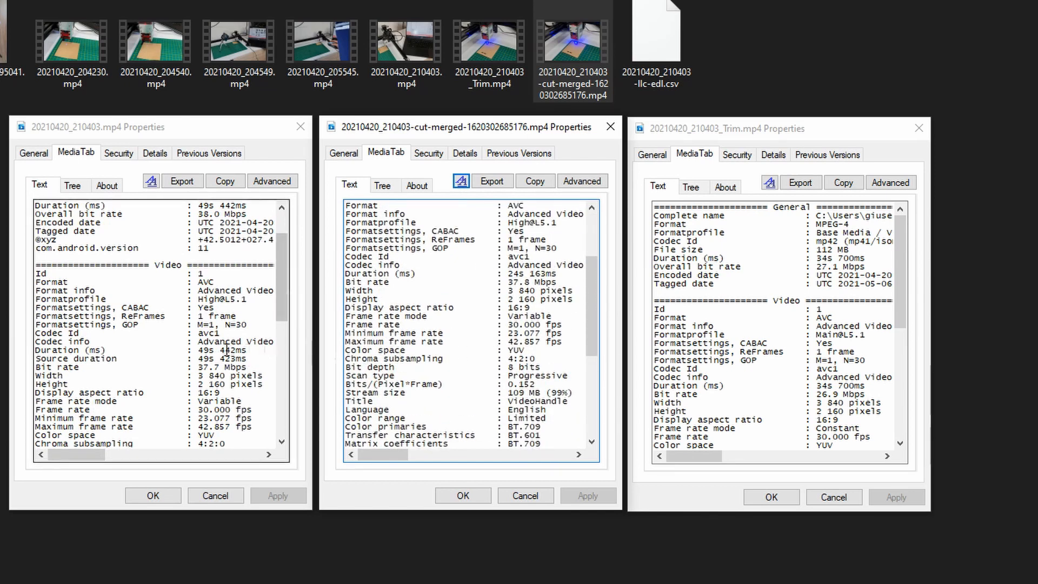
{"action": "scroll", "scroll_direction": "down", "scroll_amount": 3}
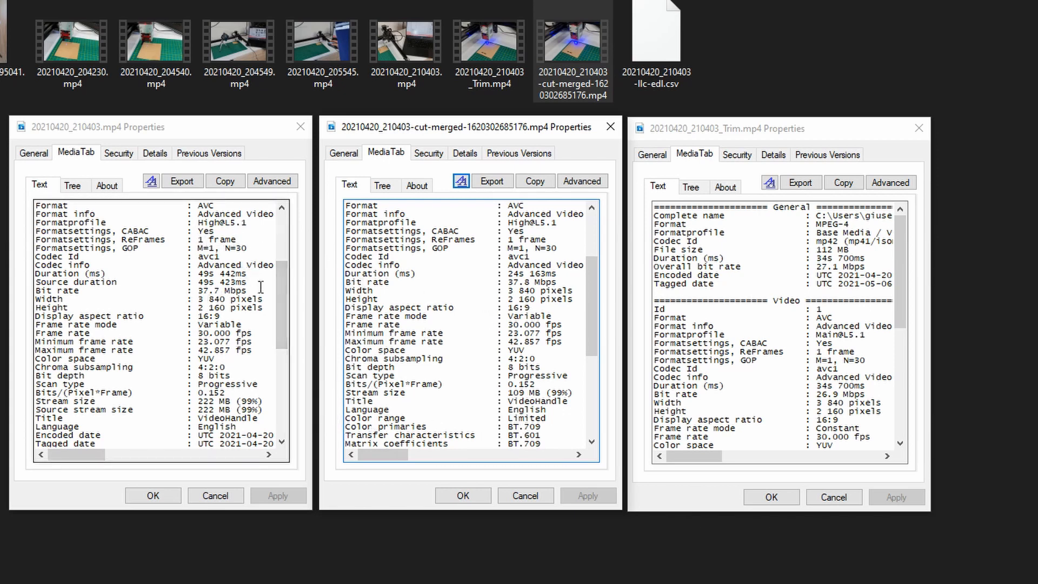
{"action": "mouse_move", "coordinate": [251, 365]}
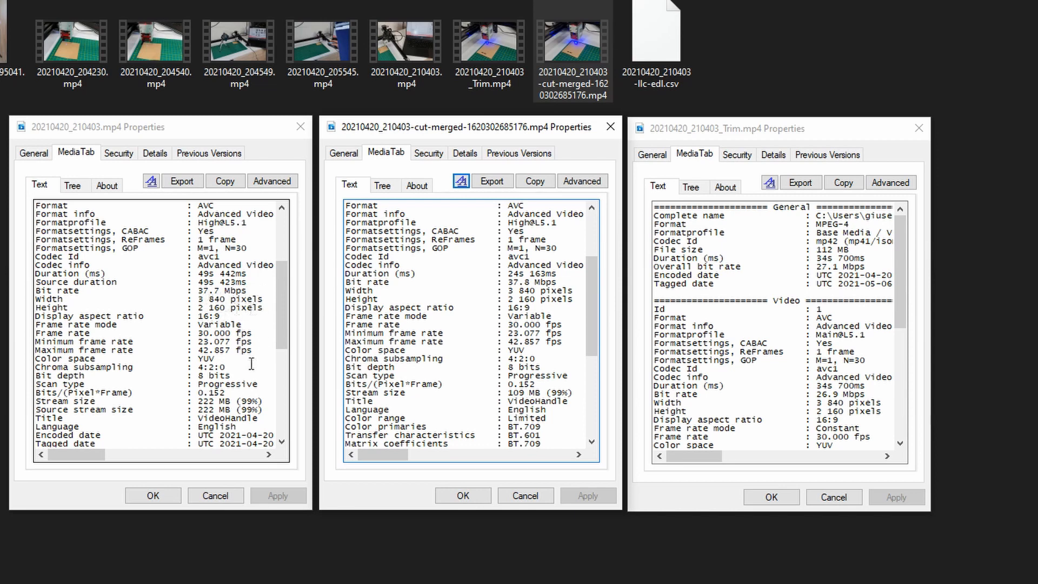
{"action": "mouse_move", "coordinate": [295, 342]}
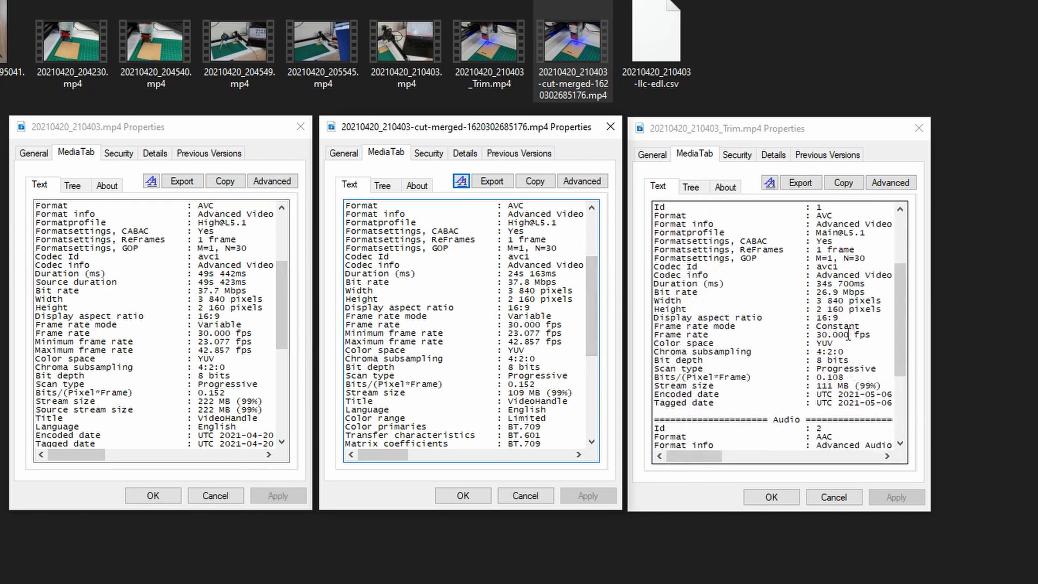
{"action": "scroll", "scroll_direction": "down", "scroll_amount": 3}
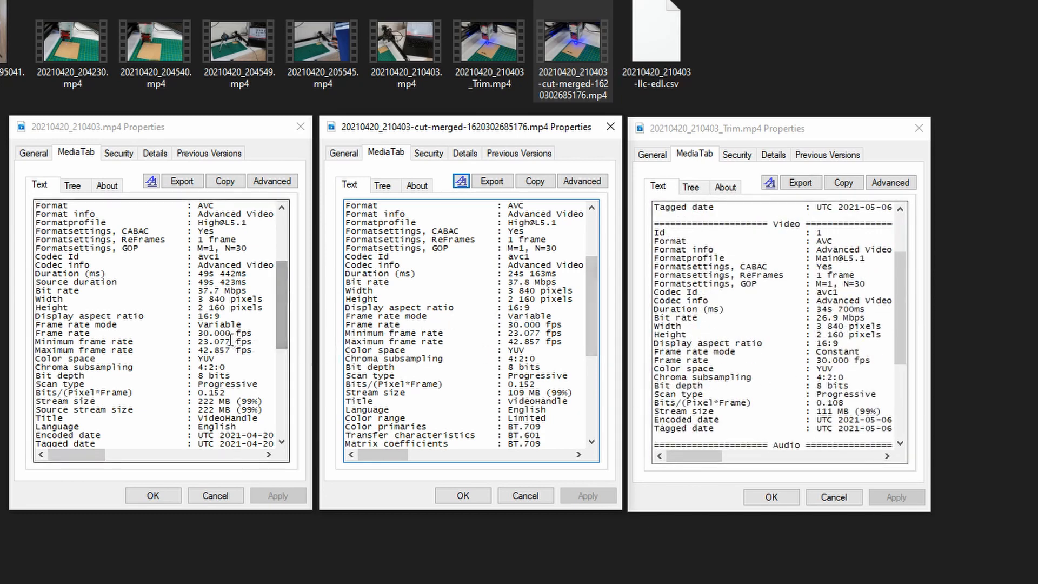
{"action": "mouse_move", "coordinate": [179, 353]}
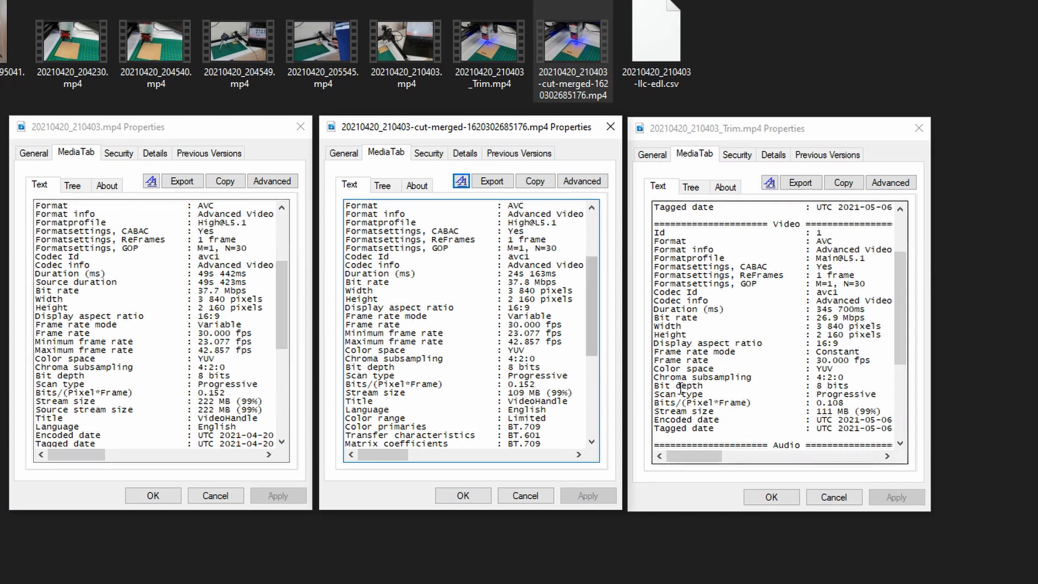
{"action": "scroll", "scroll_direction": "down", "scroll_amount": 3}
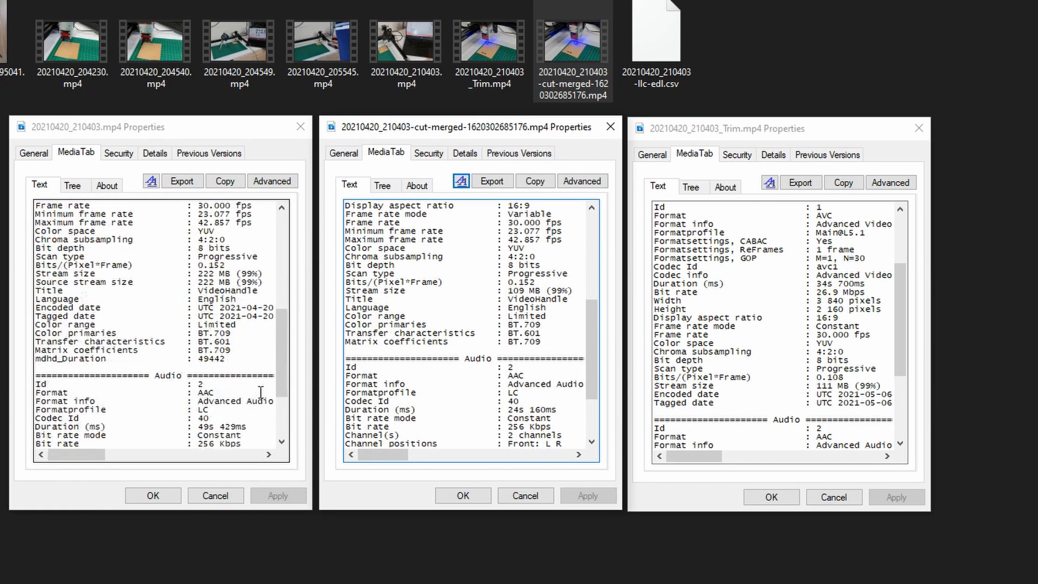
{"action": "scroll", "scroll_direction": "down", "scroll_amount": 3}
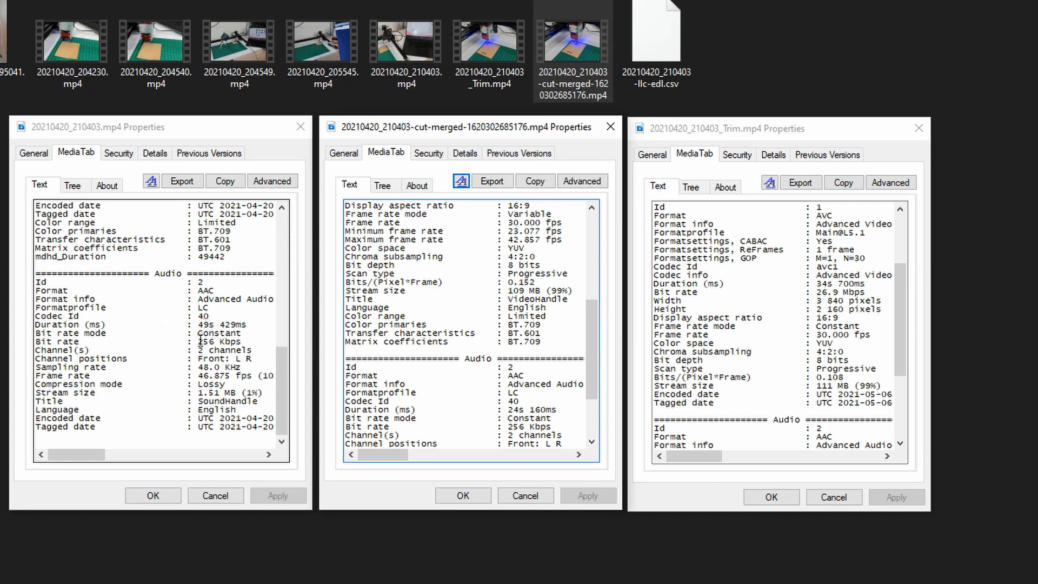
{"action": "mouse_move", "coordinate": [158, 350]}
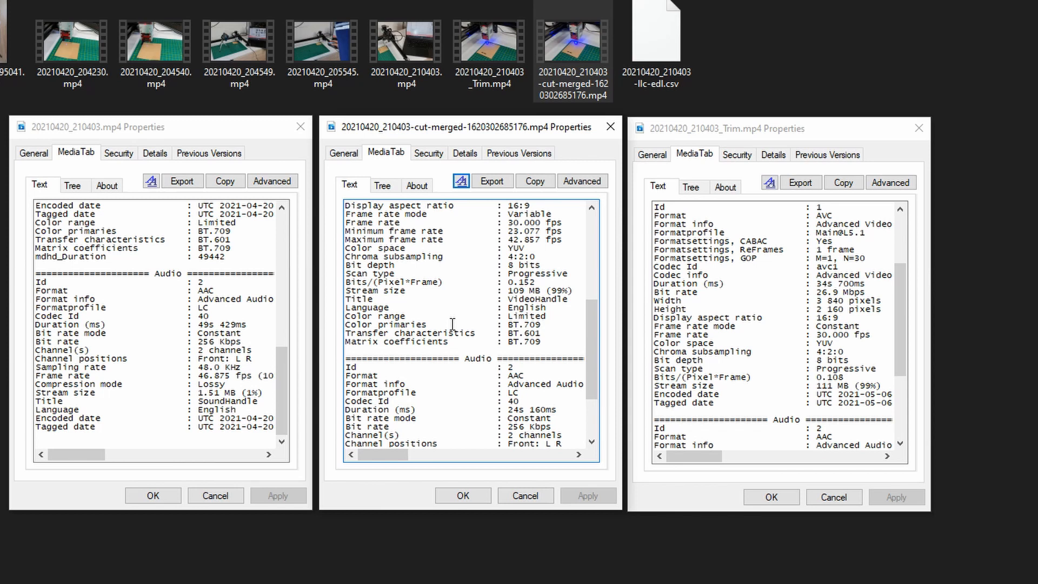
{"action": "mouse_move", "coordinate": [318, 126]}
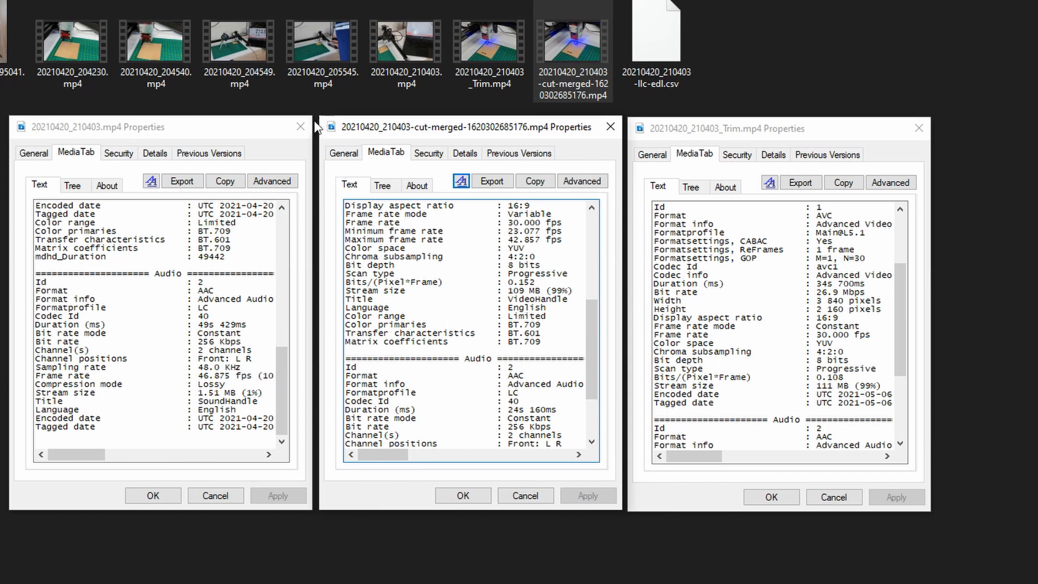